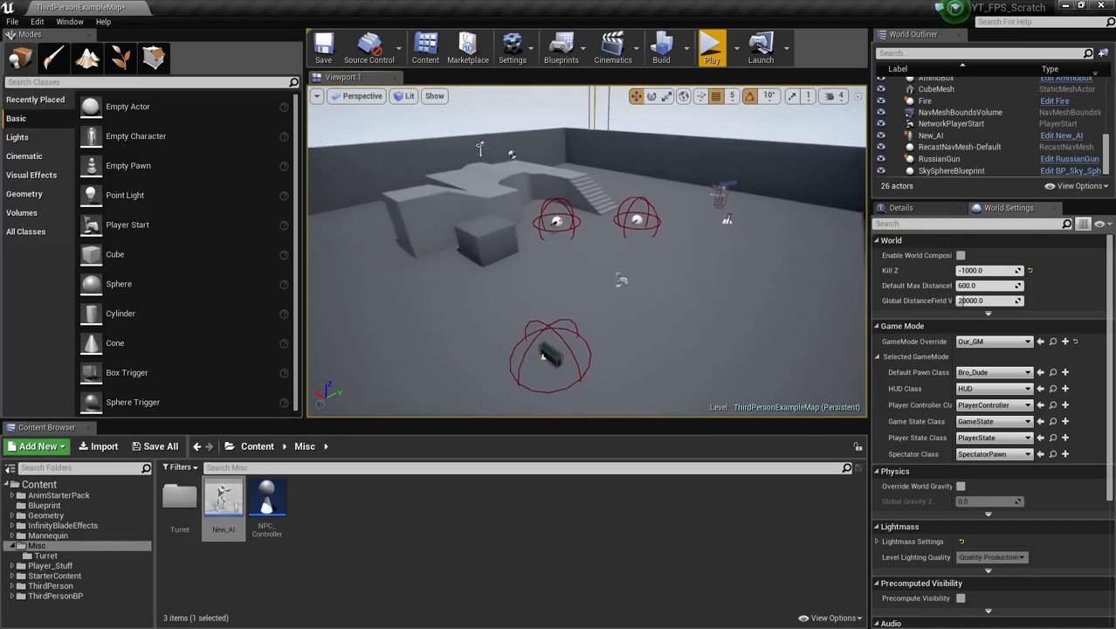
Step: Run a quick play session of the level near the AI character, then stop it
{"action": "left_click_drag", "start_coordinate": [611, 262], "coordinate": [585, 236]}
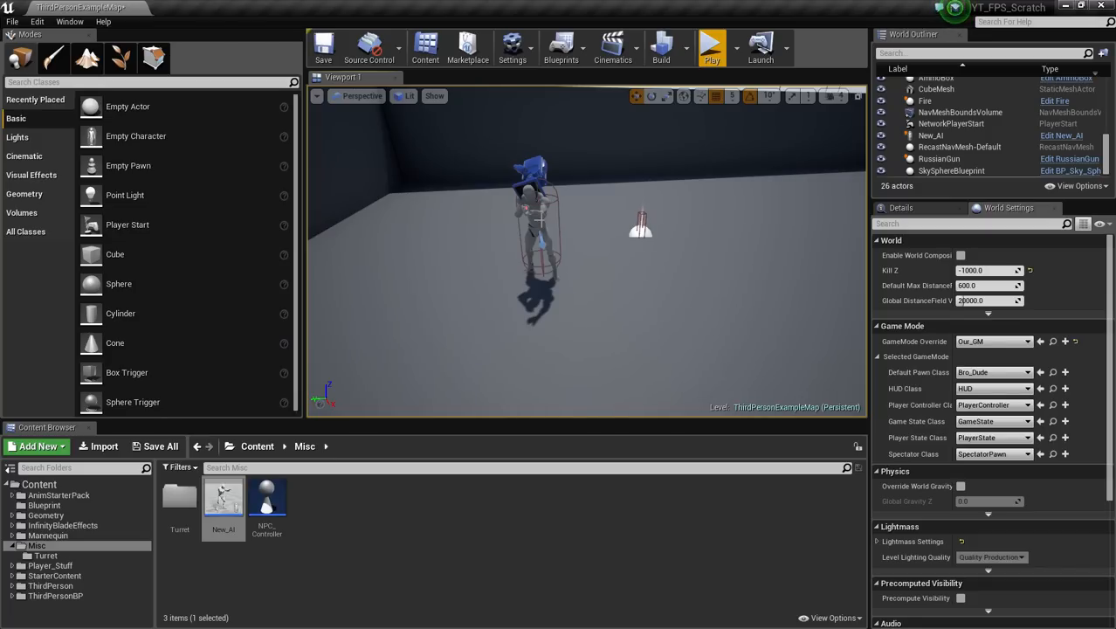
{"action": "mouse_move", "coordinate": [381, 178]}
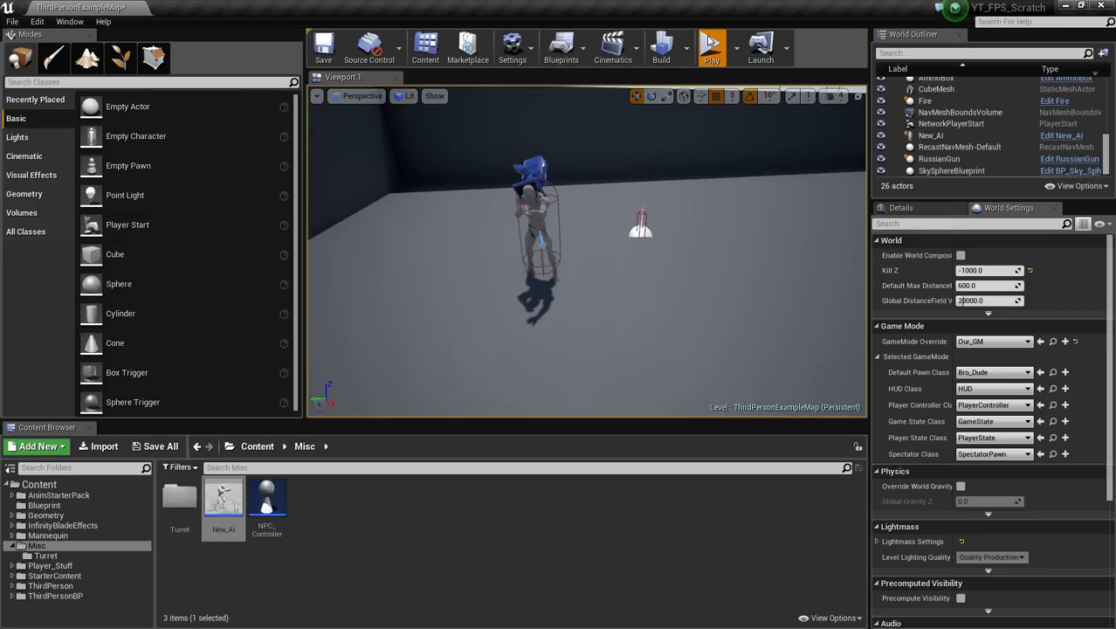
{"action": "left_click", "coordinate": [712, 42]}
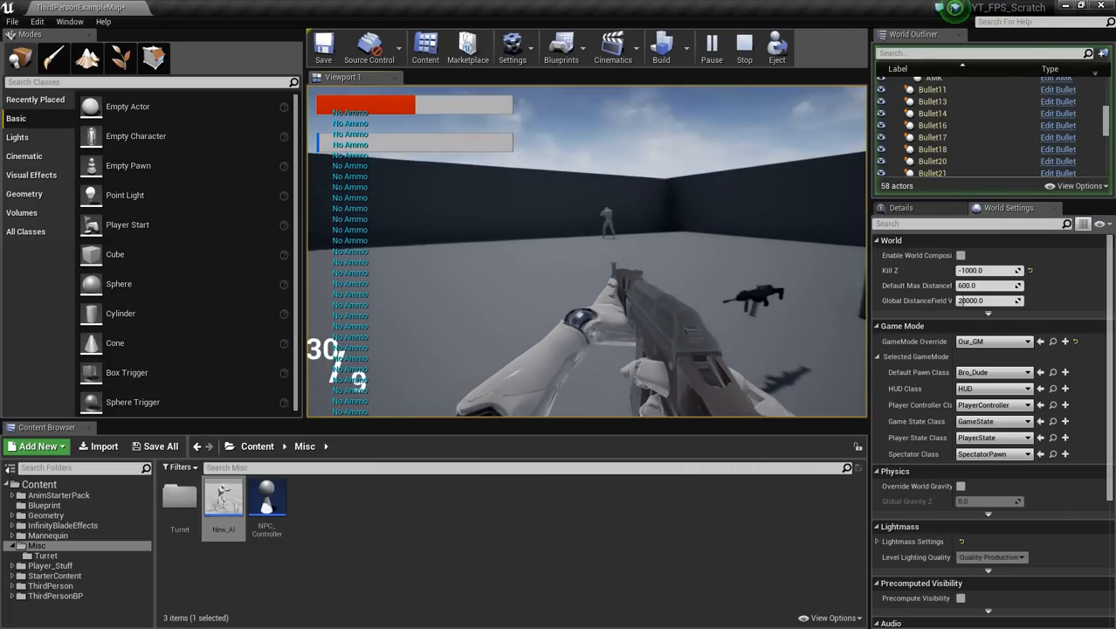
{"action": "left_click", "coordinate": [743, 45]}
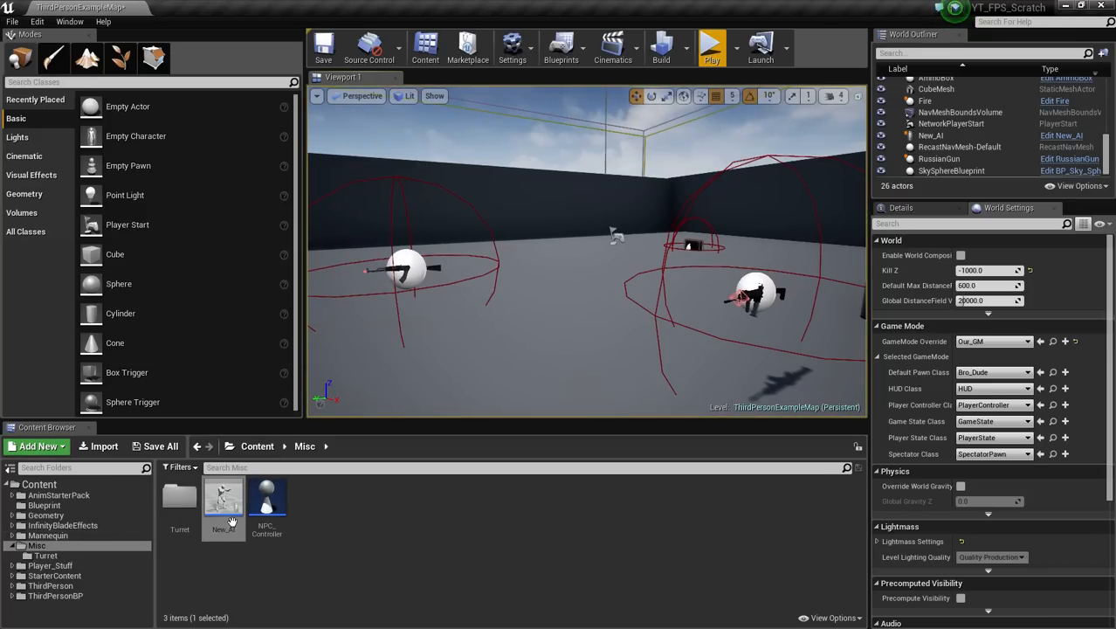
Step: Bring up the New_AI blueprint's event graph and scroll through its perception and movement logic
{"action": "double_click", "coordinate": [224, 498]}
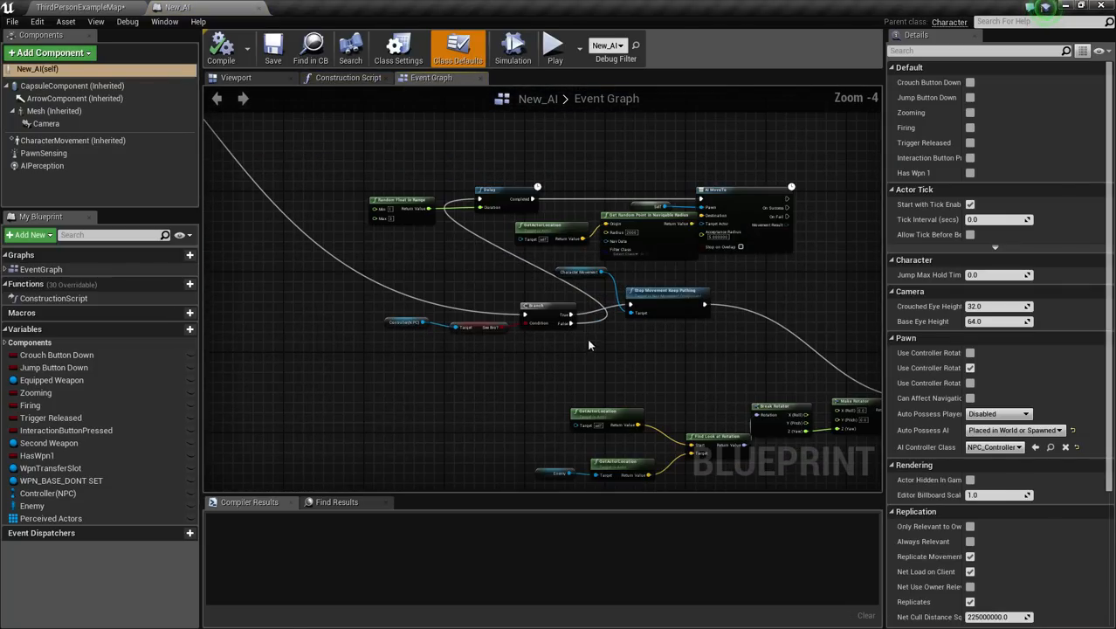
{"action": "scroll", "scroll_direction": "up", "scroll_amount": 3}
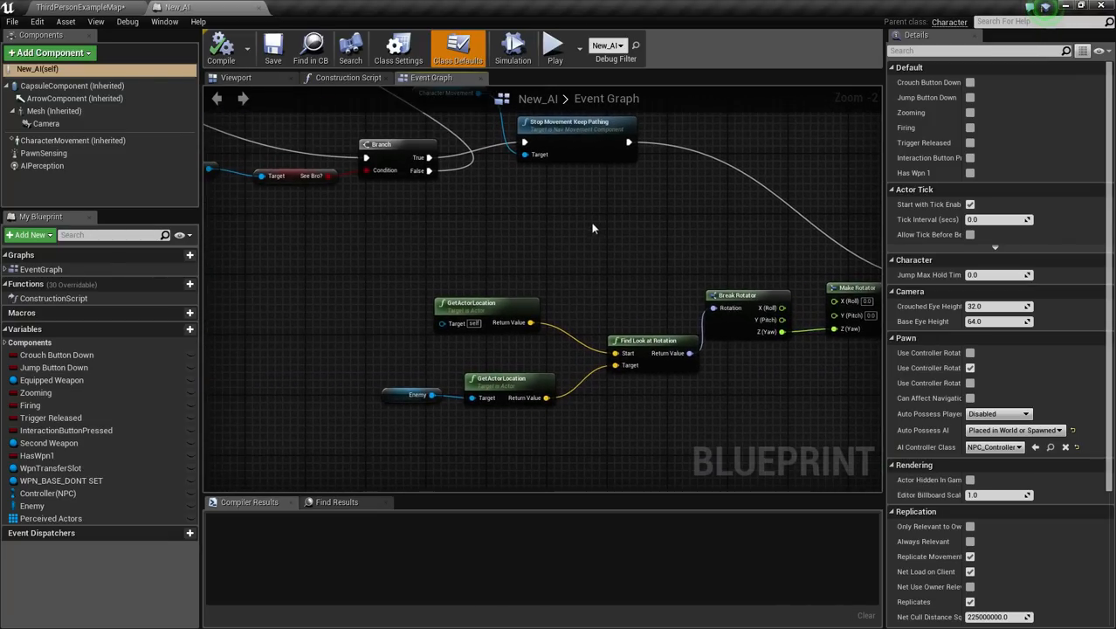
{"action": "scroll", "scroll_direction": "down", "scroll_amount": 3}
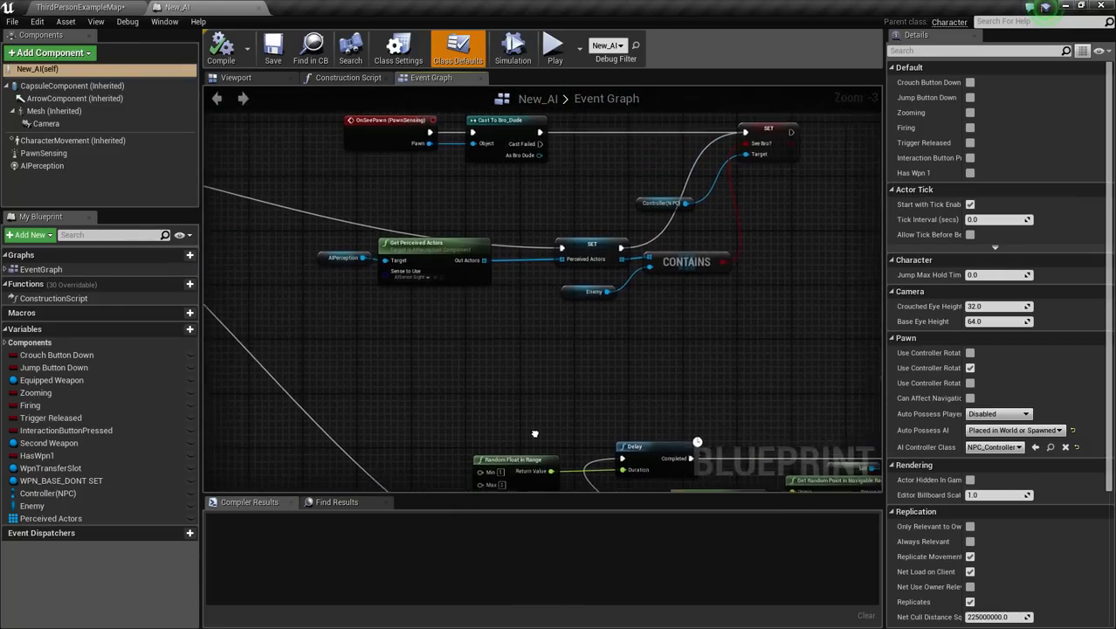
{"action": "scroll", "scroll_direction": "down", "scroll_amount": 3}
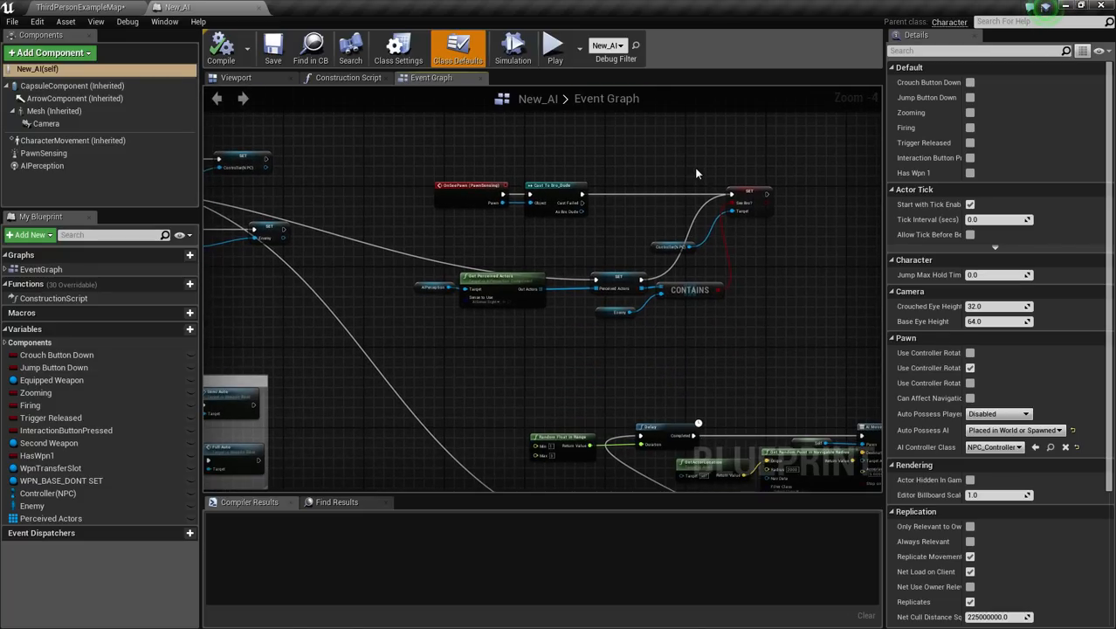
{"action": "mouse_move", "coordinate": [620, 217]}
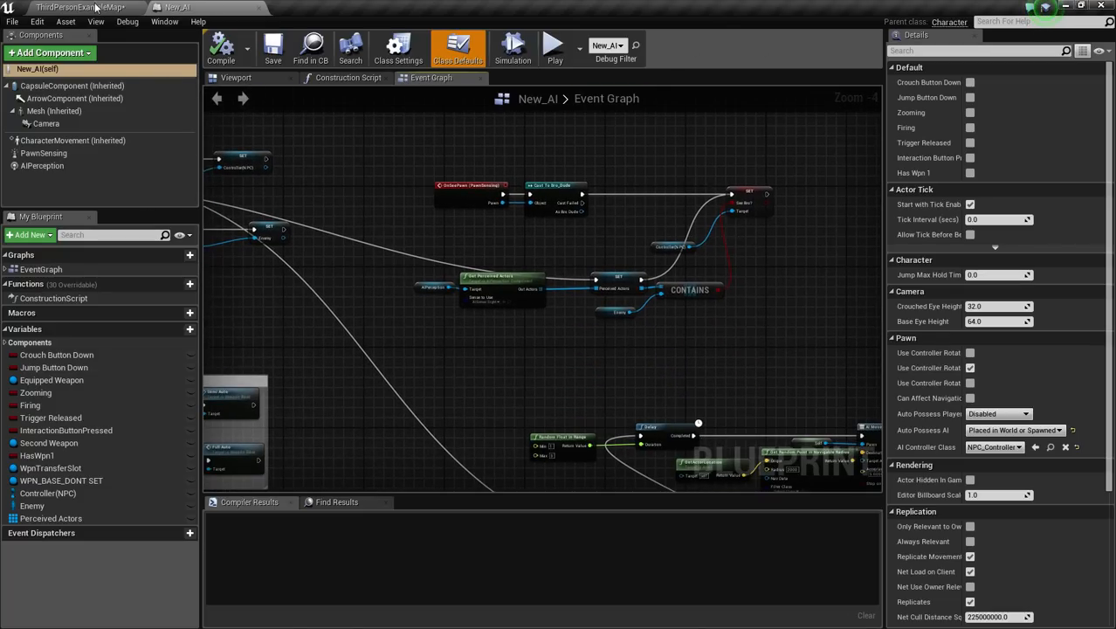
Step: Reach the project-wide settings from the level editor's Settings menu
{"action": "left_click", "coordinate": [79, 7]}
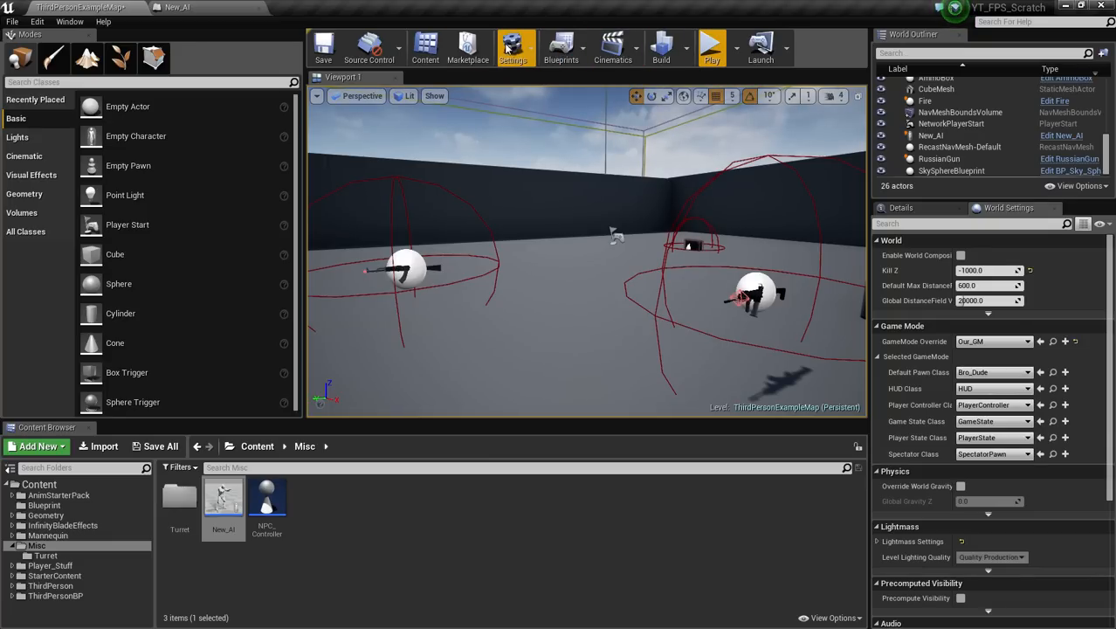
{"action": "left_click", "coordinate": [514, 49]}
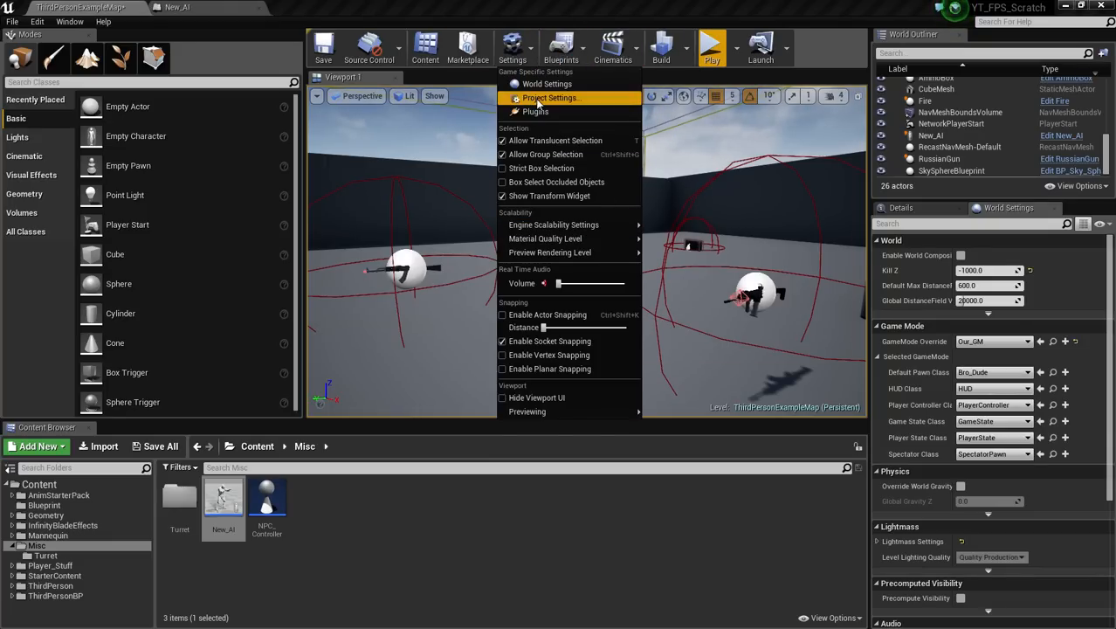
{"action": "left_click", "coordinate": [551, 98]}
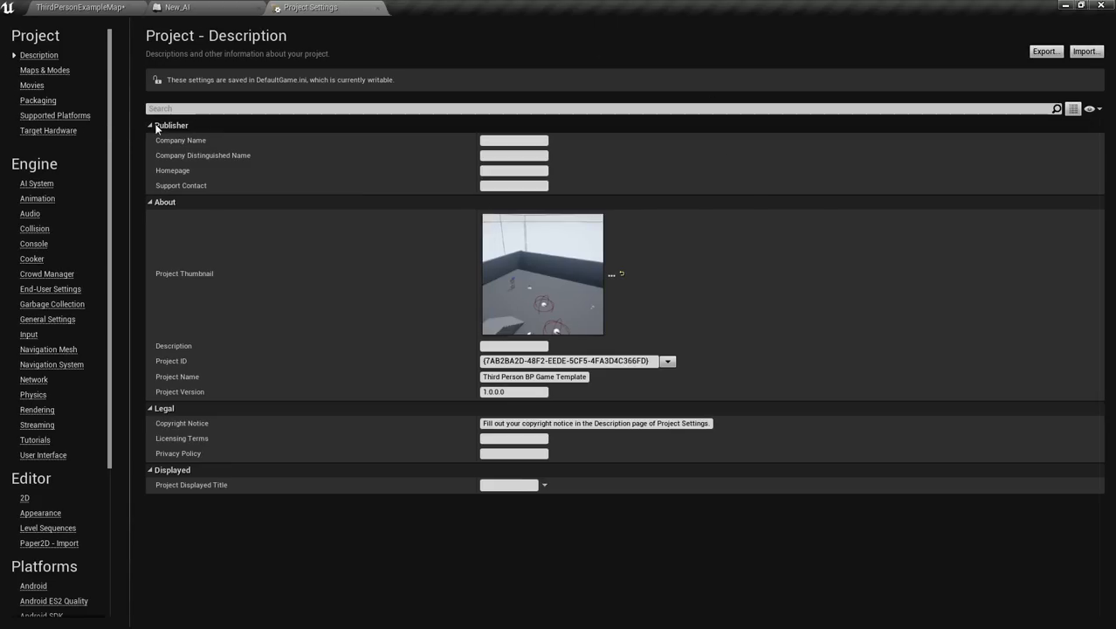
{"action": "mouse_move", "coordinate": [35, 243]}
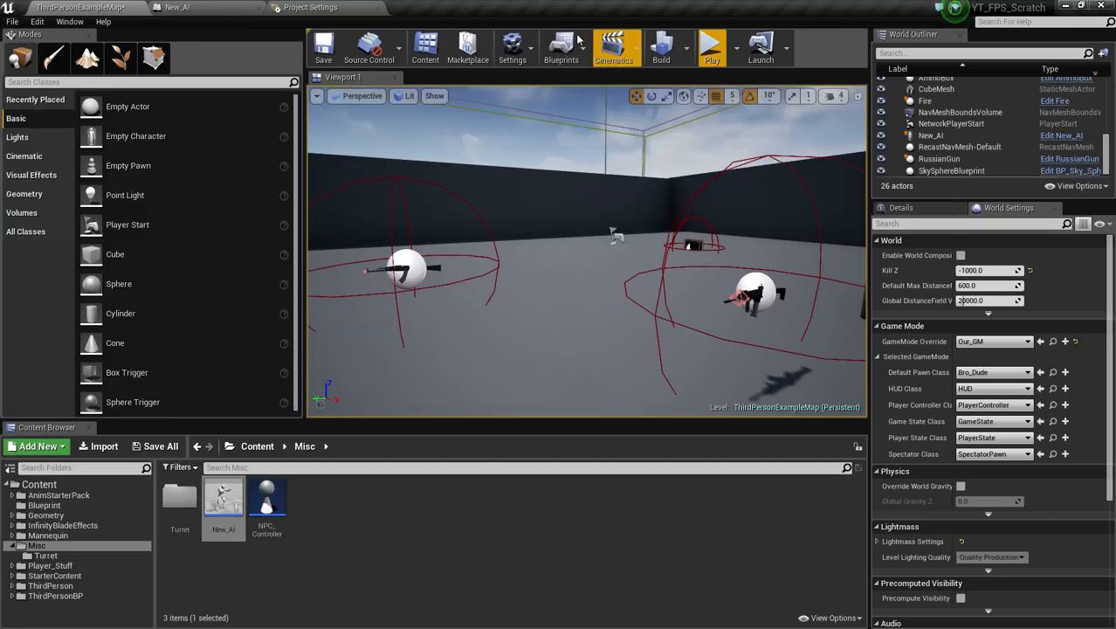
{"action": "left_click", "coordinate": [514, 49]}
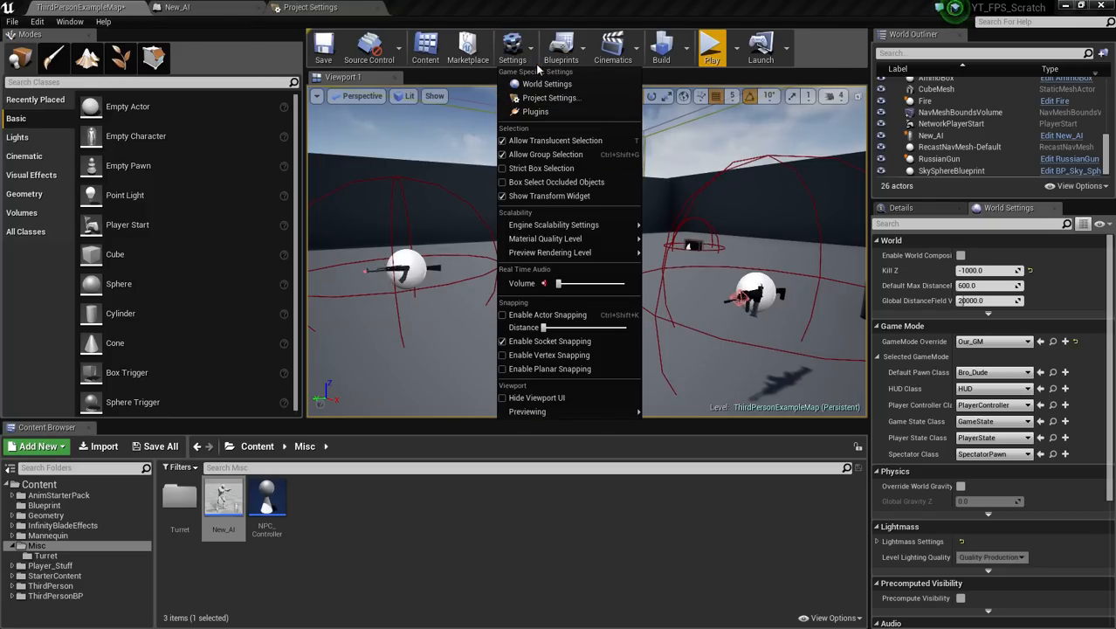
{"action": "left_click", "coordinate": [553, 98]}
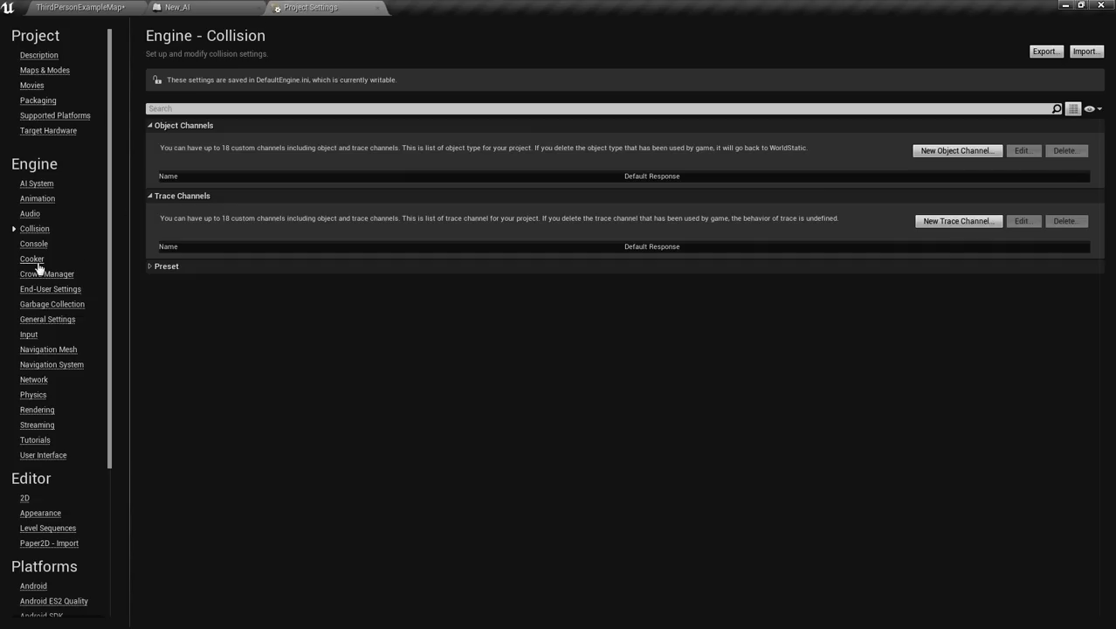
{"action": "mouse_move", "coordinate": [573, 231]}
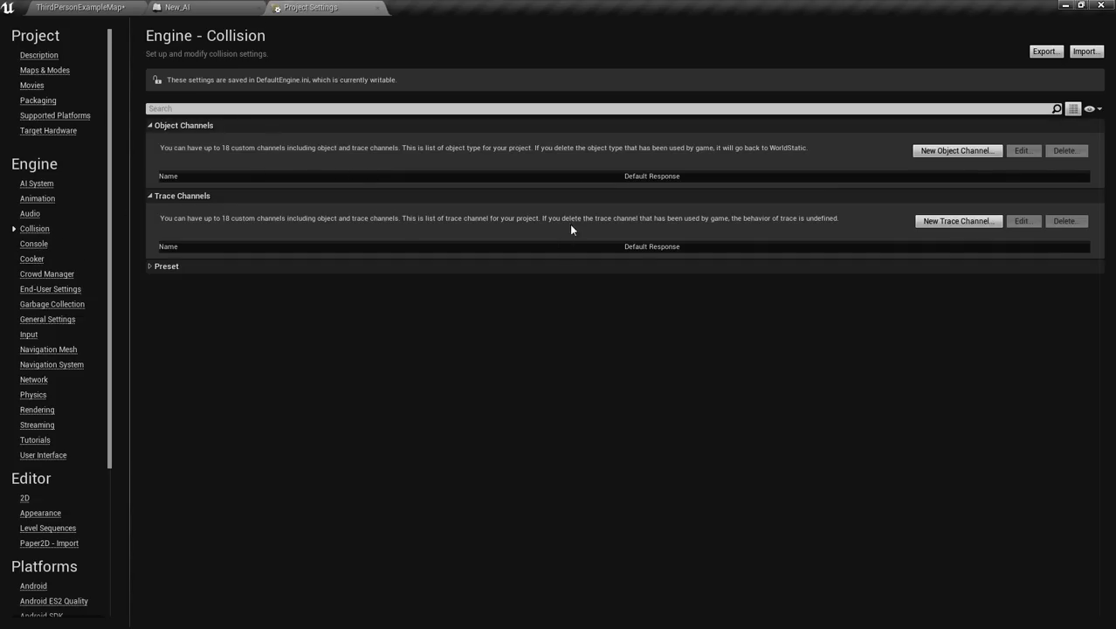
Step: Expand and collapse the Collision presets list, then return to the New_AI blueprint
{"action": "left_click", "coordinate": [166, 266]}
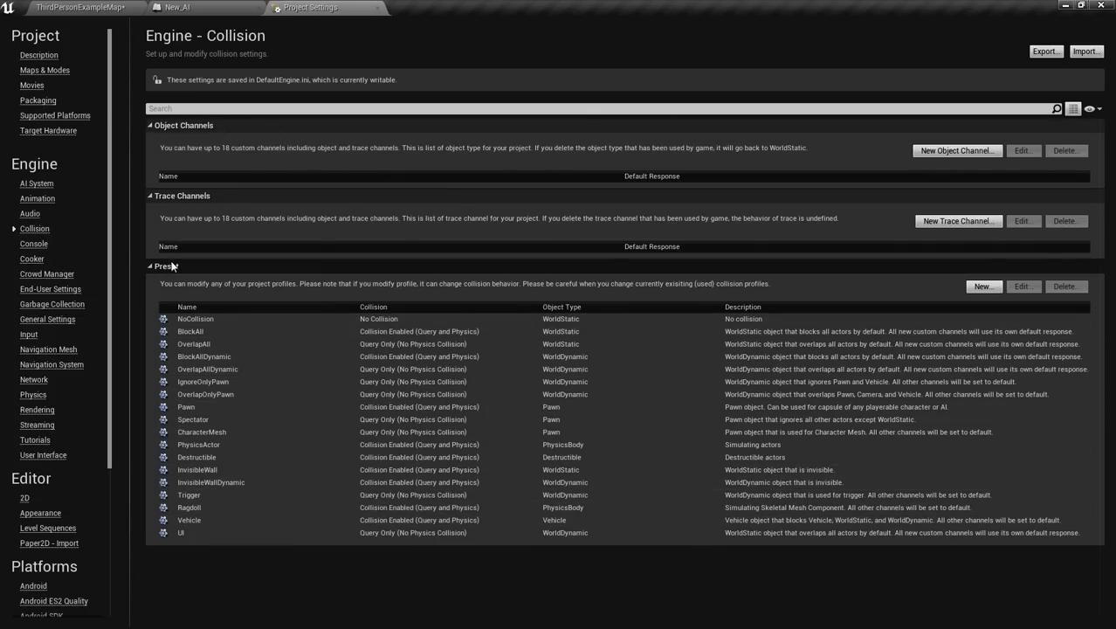
{"action": "left_click", "coordinate": [150, 265]}
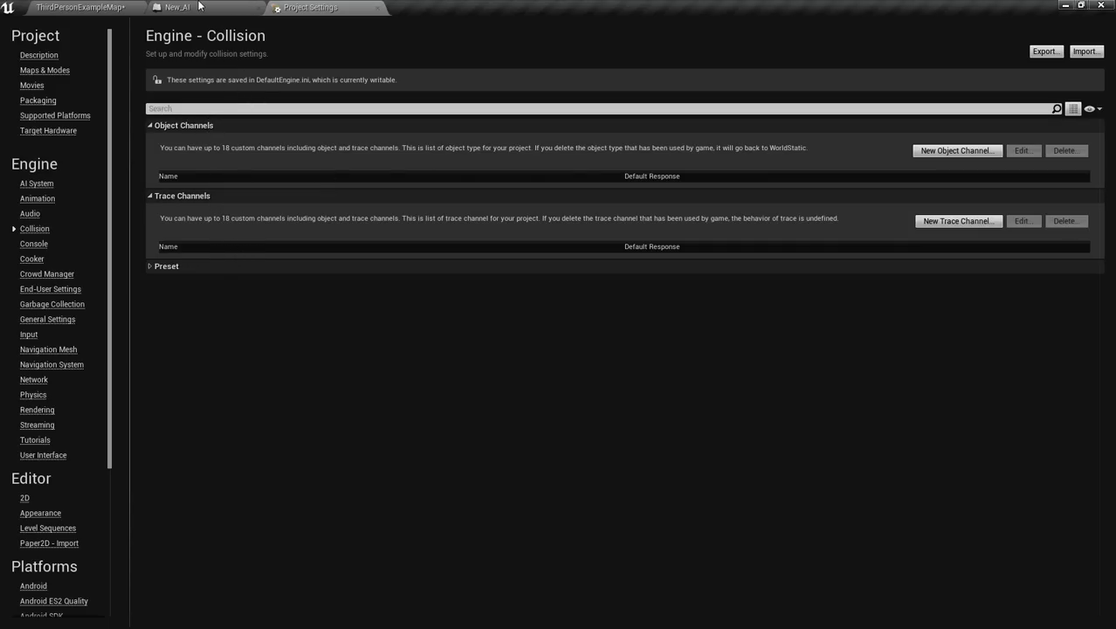
{"action": "left_click", "coordinate": [176, 7]}
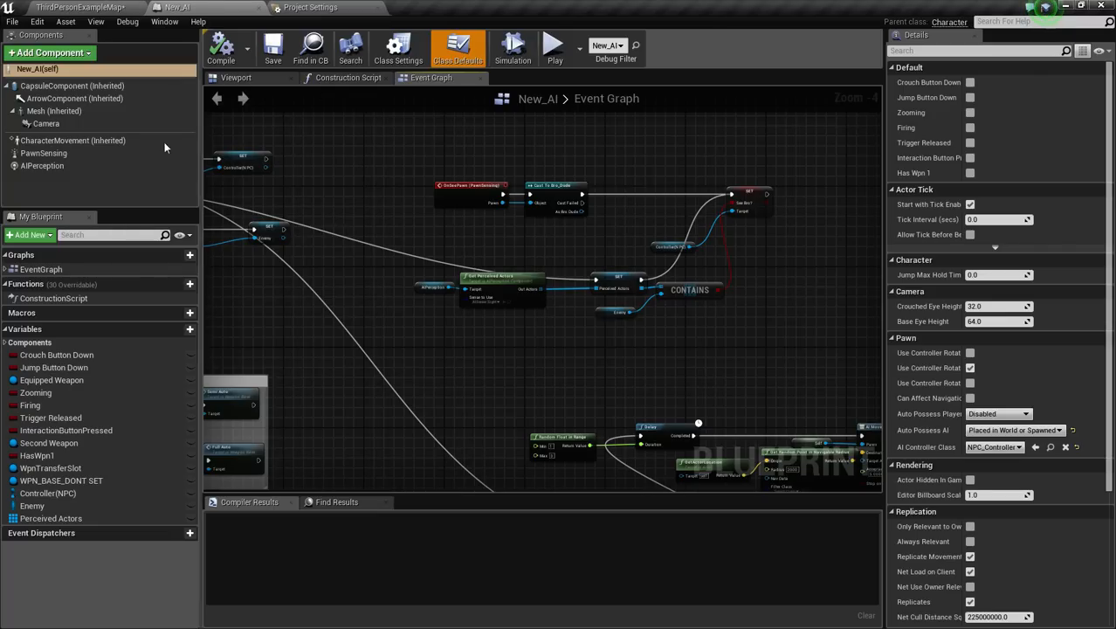
Step: Inspect the Camera and CapsuleComponent collision properties in the New_AI Details panel
{"action": "right_click", "coordinate": [72, 86]}
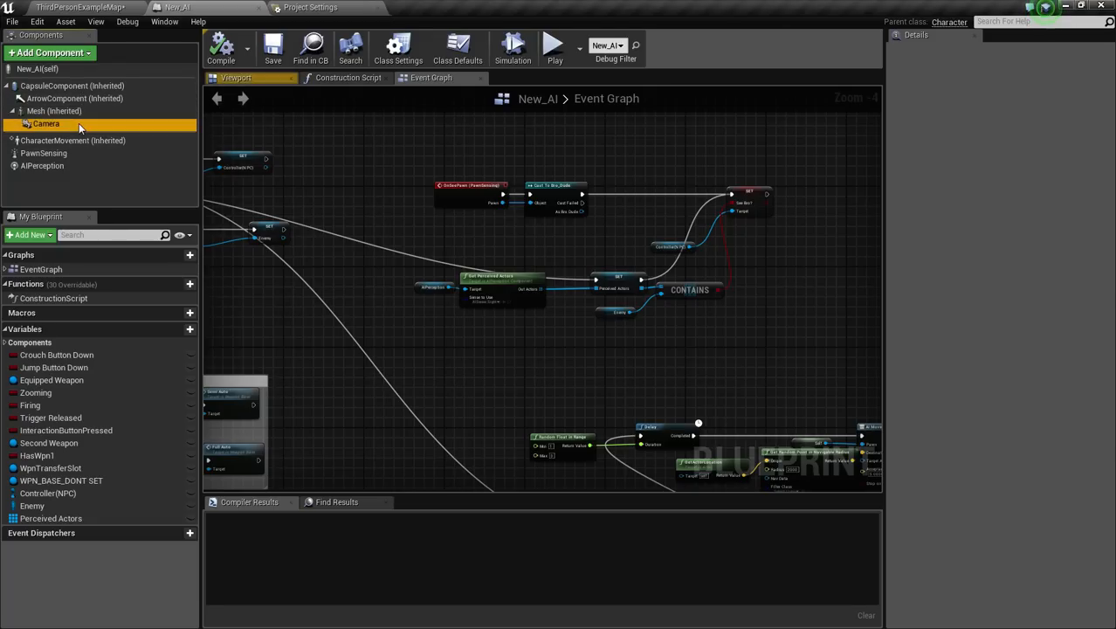
{"action": "left_click", "coordinate": [46, 123]}
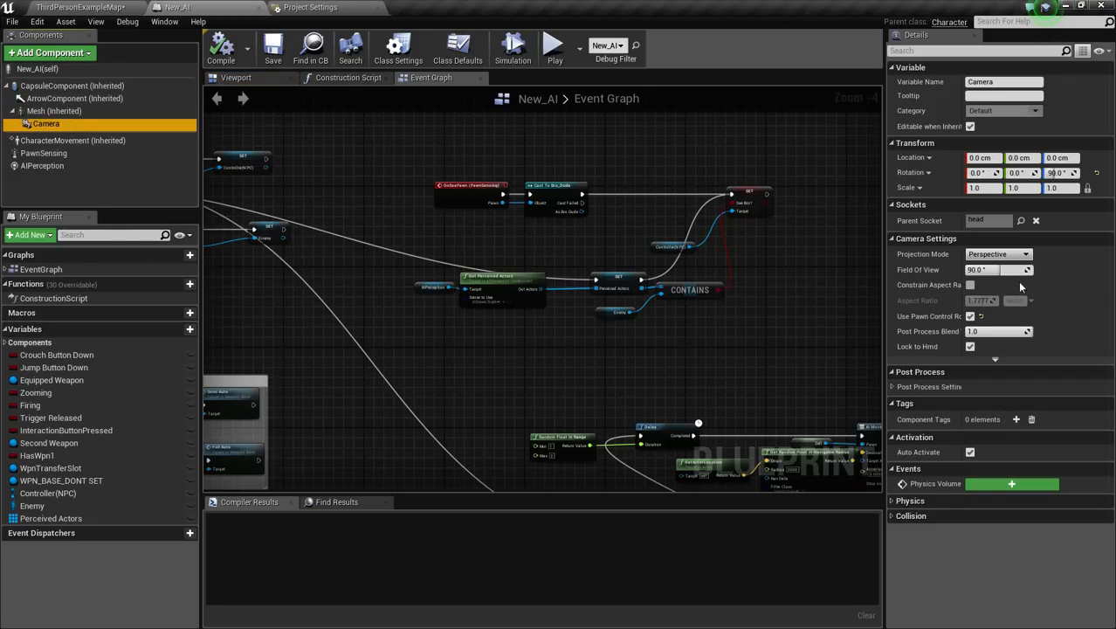
{"action": "mouse_move", "coordinate": [1008, 465]}
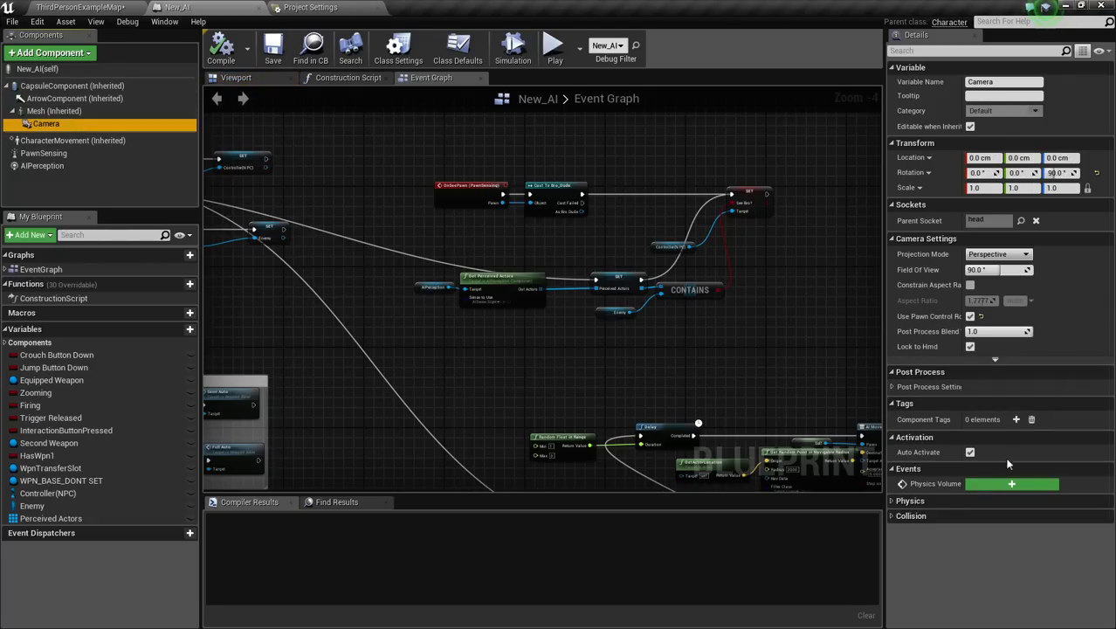
{"action": "left_click", "coordinate": [912, 516]}
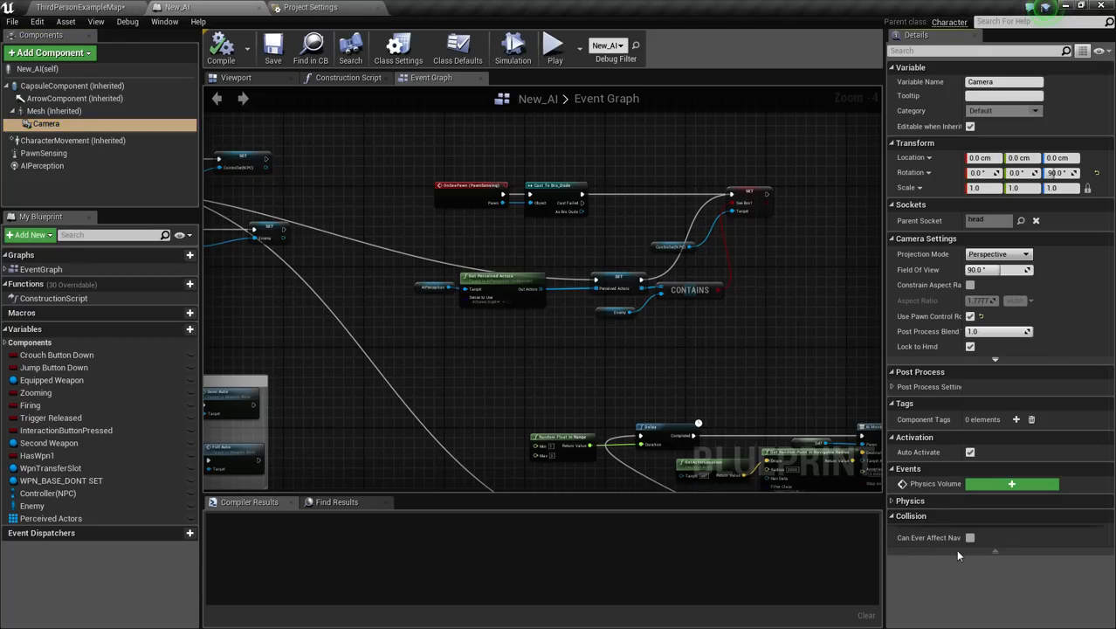
{"action": "left_click", "coordinate": [71, 86]}
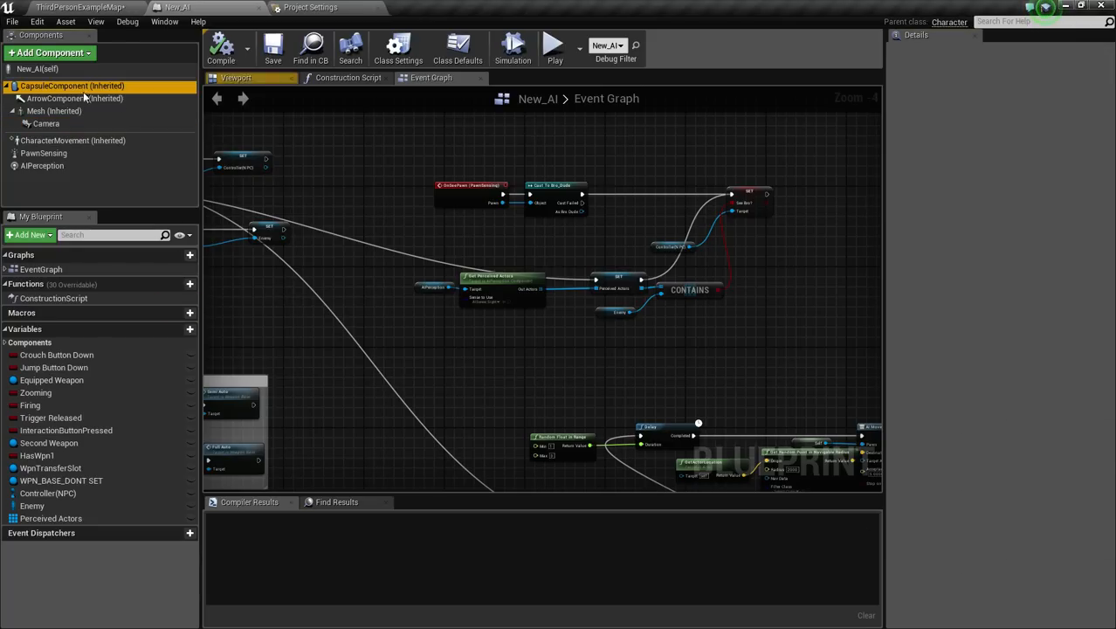
{"action": "left_click", "coordinate": [71, 86]}
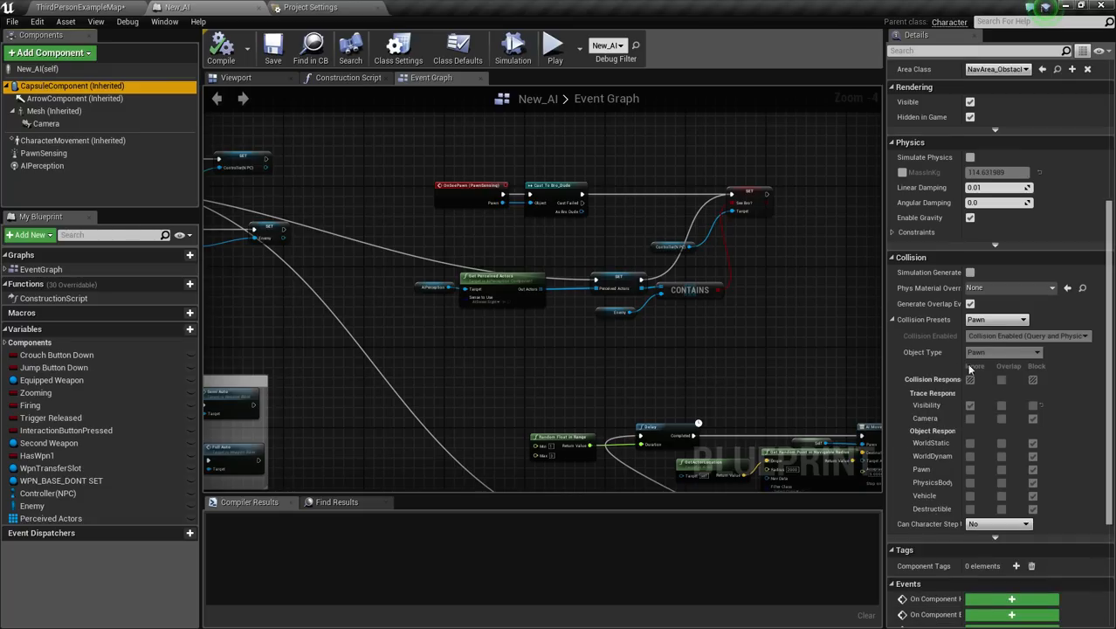
{"action": "mouse_move", "coordinate": [937, 318]}
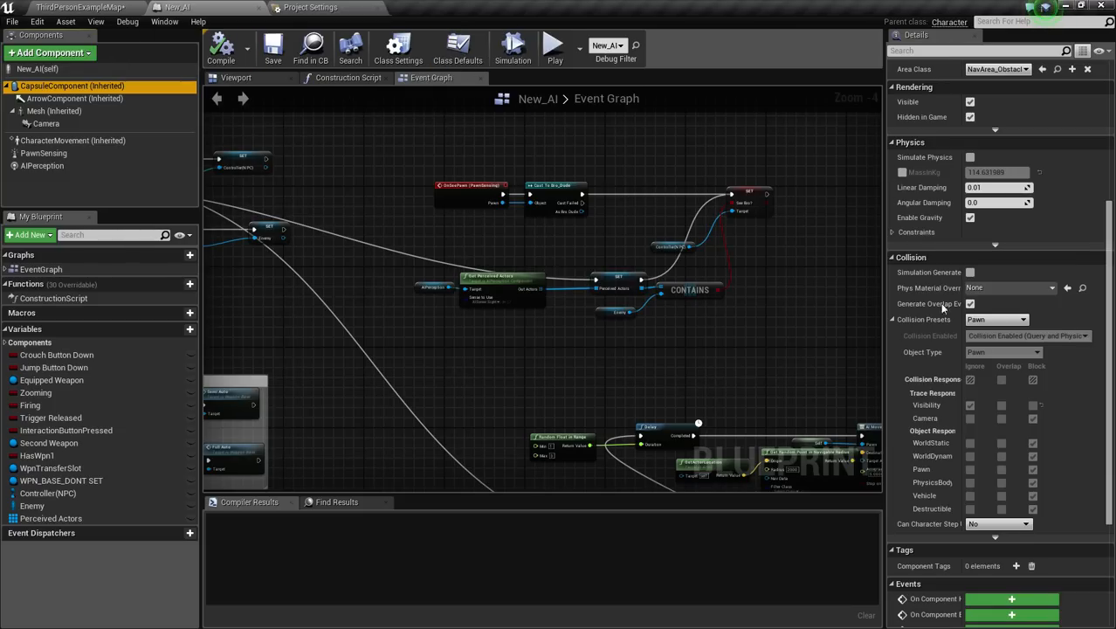
{"action": "mouse_move", "coordinate": [219, 23]}
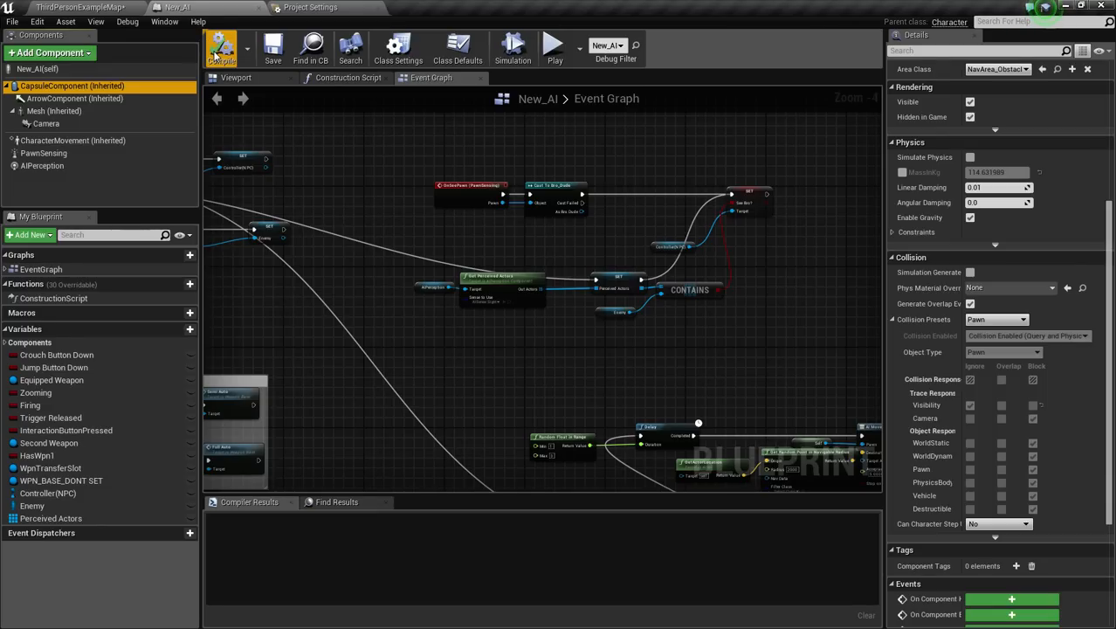
Step: Compile New_AI and set the capsule's Collision Presets to Custom
{"action": "left_click", "coordinate": [220, 49]}
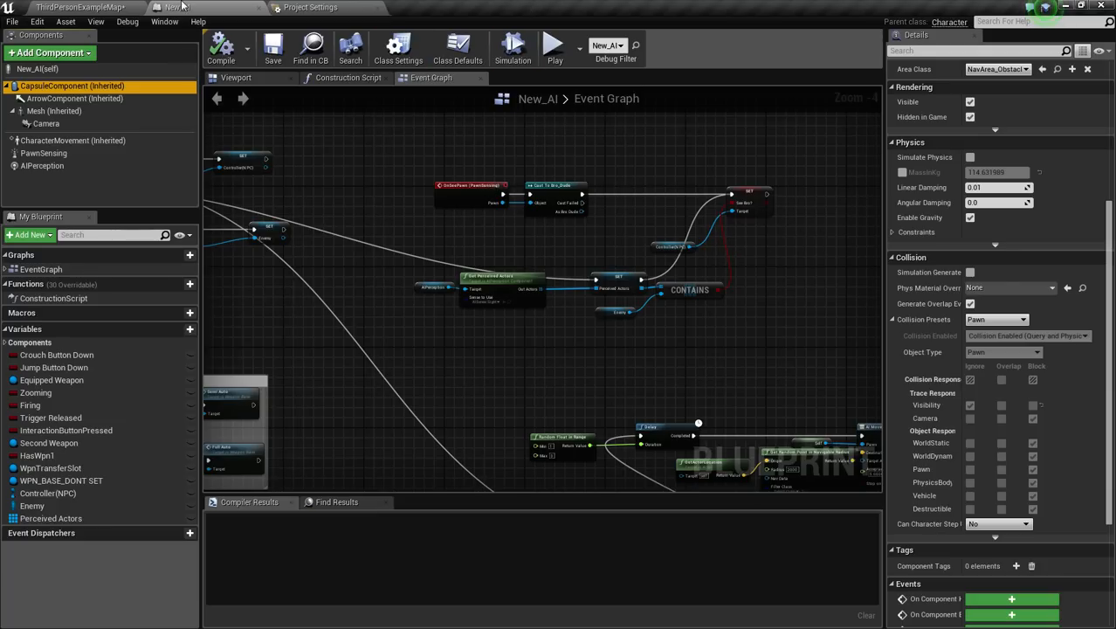
{"action": "left_click", "coordinate": [1020, 318]}
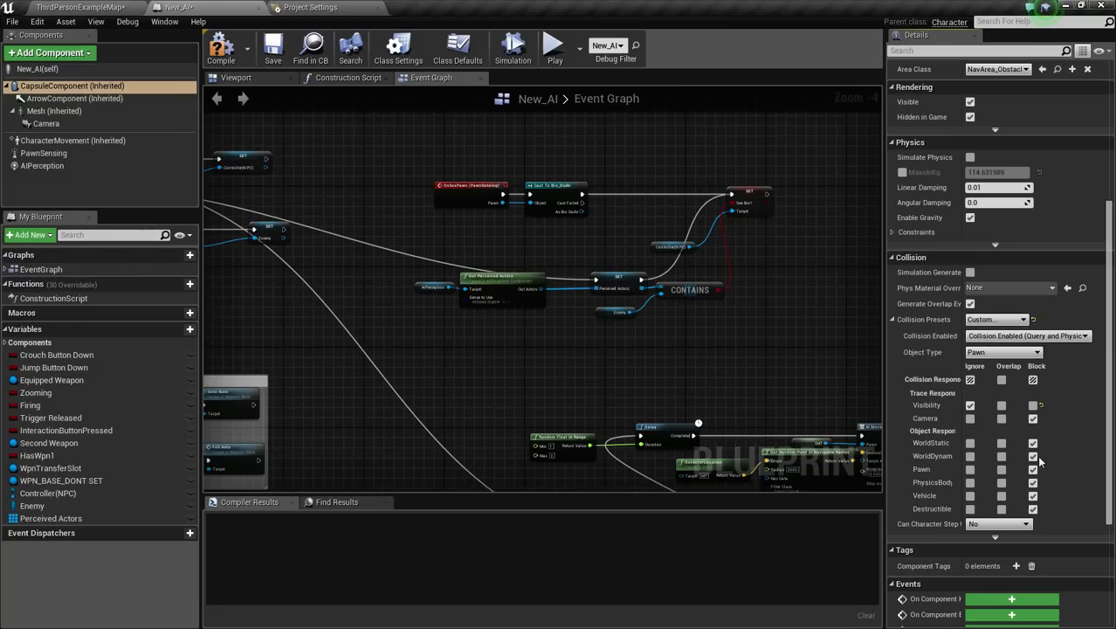
{"action": "mouse_move", "coordinate": [1055, 367]}
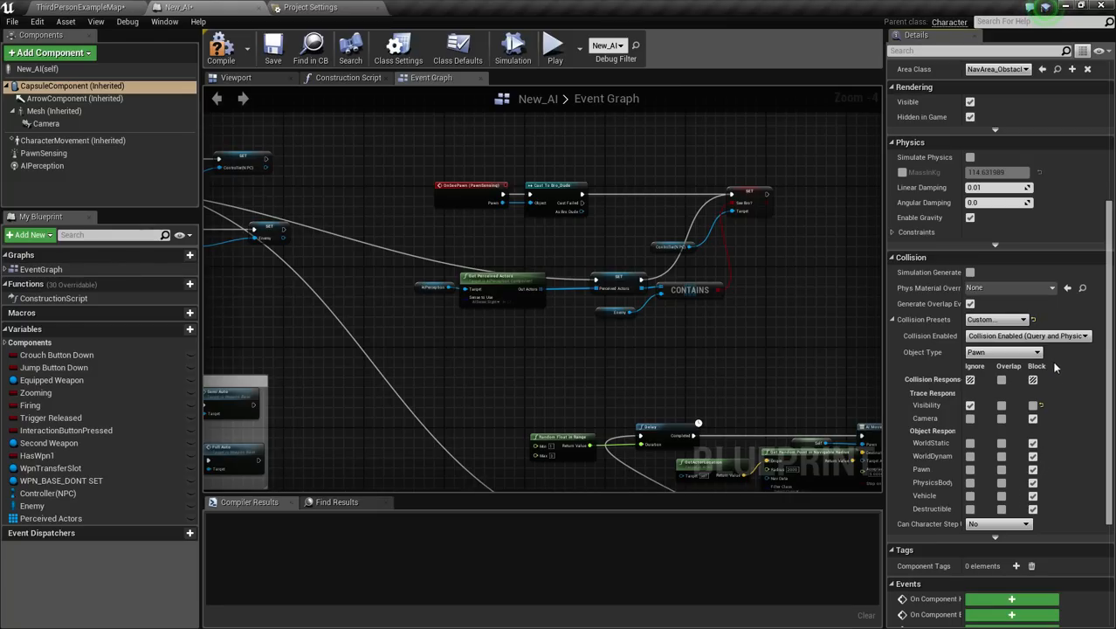
{"action": "mouse_move", "coordinate": [290, 10]}
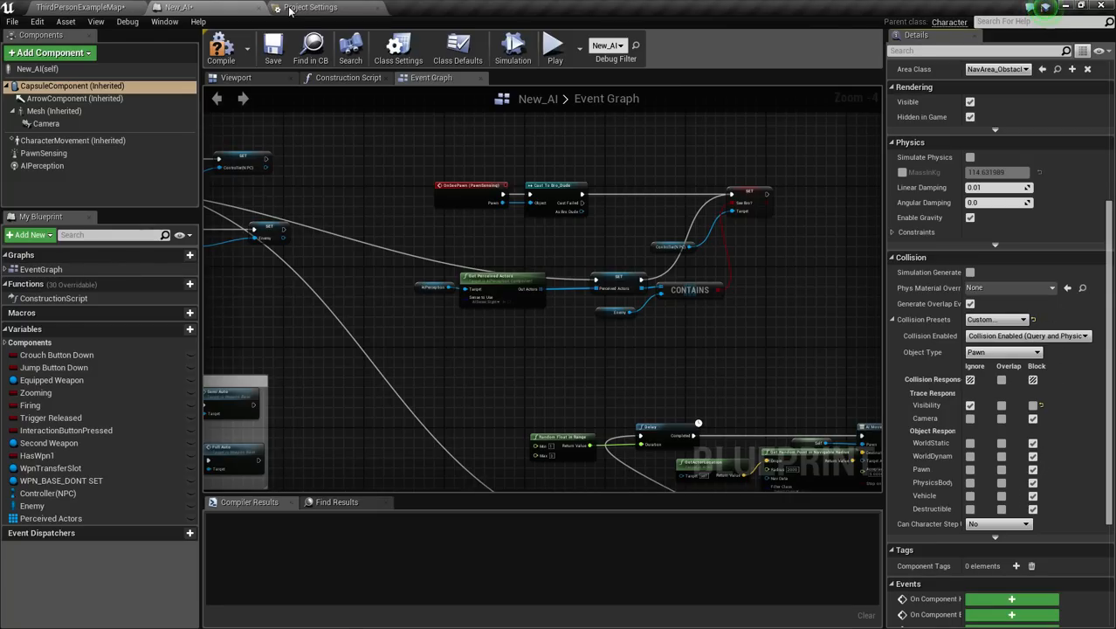
Step: Expand the project's collision Preset profiles list, checking the New_AI capsule settings in between
{"action": "left_click", "coordinate": [311, 7]}
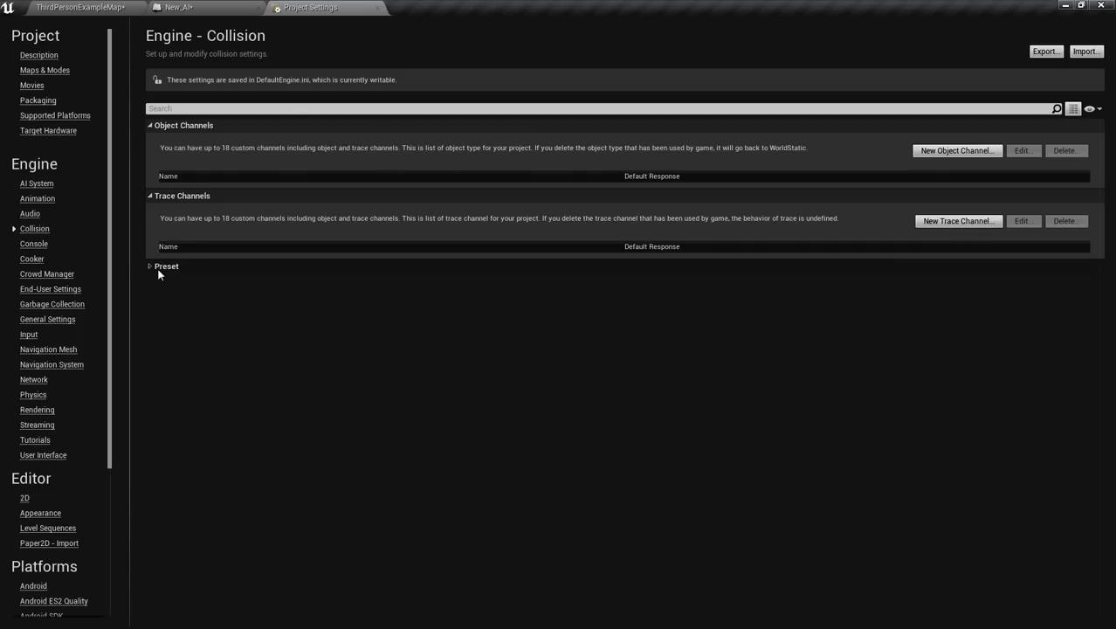
{"action": "left_click", "coordinate": [165, 265]}
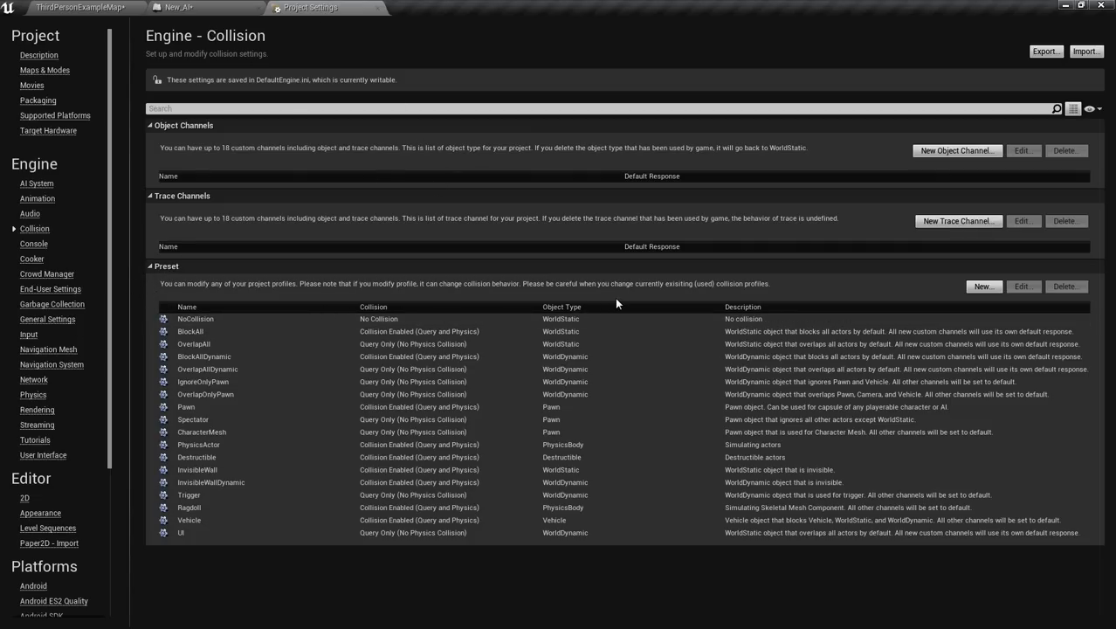
{"action": "mouse_move", "coordinate": [232, 213]}
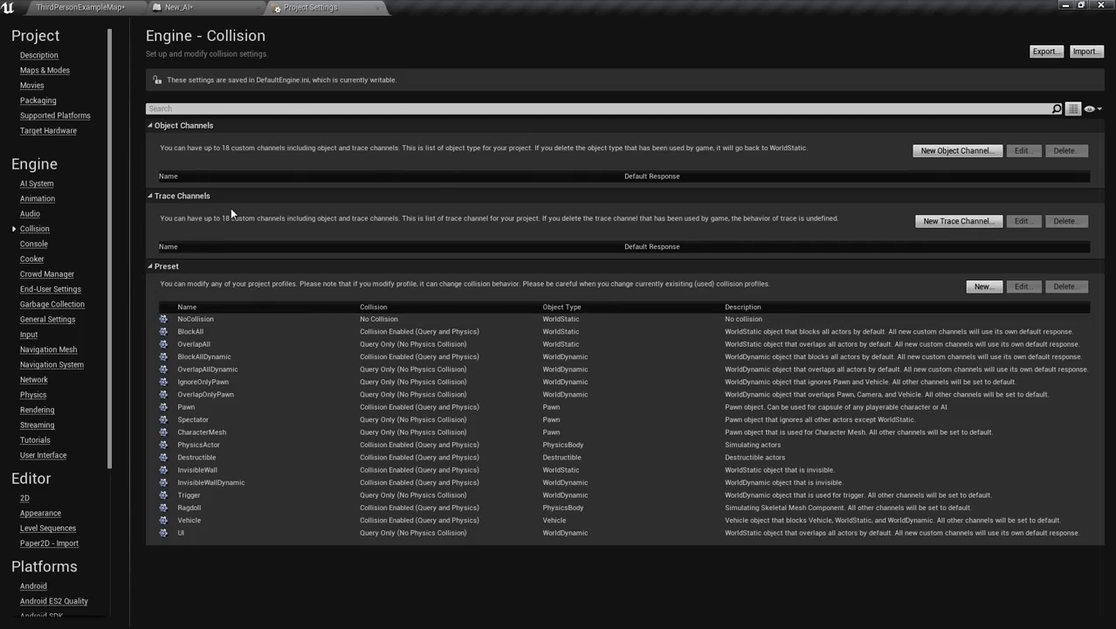
{"action": "left_click", "coordinate": [206, 7]}
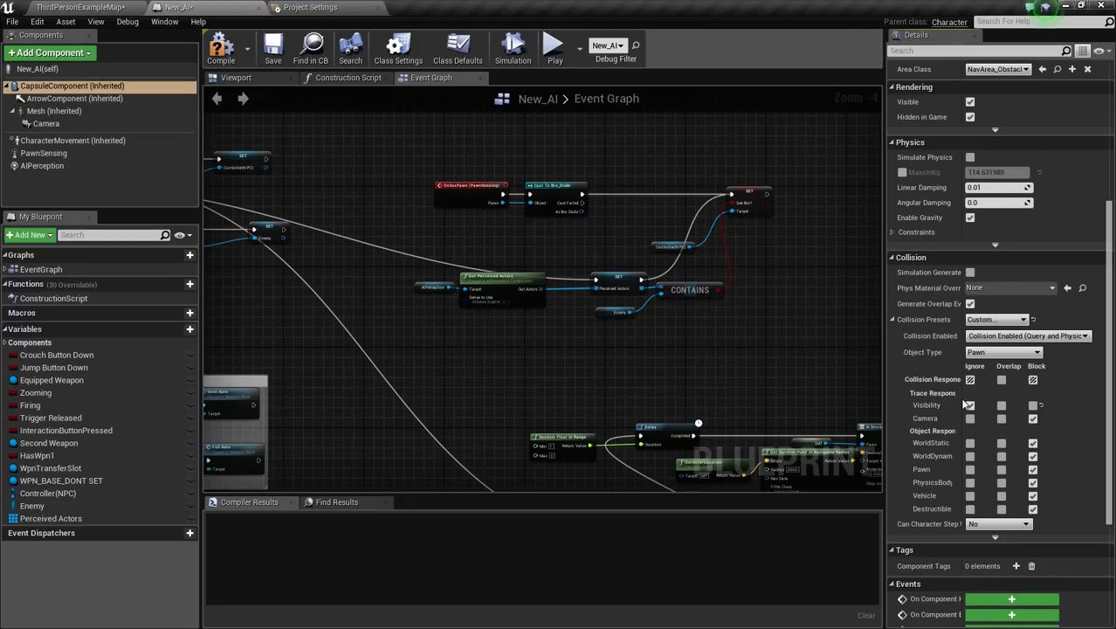
{"action": "left_click", "coordinate": [970, 406]}
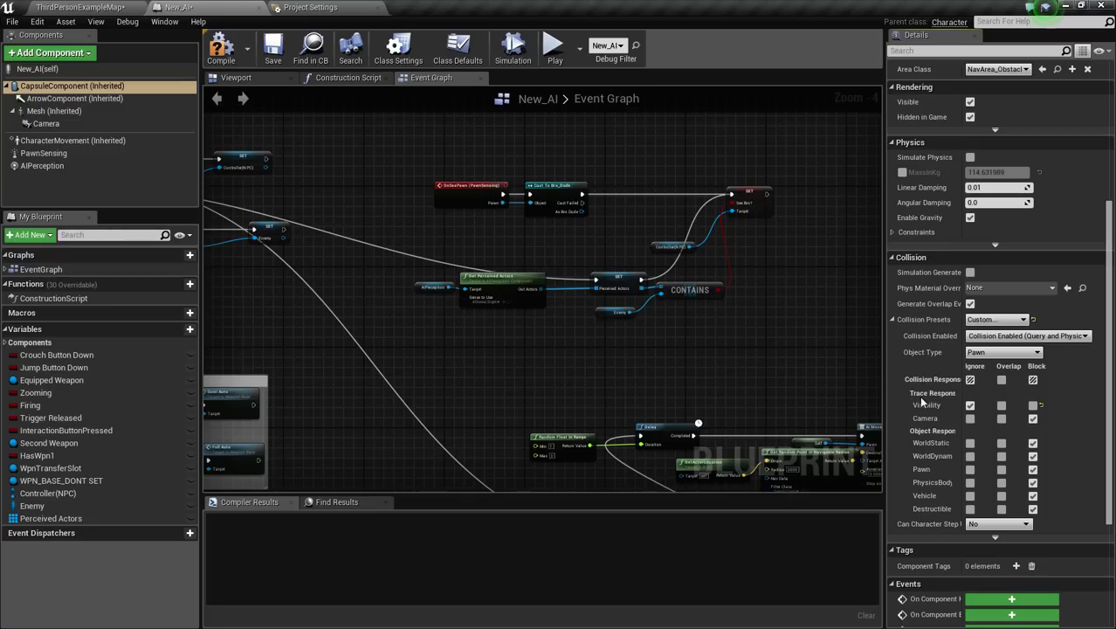
{"action": "mouse_move", "coordinate": [1087, 396]}
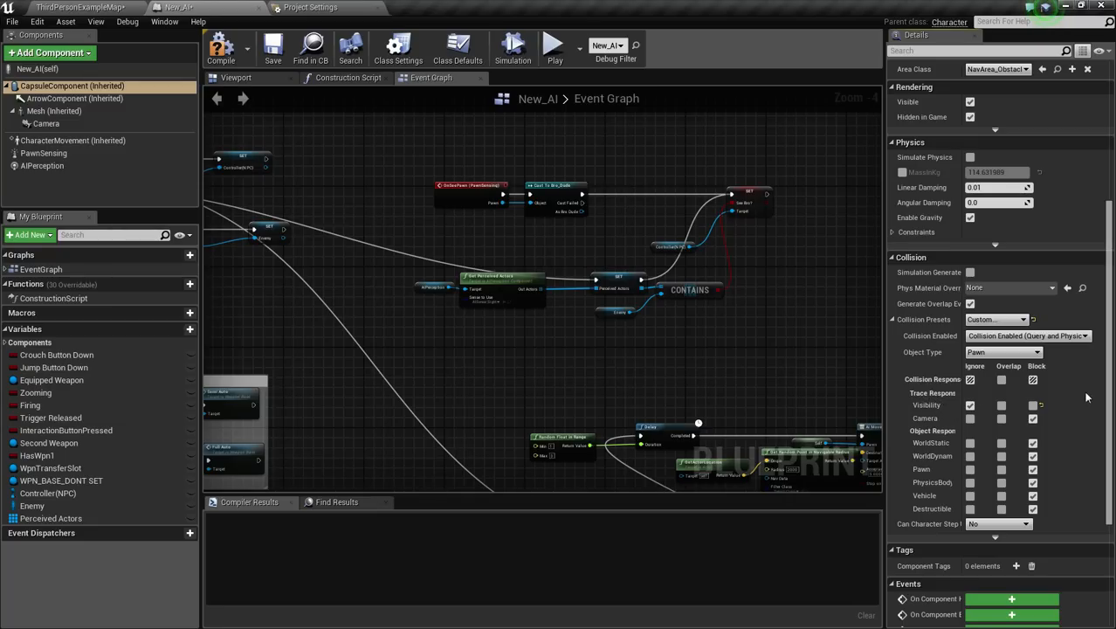
{"action": "left_click", "coordinate": [311, 7]}
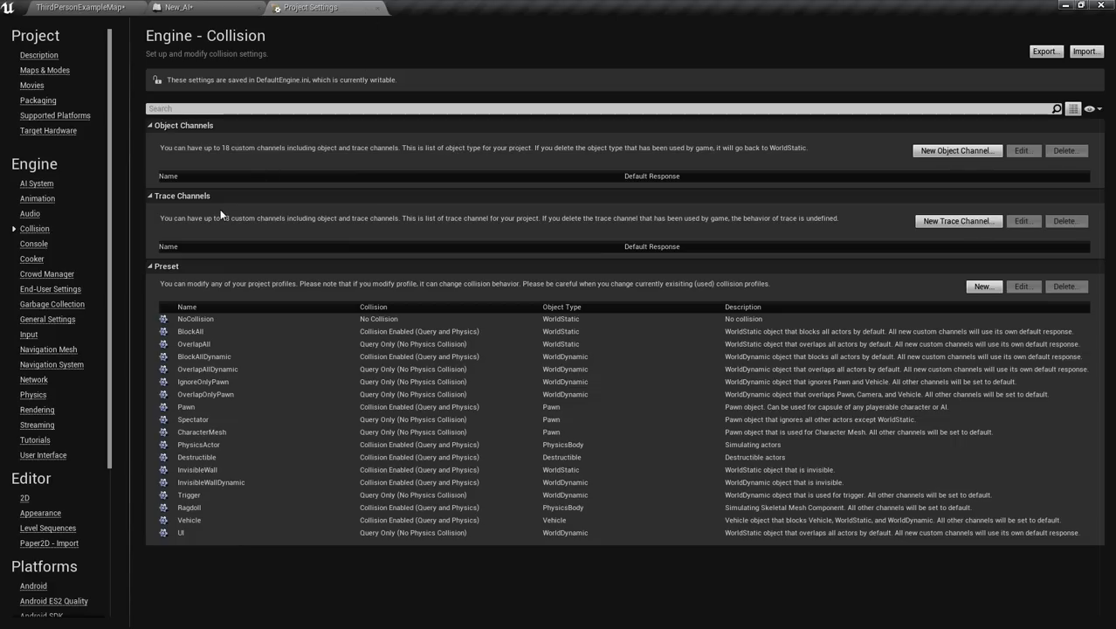
{"action": "mouse_move", "coordinate": [648, 248]}
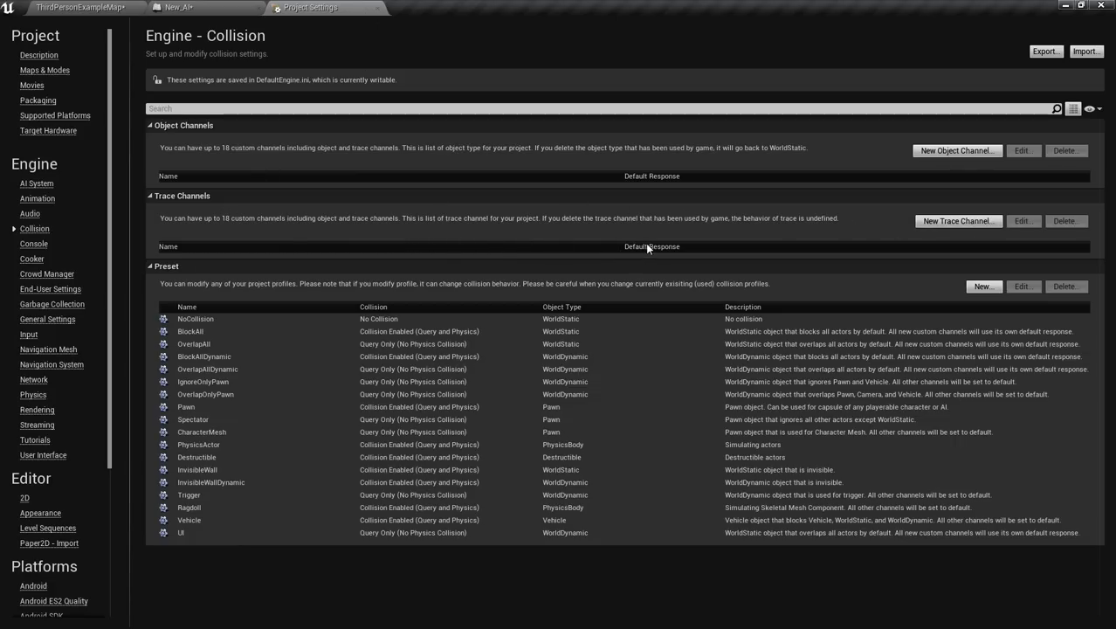
{"action": "mouse_move", "coordinate": [872, 145]}
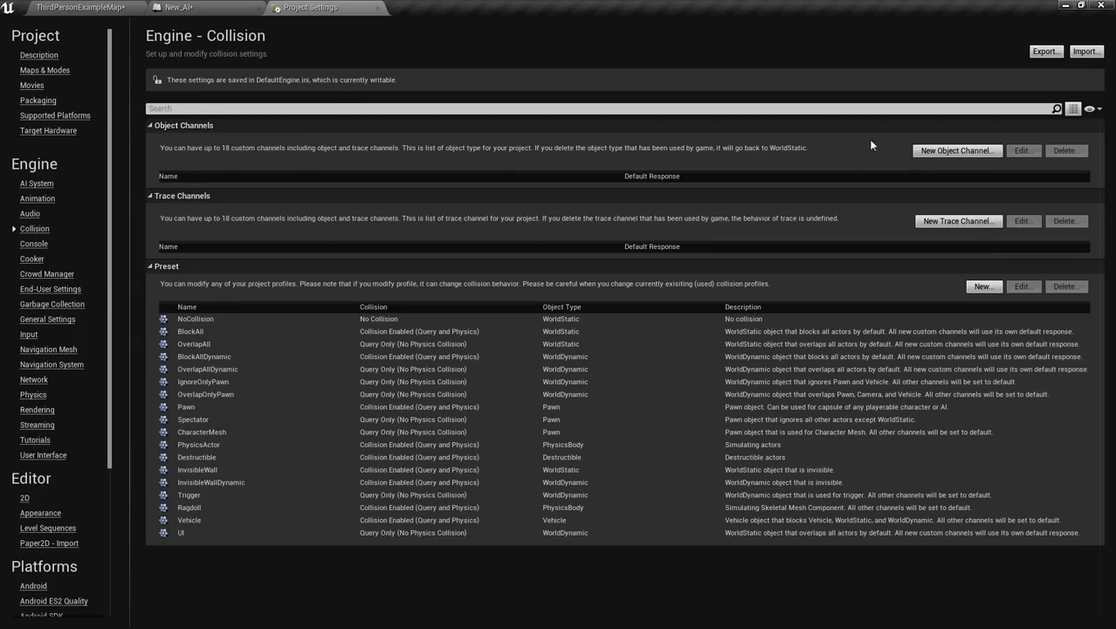
Step: Create a new object collision channel named Bullet with Overlap as its default response
{"action": "left_click", "coordinate": [958, 150]}
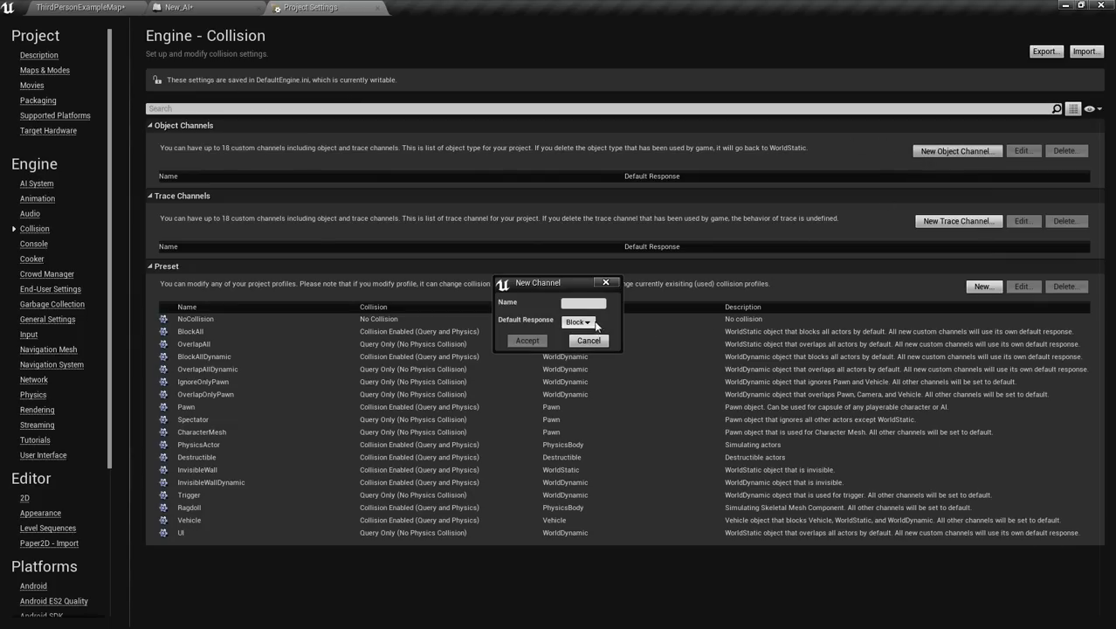
{"action": "left_click", "coordinate": [584, 302]}
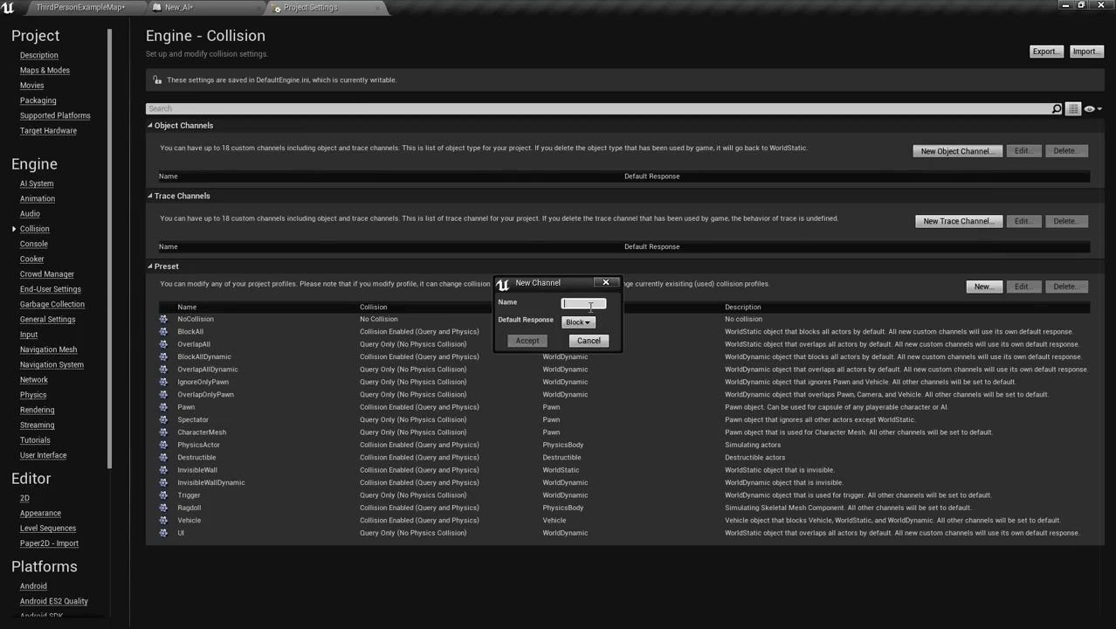
{"action": "type", "text": "Bullet"}
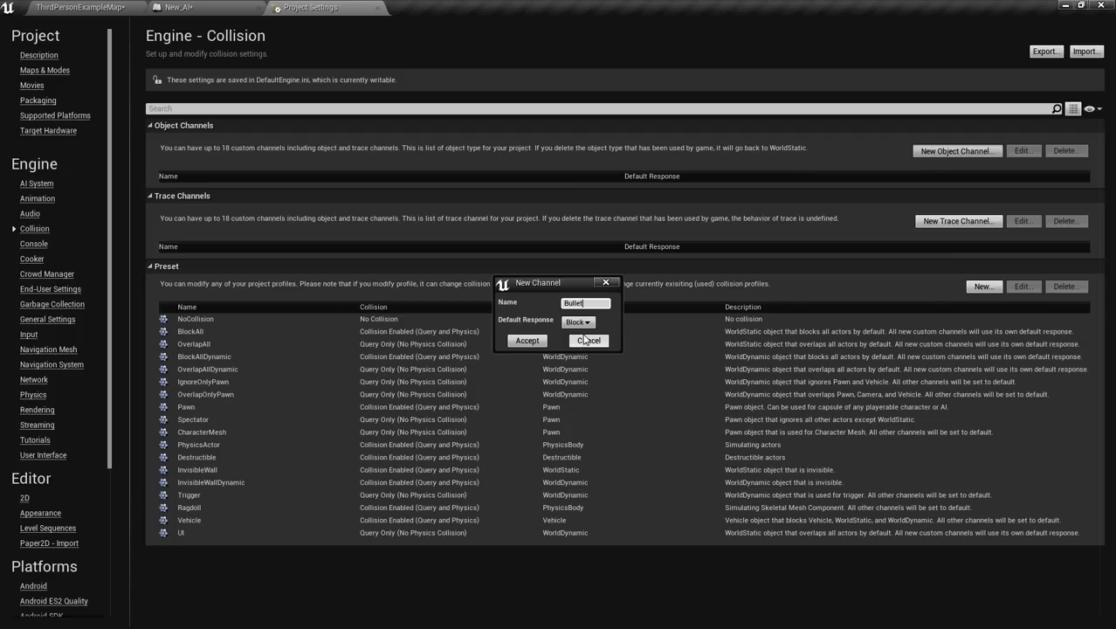
{"action": "left_click", "coordinate": [577, 322]}
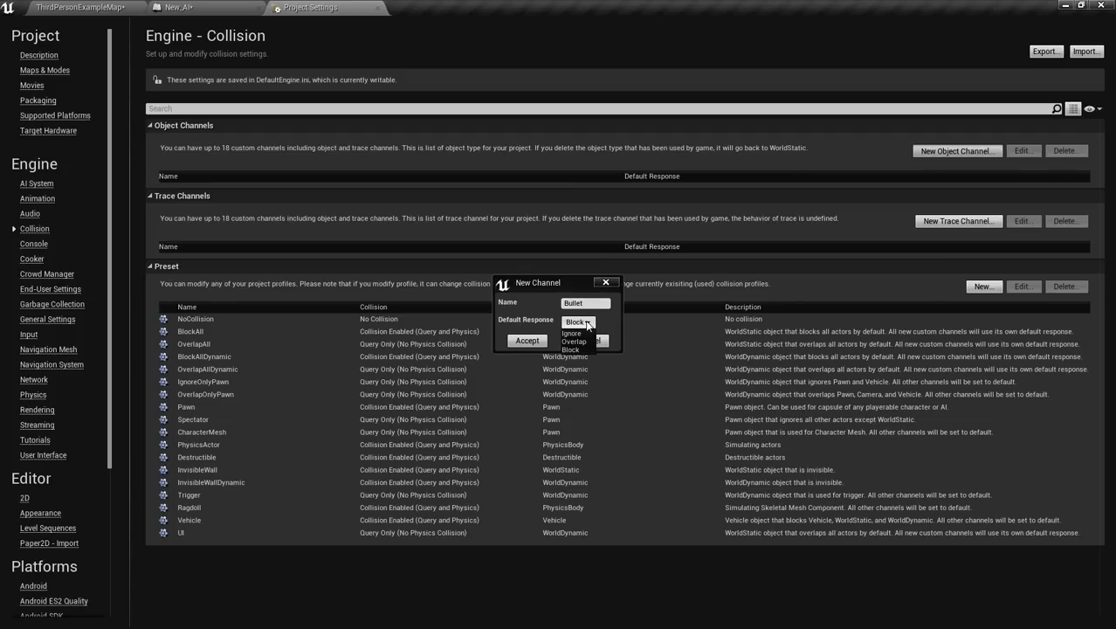
{"action": "left_click", "coordinate": [572, 341]}
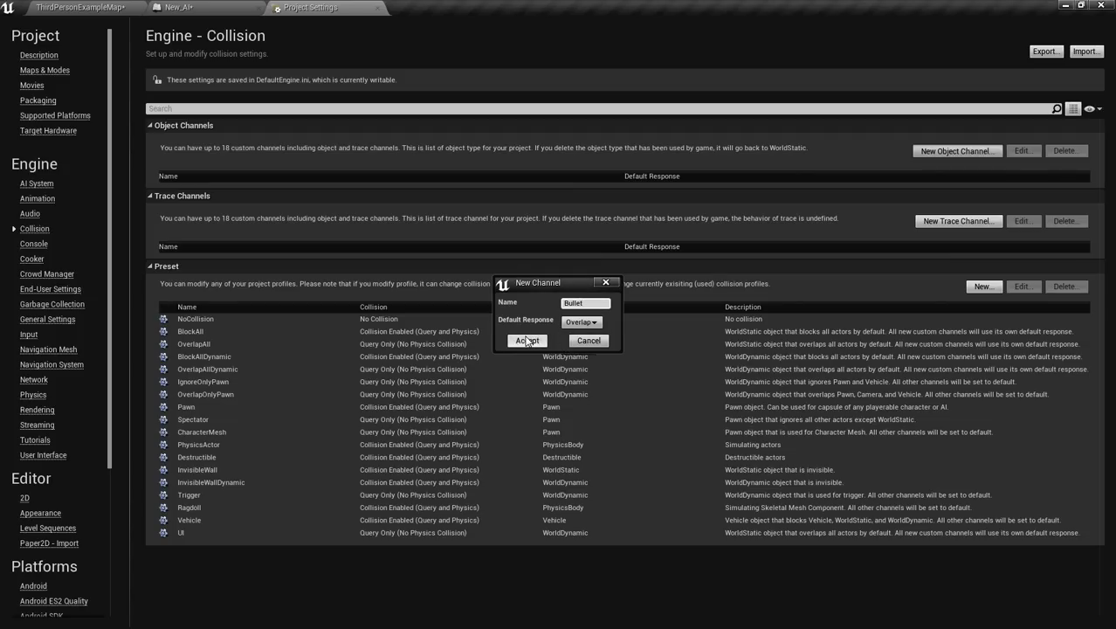
{"action": "left_click", "coordinate": [528, 341]}
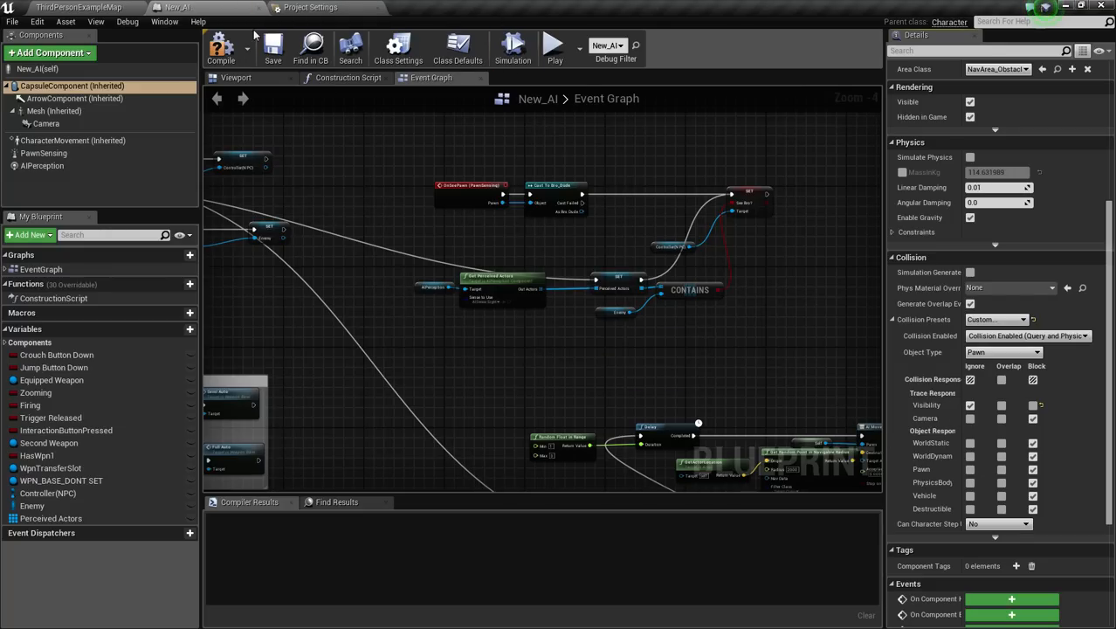
Step: Recompile New_AI and reselect the capsule to confirm Bullet appears among its responses
{"action": "left_click", "coordinate": [221, 49]}
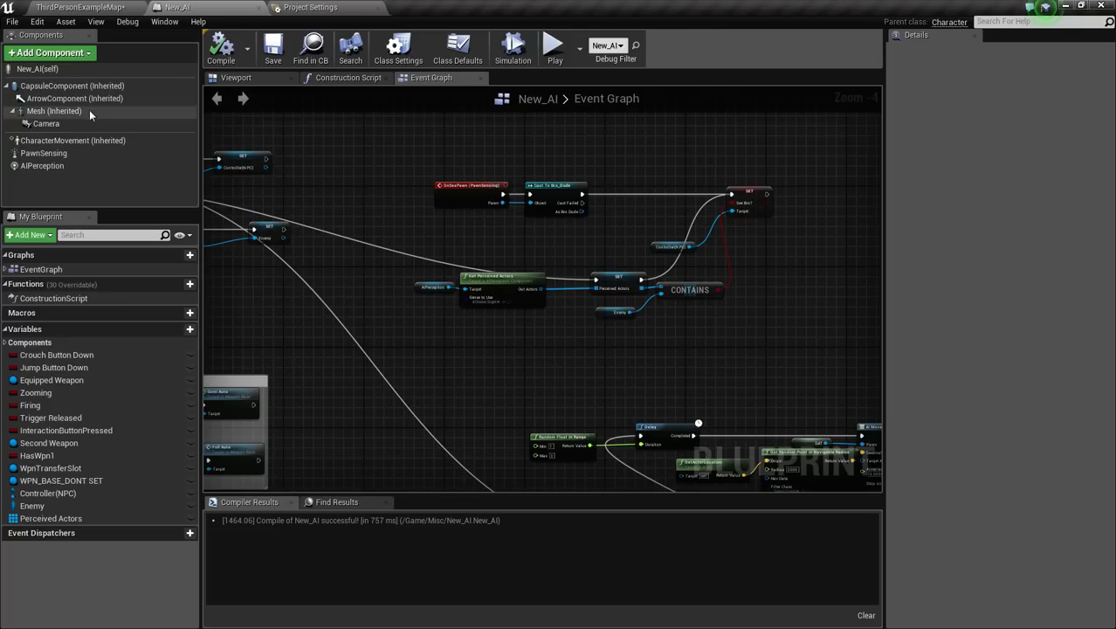
{"action": "left_click", "coordinate": [71, 86]}
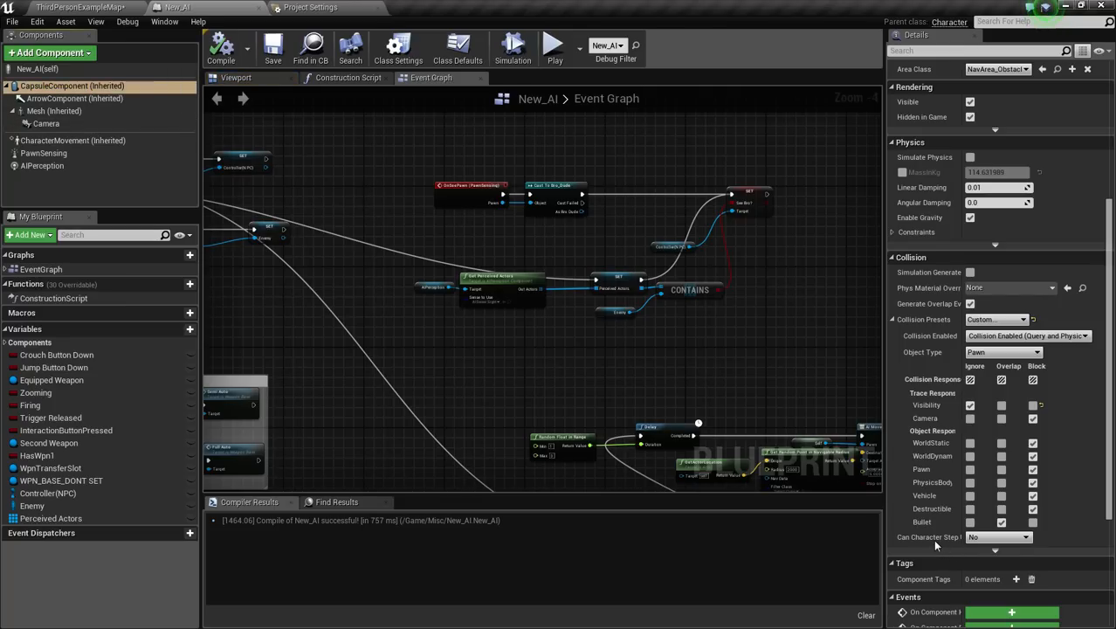
{"action": "mouse_move", "coordinate": [339, 85]}
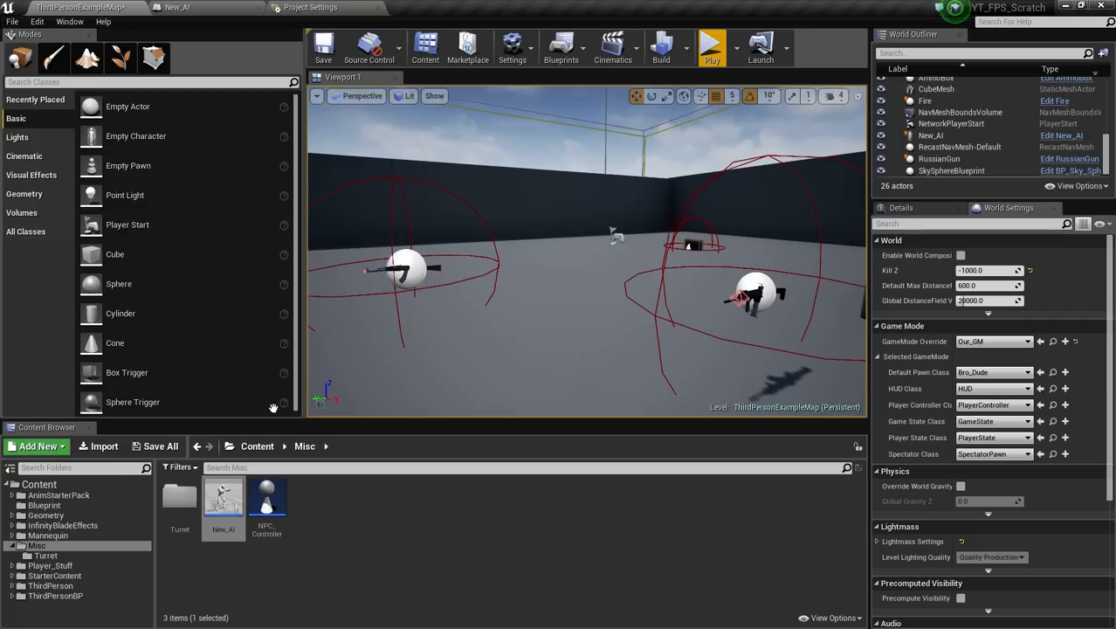
Step: Load the Bullet blueprint from the Blueprint folder and select its StaticMesh component
{"action": "left_click", "coordinate": [43, 505]}
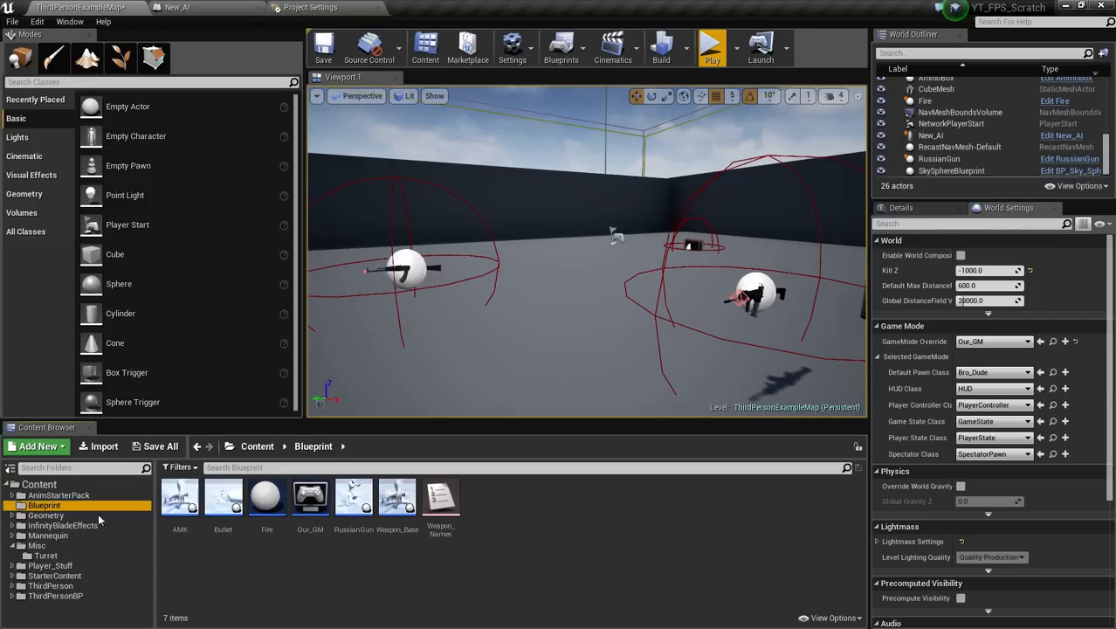
{"action": "double_click", "coordinate": [223, 496]}
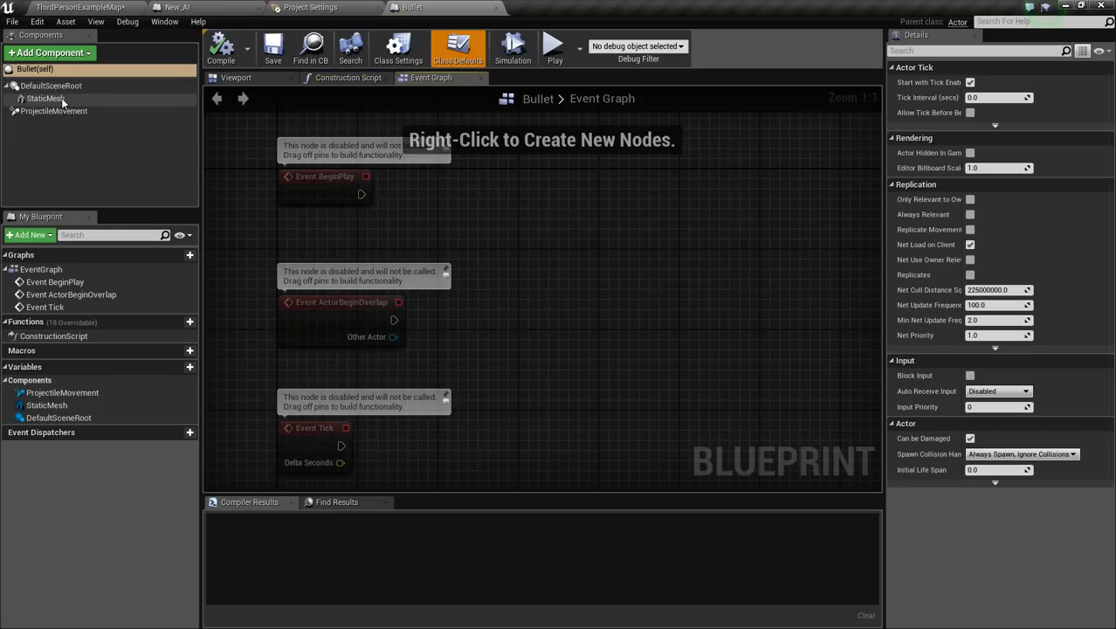
{"action": "left_click", "coordinate": [45, 97]}
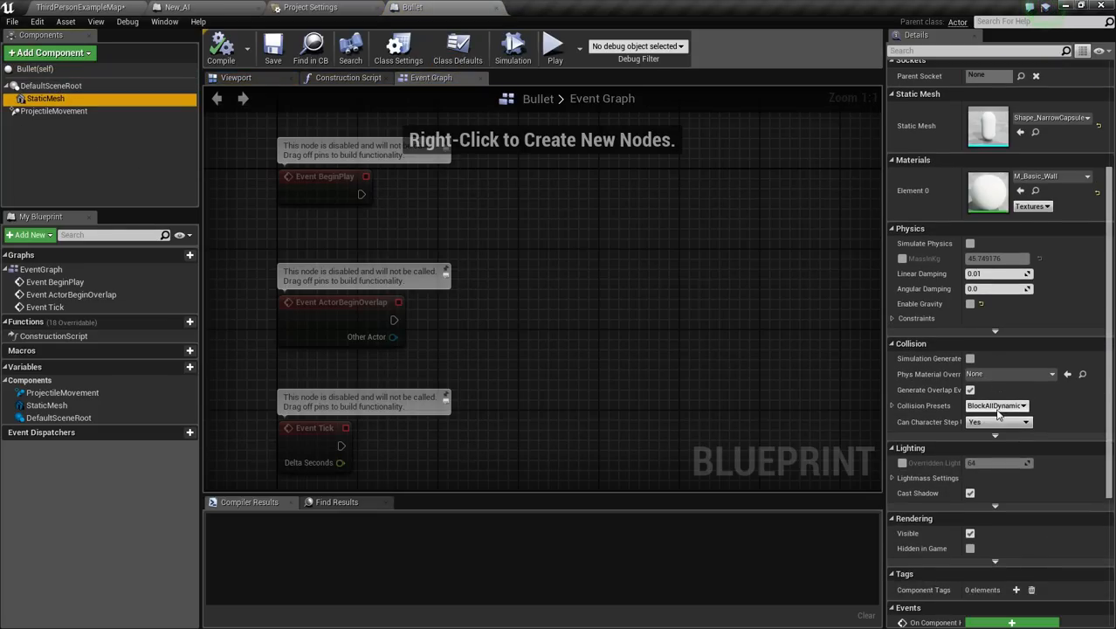
{"action": "scroll", "scroll_direction": "down", "scroll_amount": 3}
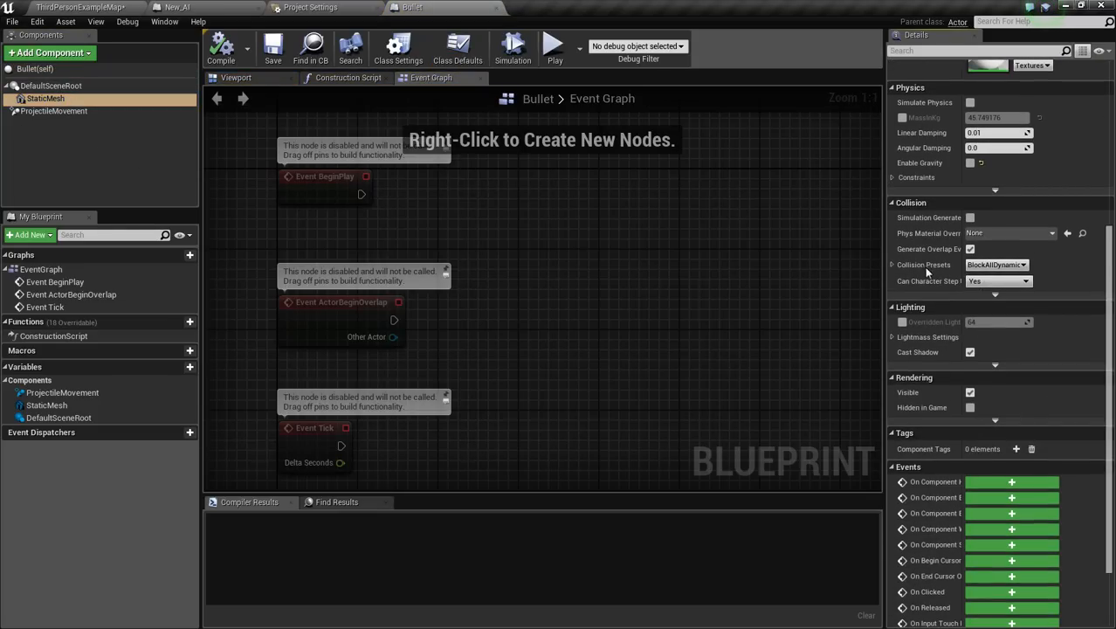
Step: Change the mesh's Collision Presets from BlockAllDynamic to Custom
{"action": "left_click", "coordinate": [1029, 266]}
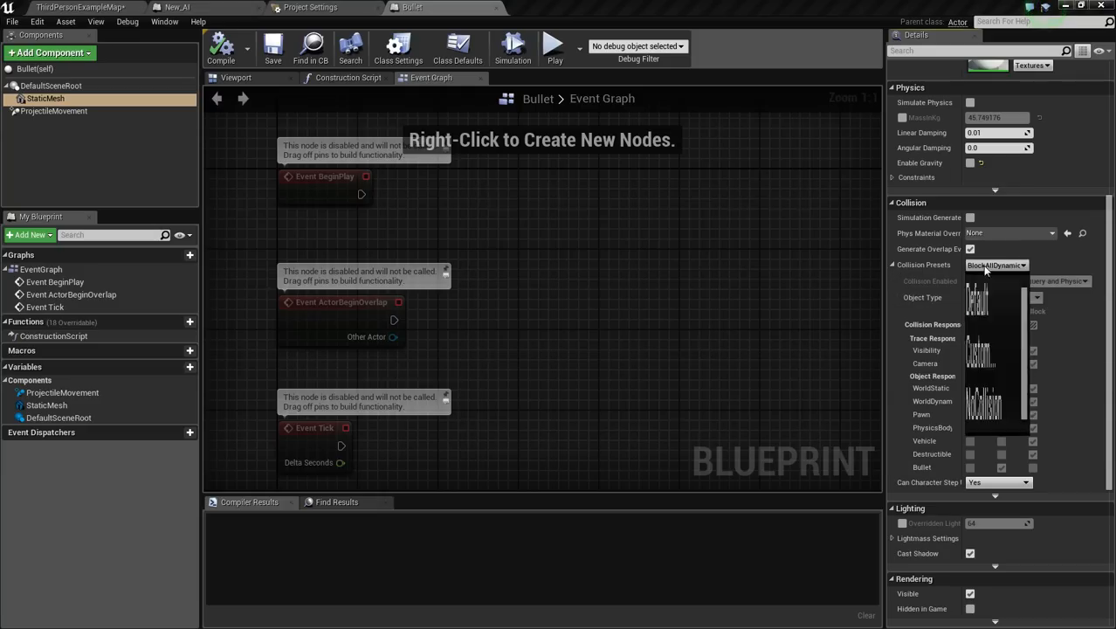
{"action": "left_click", "coordinate": [996, 264]}
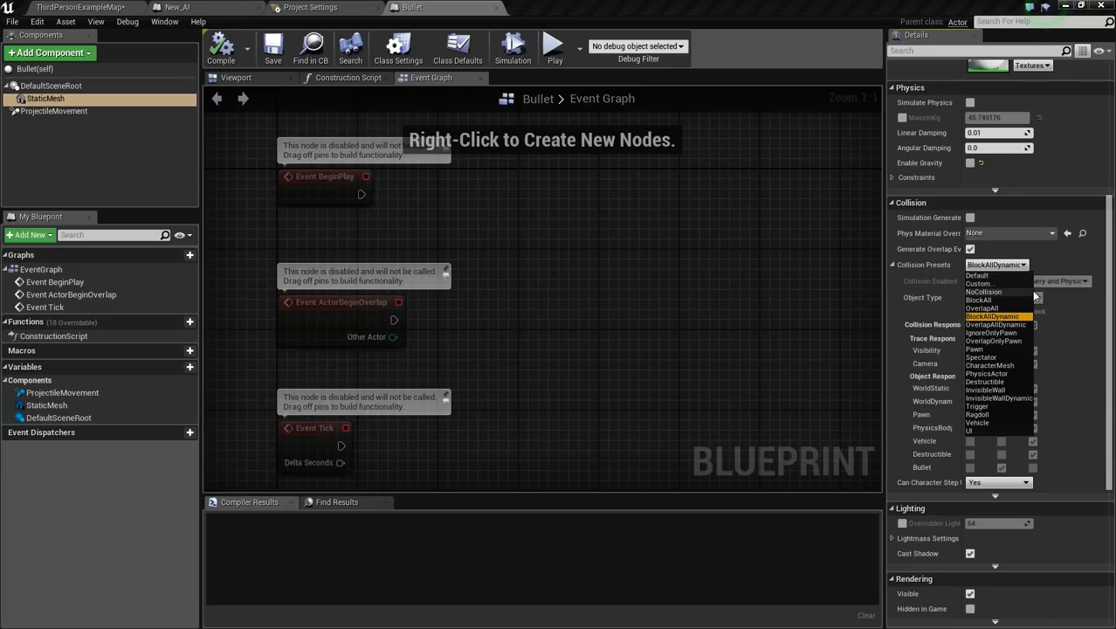
{"action": "left_click", "coordinate": [978, 283]}
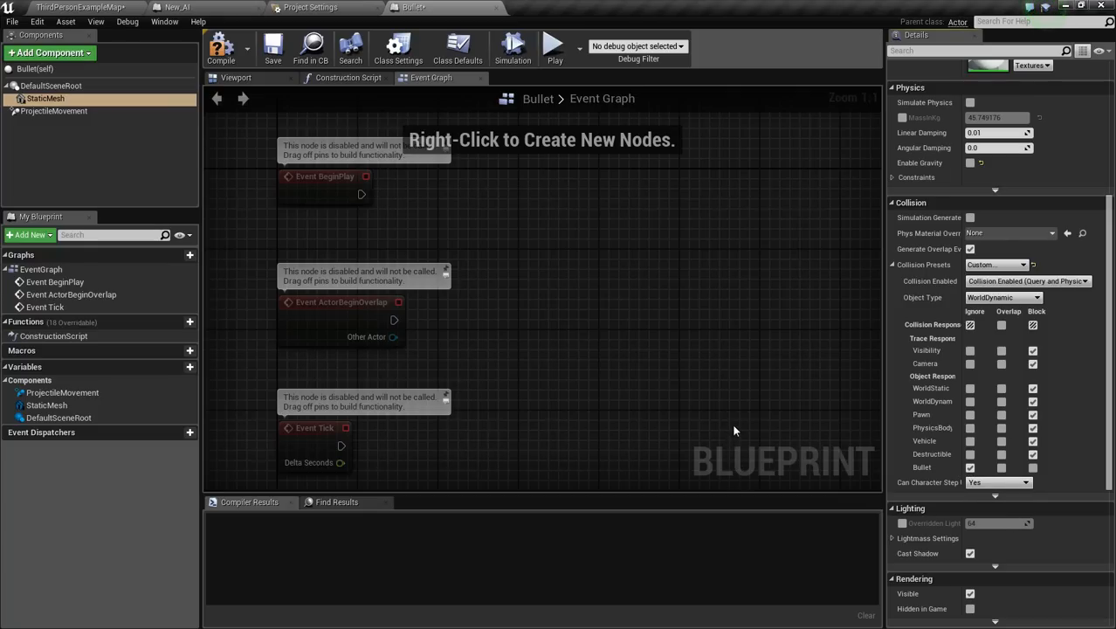
{"action": "mouse_move", "coordinate": [727, 444]}
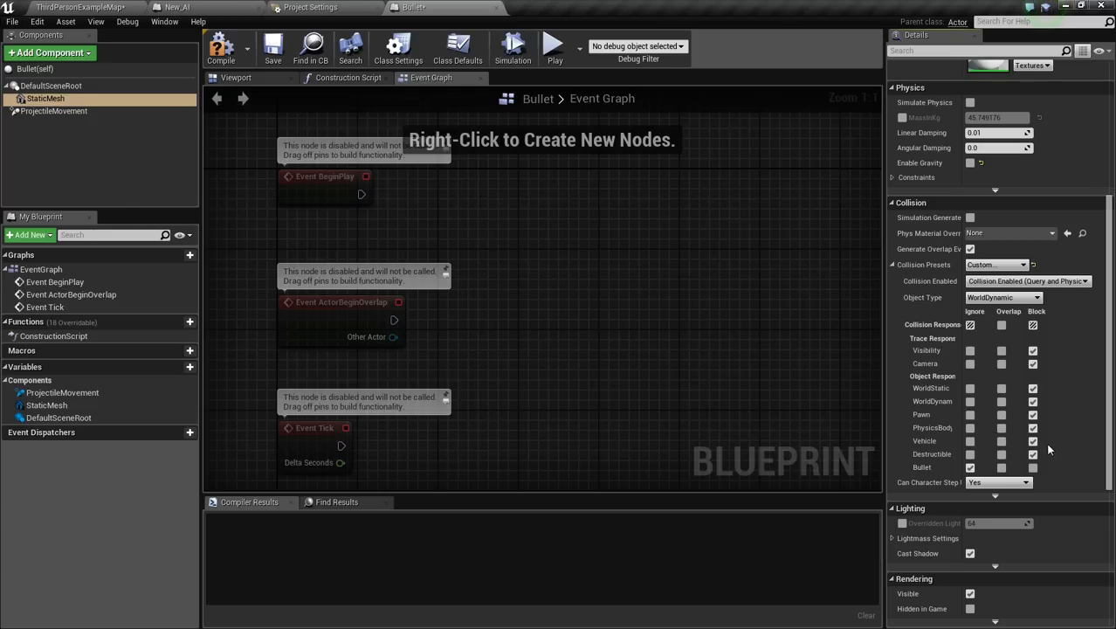
Step: Set the Bullet static mesh's collision Object Type to Bullet and compile the blueprint
{"action": "left_click", "coordinate": [206, 7]}
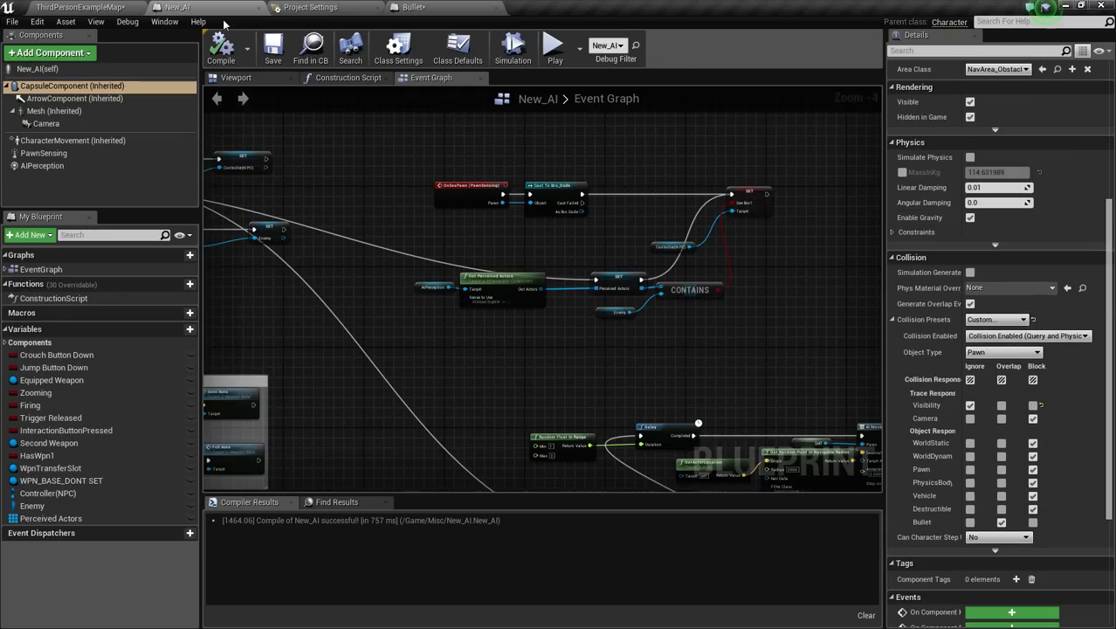
{"action": "left_click", "coordinate": [311, 7]}
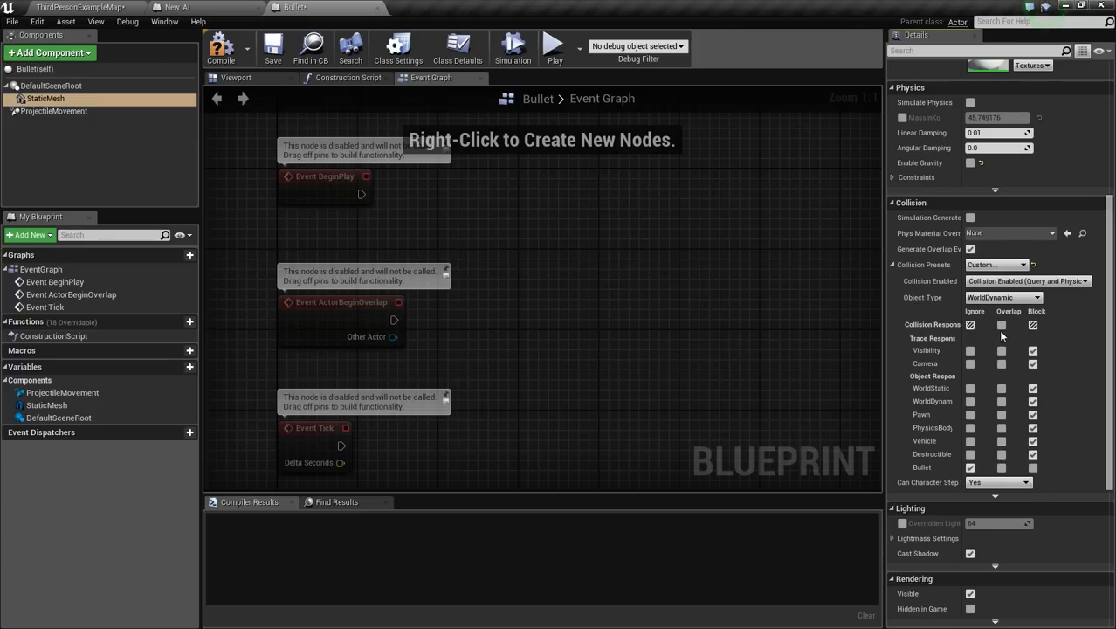
{"action": "left_click", "coordinate": [1003, 324]}
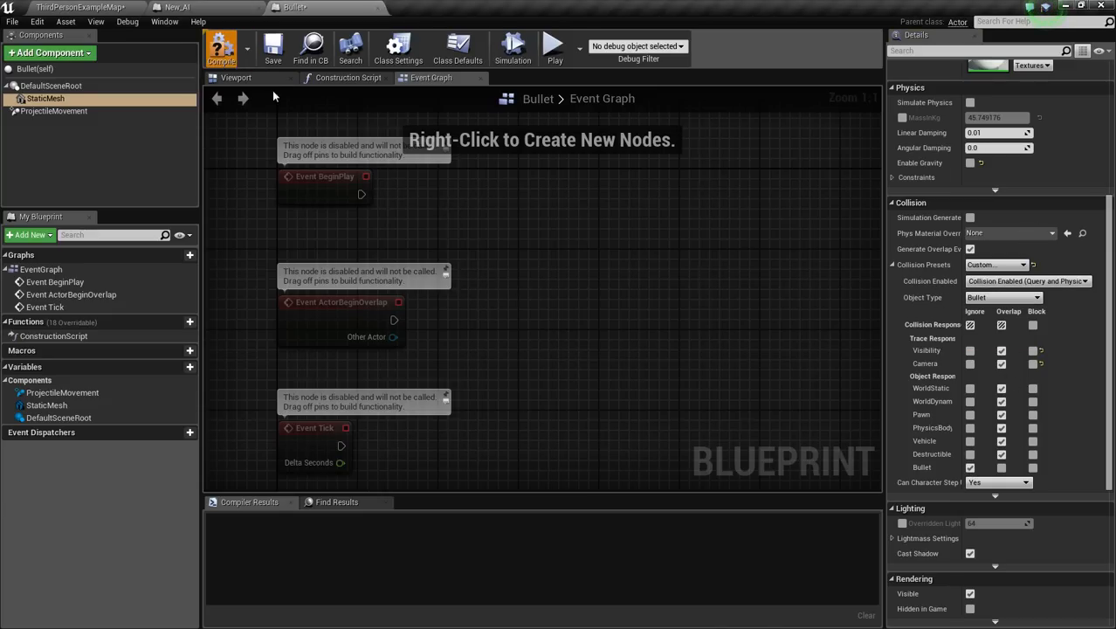
{"action": "left_click", "coordinate": [220, 49]}
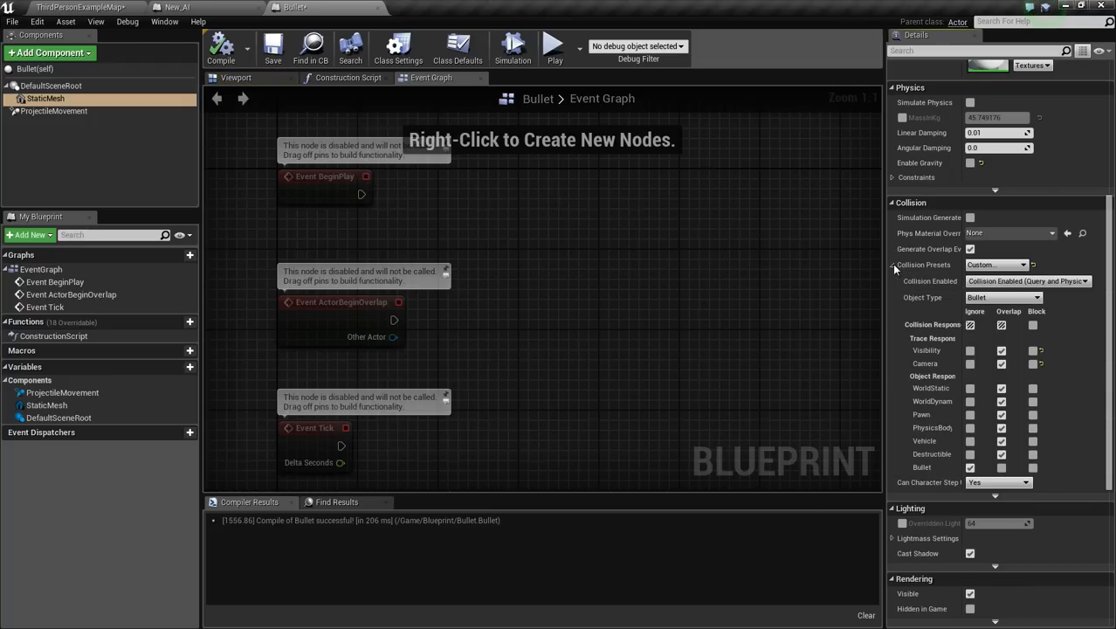
{"action": "mouse_move", "coordinate": [970, 445]}
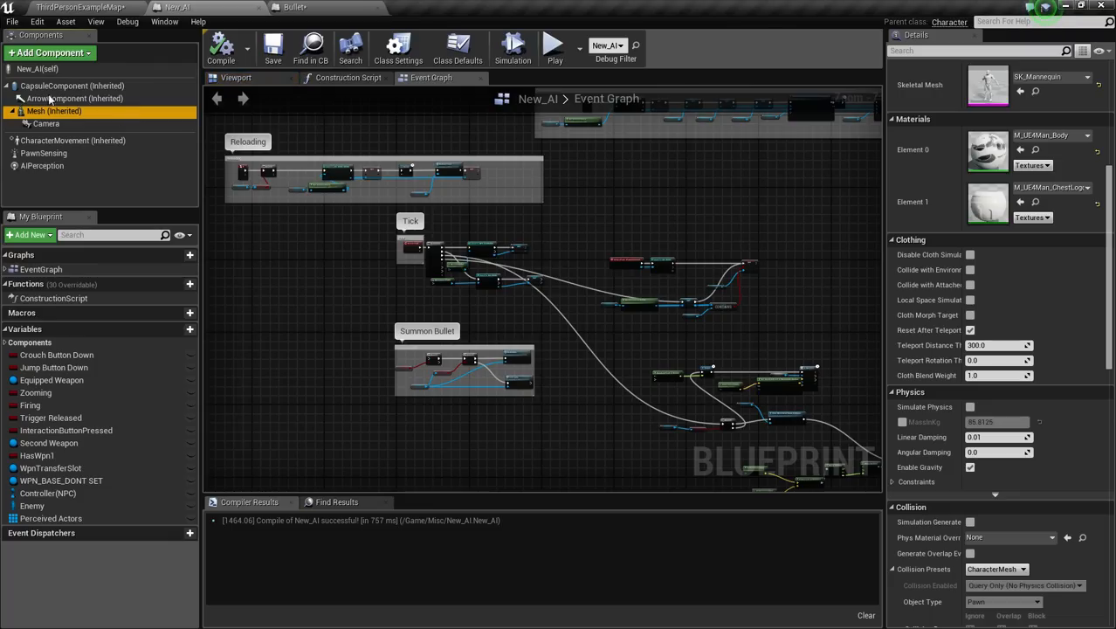
Step: Wire the capsule's begin-overlap Other Actor into a Cast To Bullet node
{"action": "left_click", "coordinate": [72, 85]}
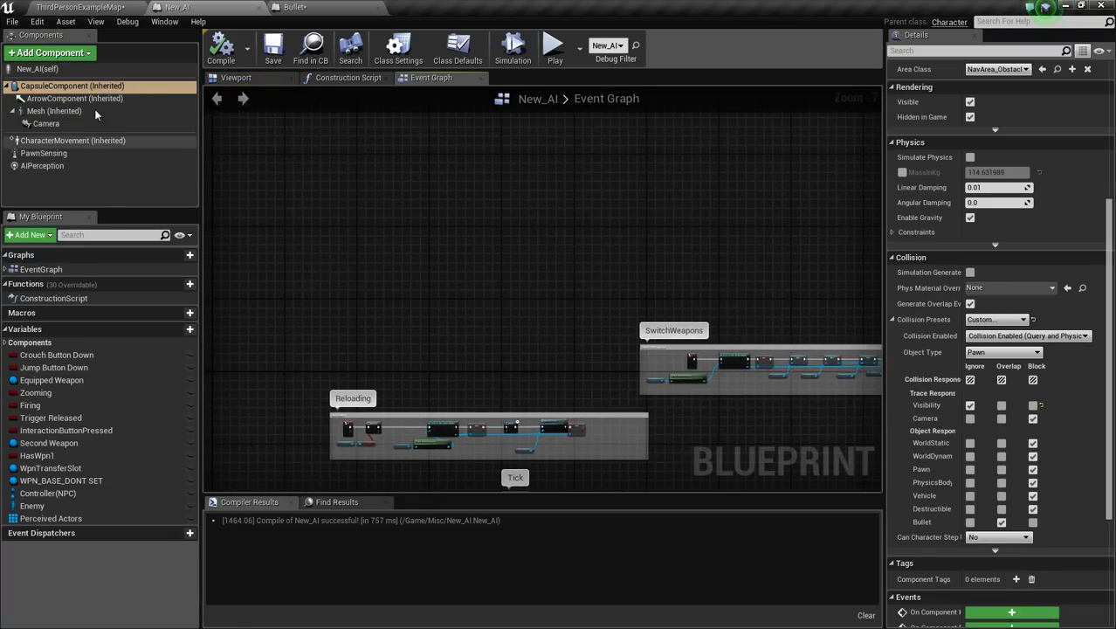
{"action": "scroll", "scroll_direction": "down", "scroll_amount": 3}
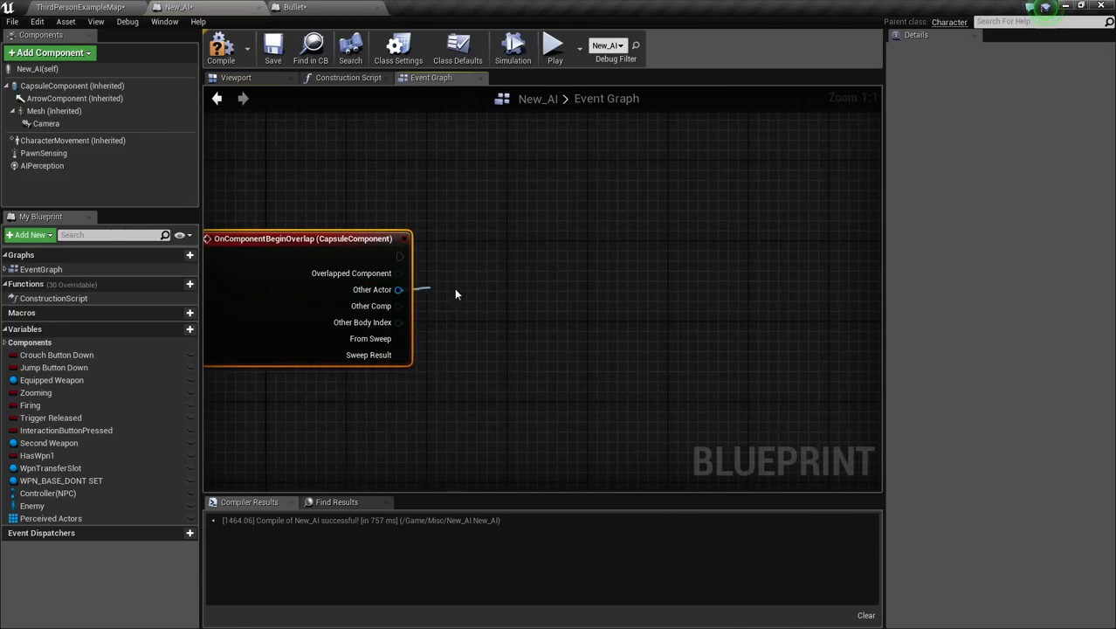
{"action": "left_click_drag", "start_coordinate": [398, 290], "coordinate": [510, 287]}
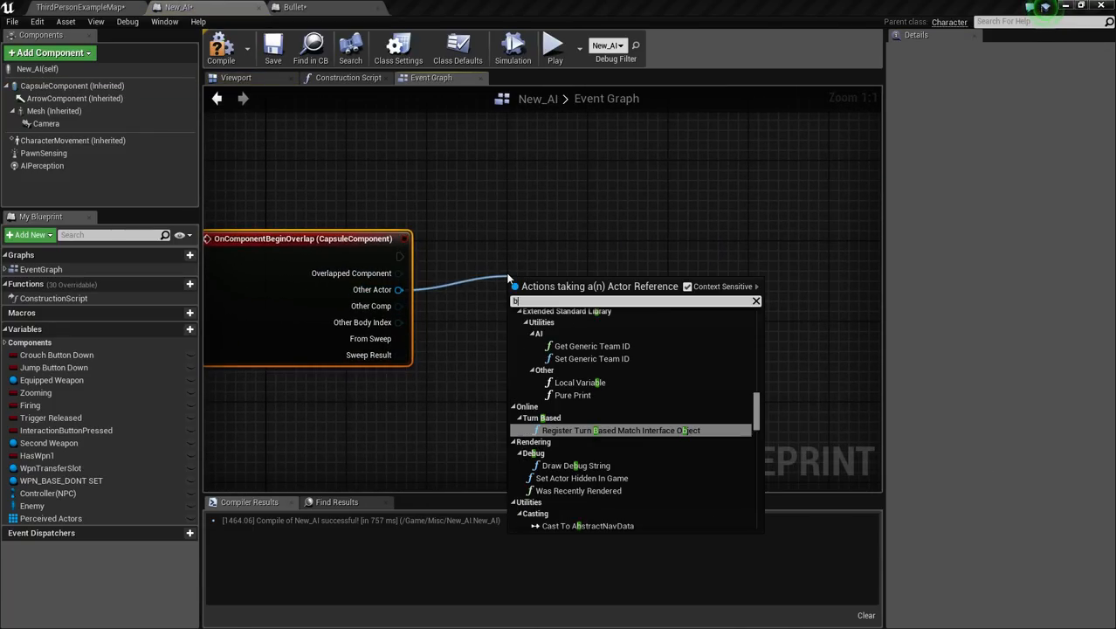
{"action": "left_click", "coordinate": [587, 525]}
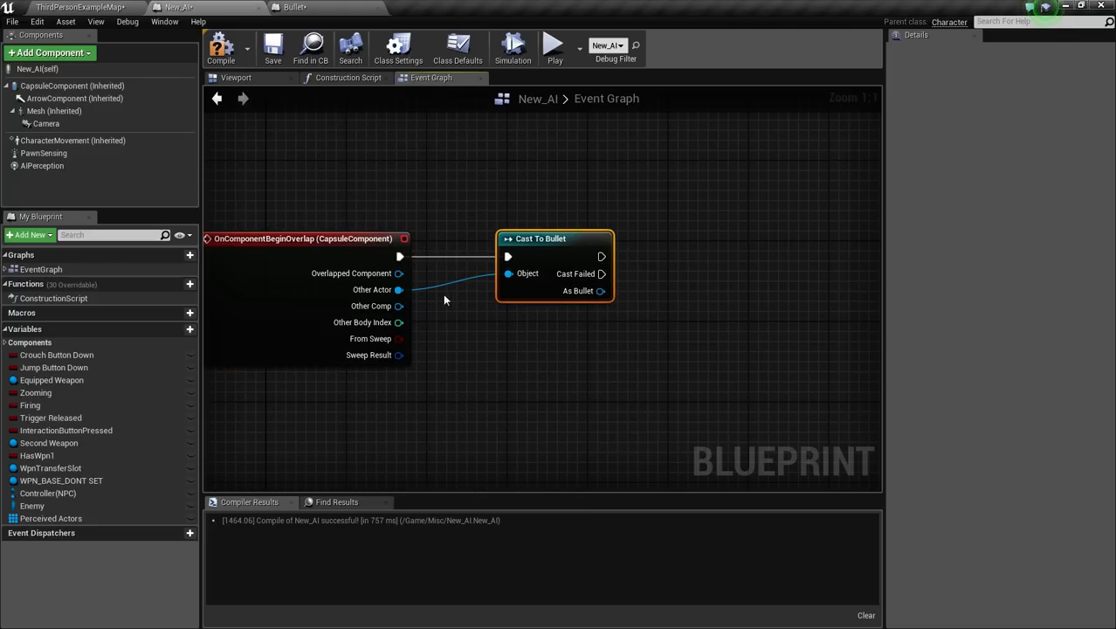
{"action": "left_click_drag", "start_coordinate": [603, 290], "coordinate": [707, 295]}
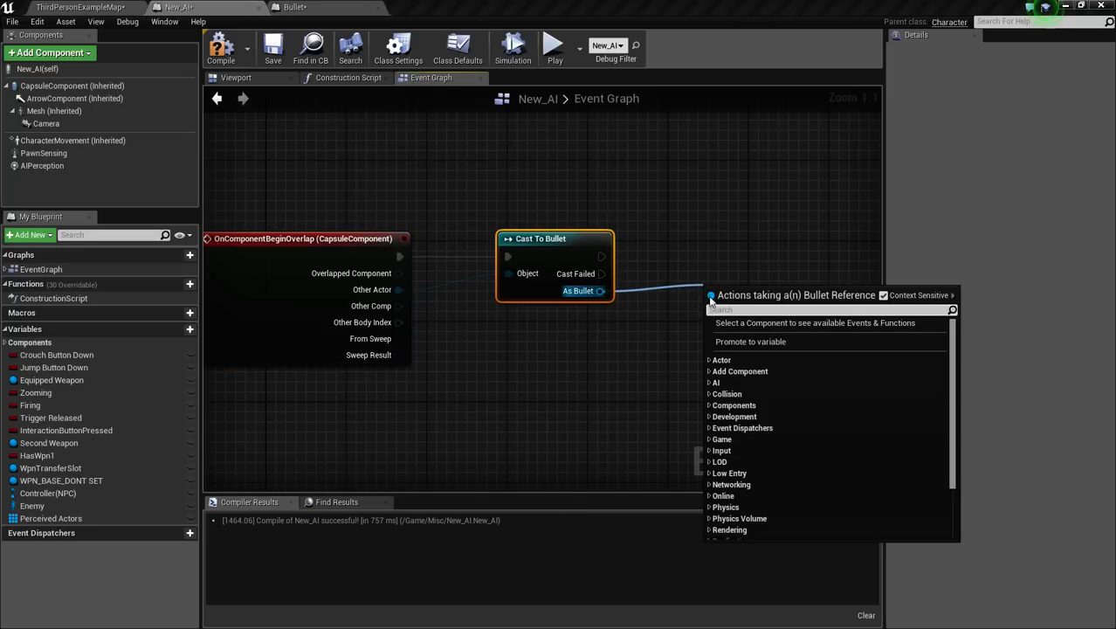
{"action": "mouse_move", "coordinate": [720, 324]}
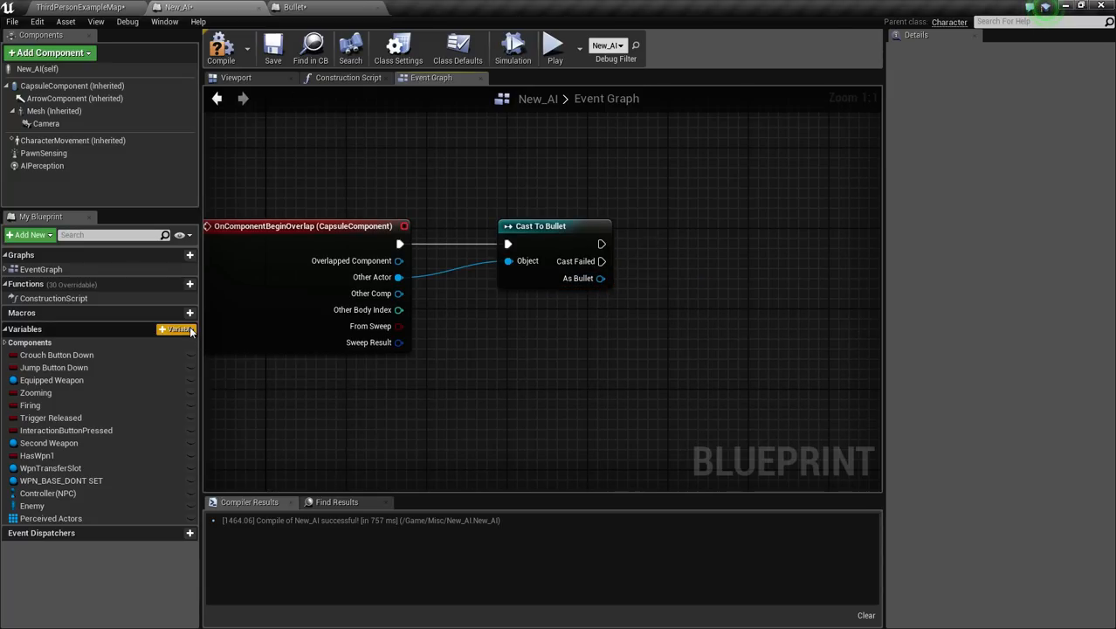
Step: Add a Current Health variable to New_AI and make its type Float
{"action": "left_click", "coordinate": [176, 328]}
{"action": "type", "text": "Current Health"}
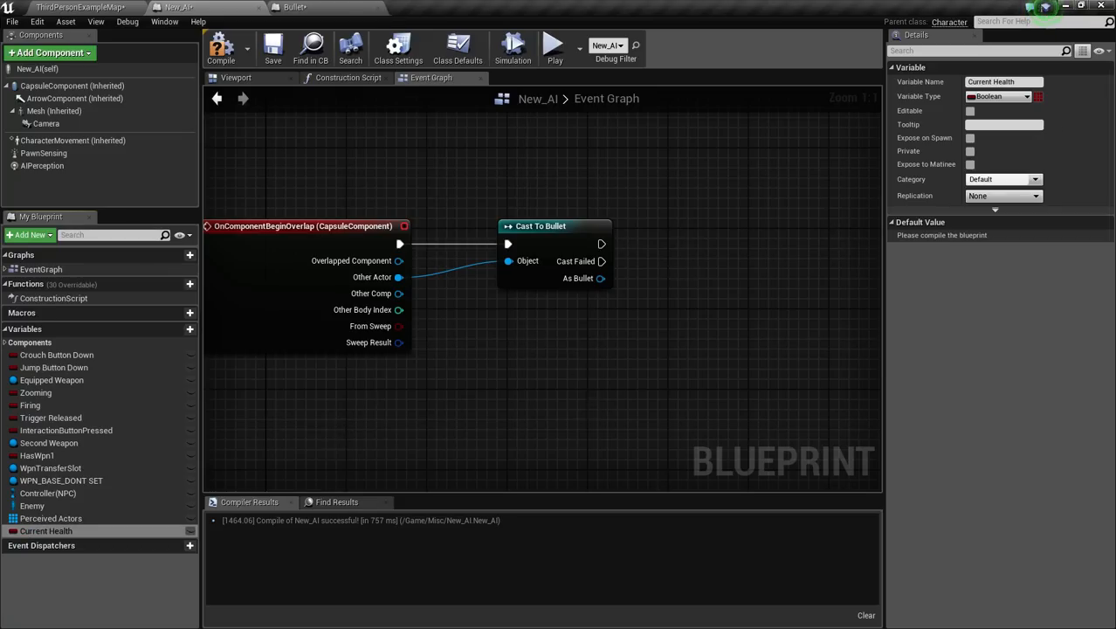
{"action": "left_click", "coordinate": [999, 96]}
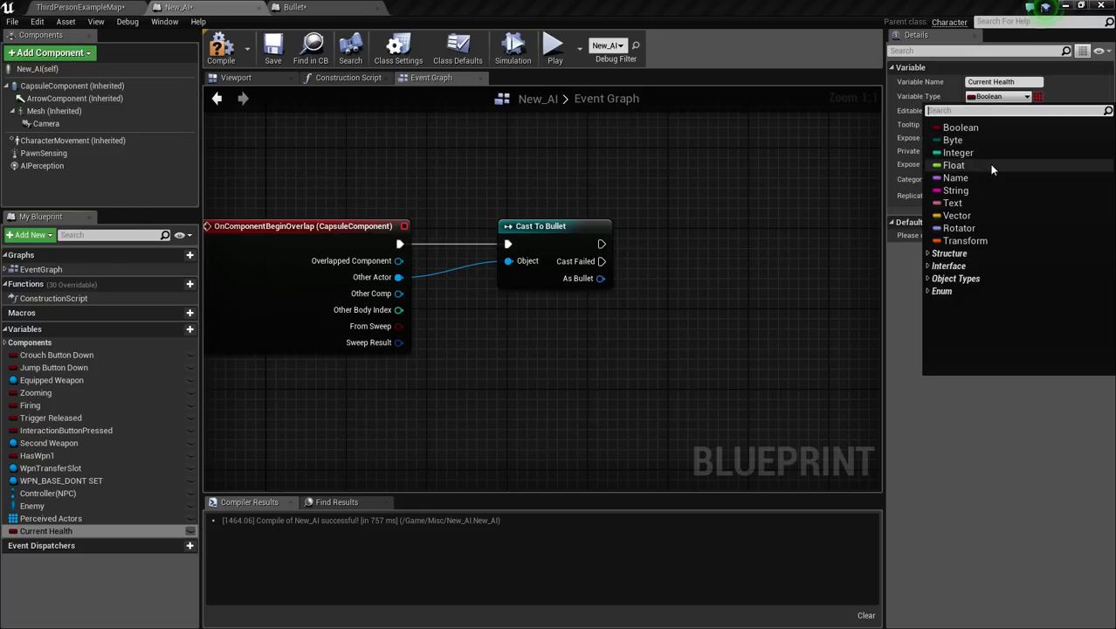
{"action": "left_click", "coordinate": [954, 164]}
{"action": "type", "text": "100"}
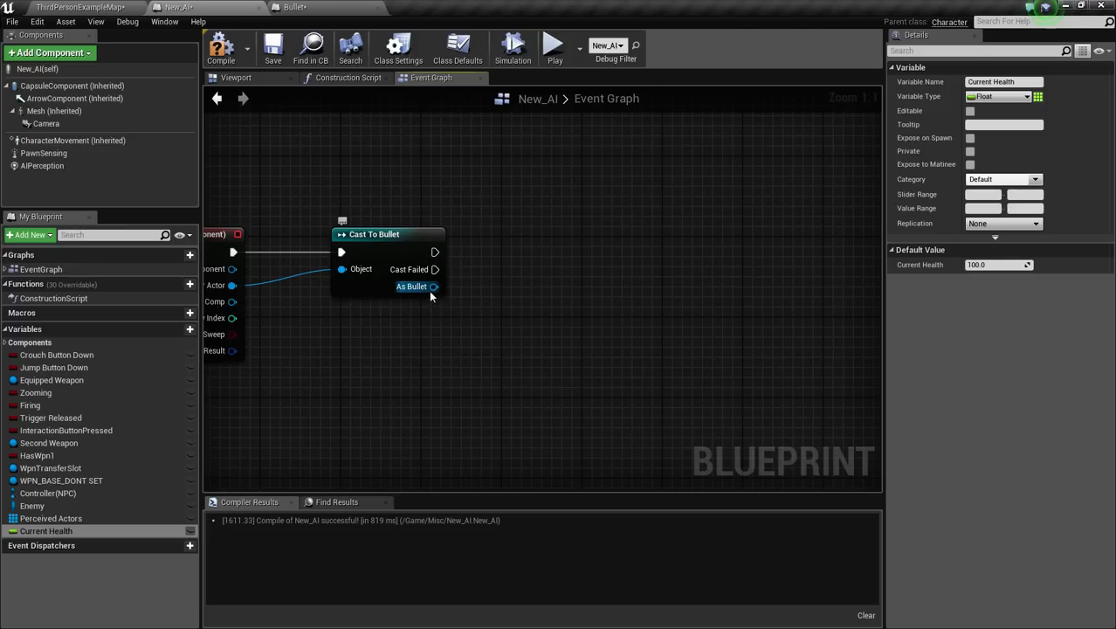
Step: Add a DestroyActor node targeting the cast bullet reference
{"action": "left_click_drag", "start_coordinate": [433, 286], "coordinate": [699, 297]}
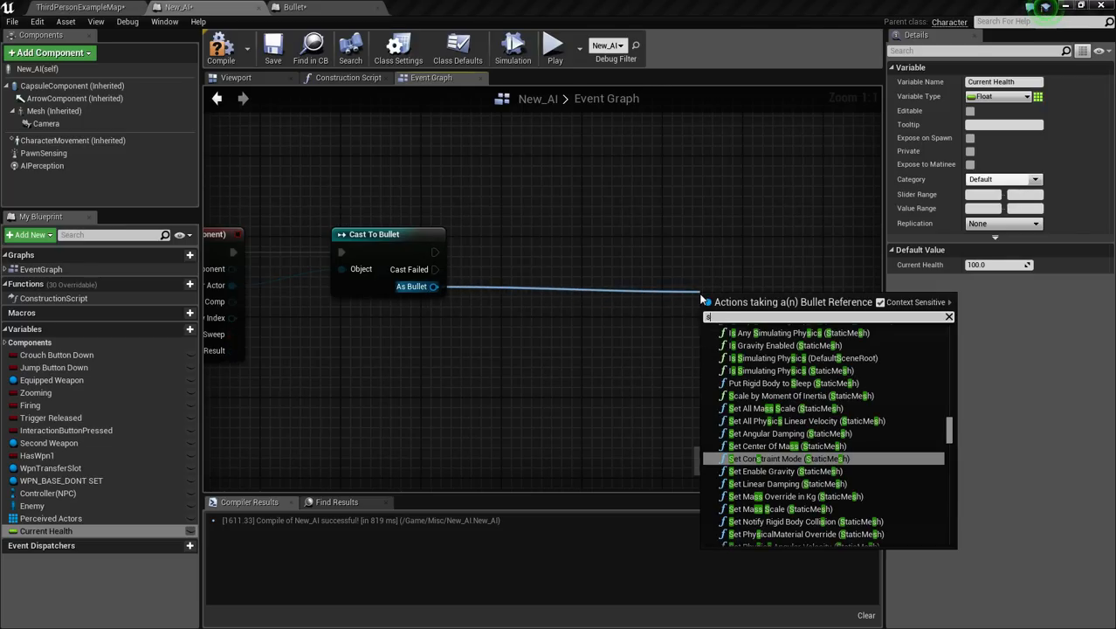
{"action": "type", "text": "destroy acto"}
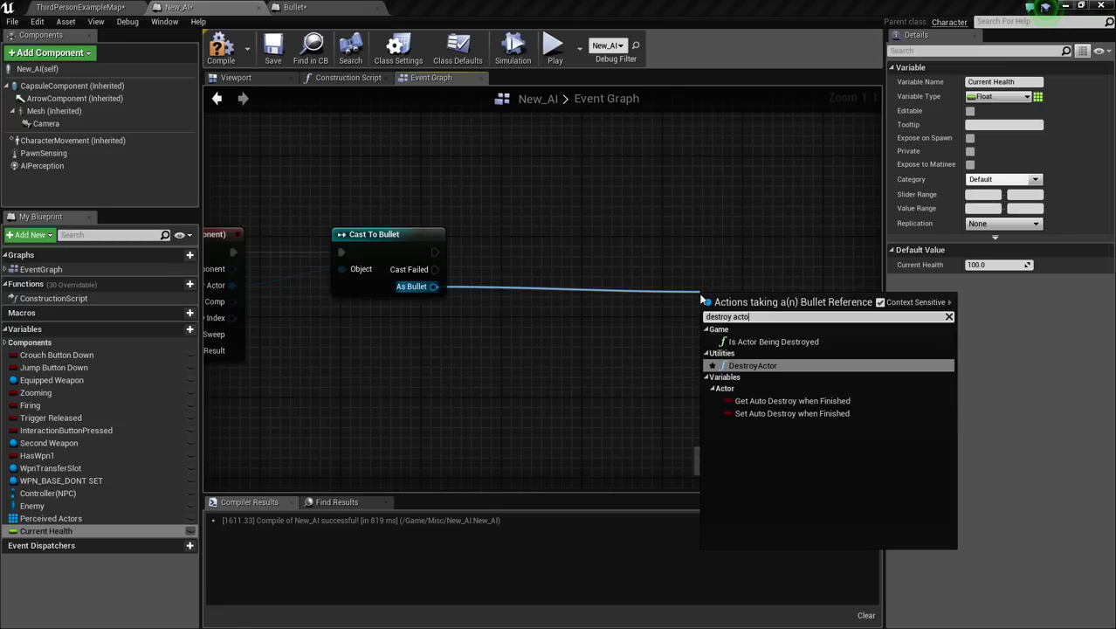
{"action": "left_click", "coordinate": [751, 365]}
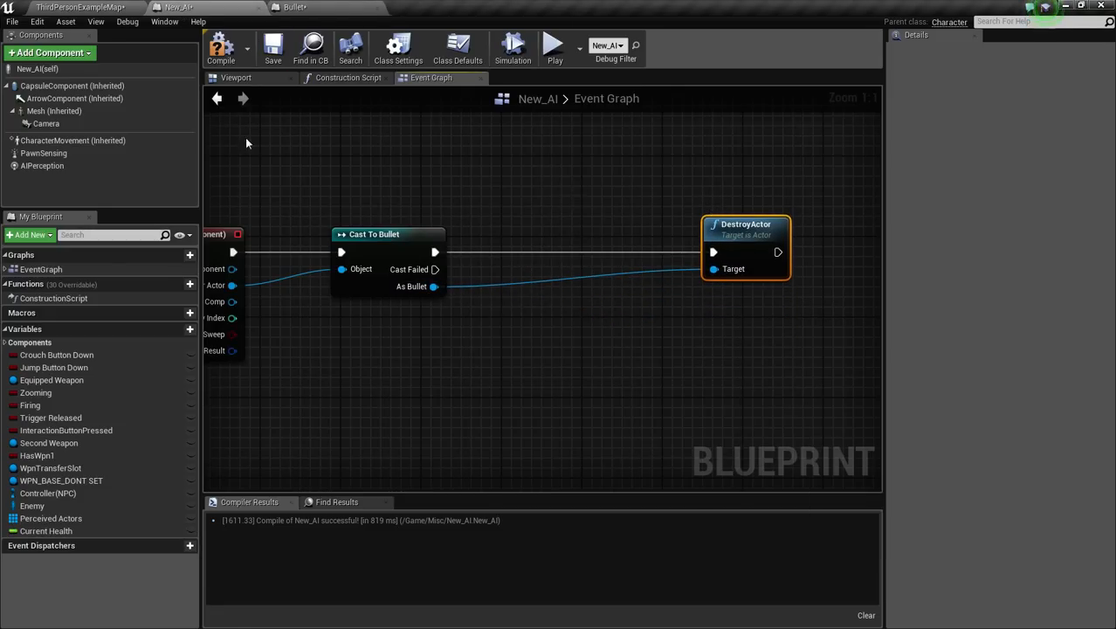
{"action": "scroll", "scroll_direction": "down", "scroll_amount": 3}
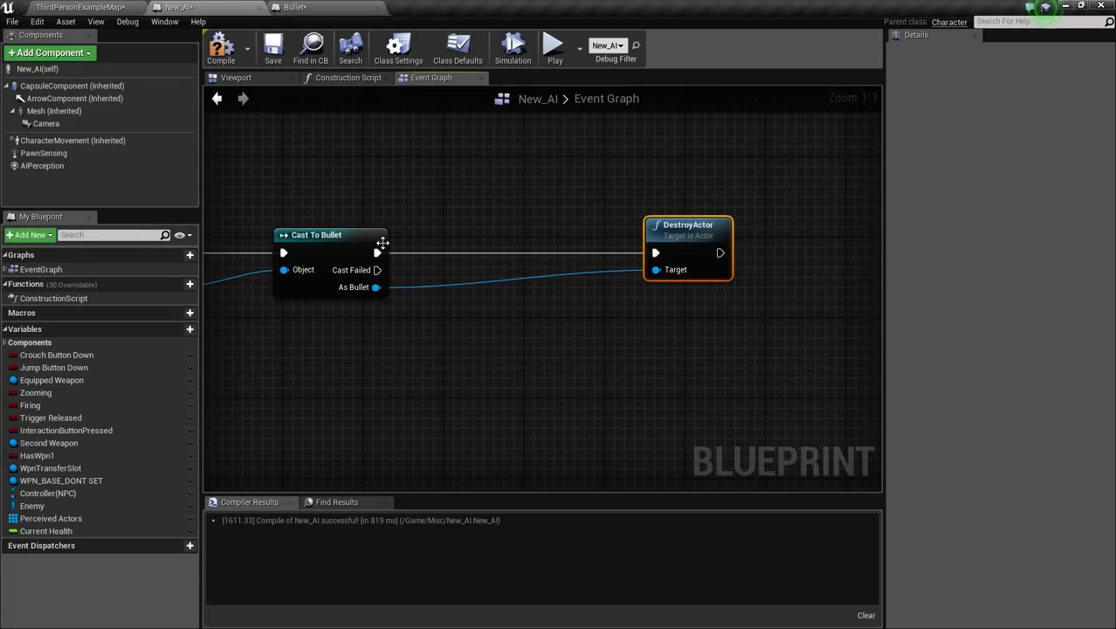
Step: Insert Set Current Health after the cast, fed by a float subtraction of Current Health
{"action": "left_click_drag", "start_coordinate": [377, 251], "coordinate": [451, 255]}
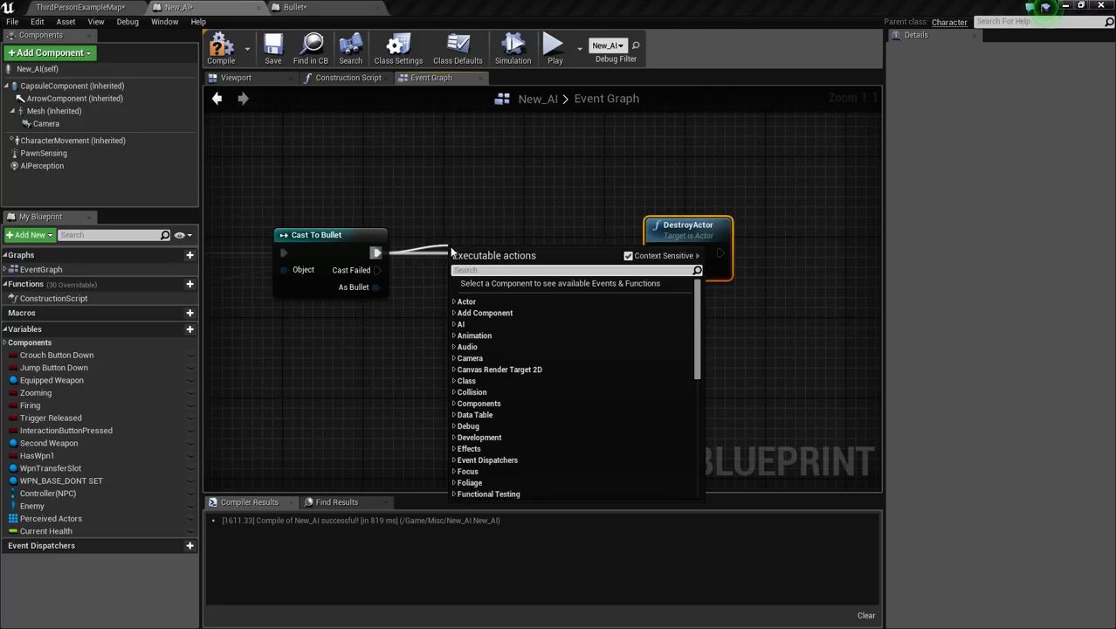
{"action": "type", "text": "set health"}
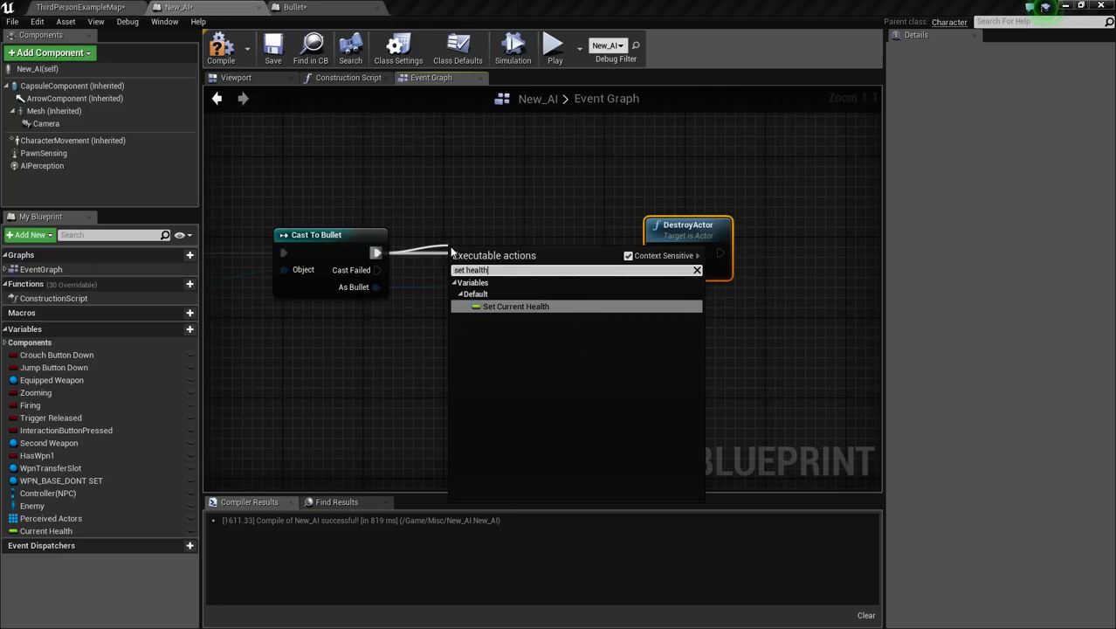
{"action": "left_click", "coordinate": [515, 305]}
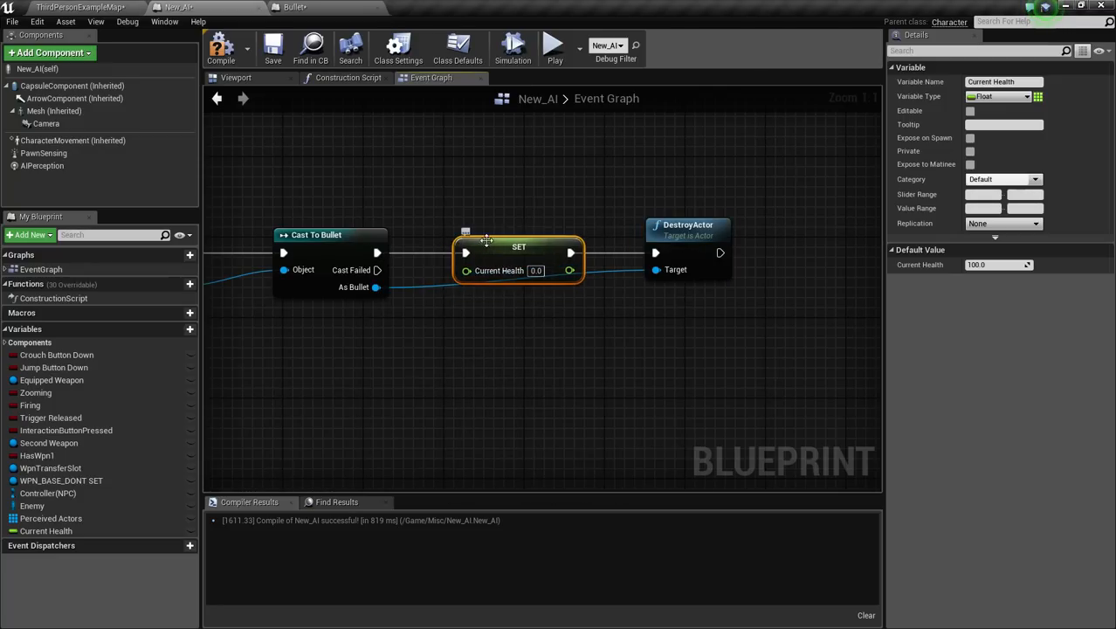
{"action": "left_click_drag", "start_coordinate": [465, 270], "coordinate": [465, 341]}
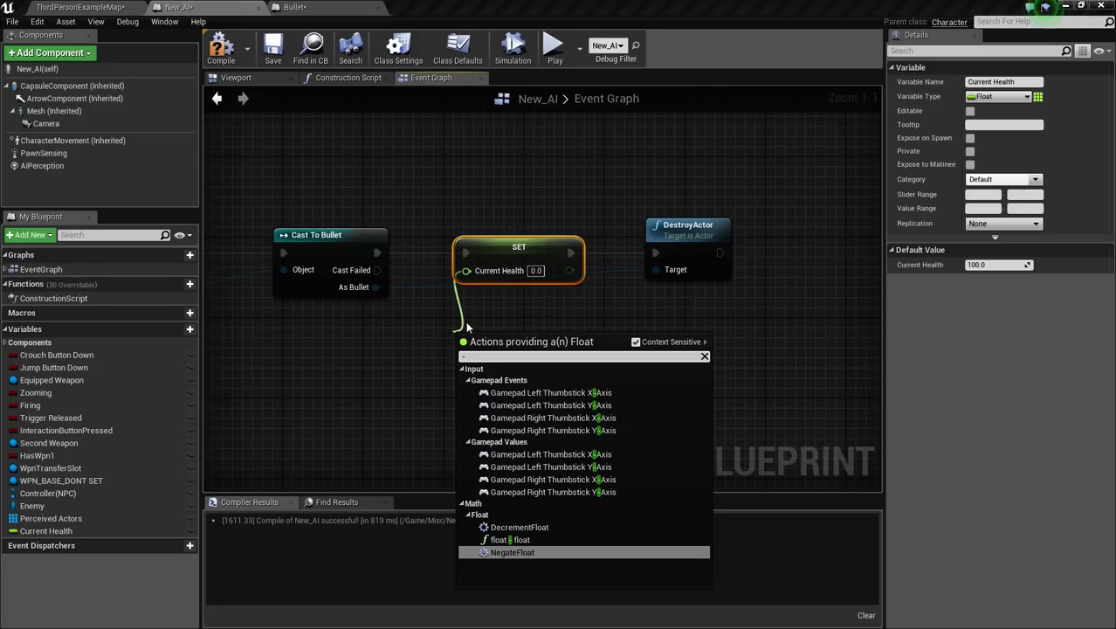
{"action": "left_click", "coordinate": [521, 538]}
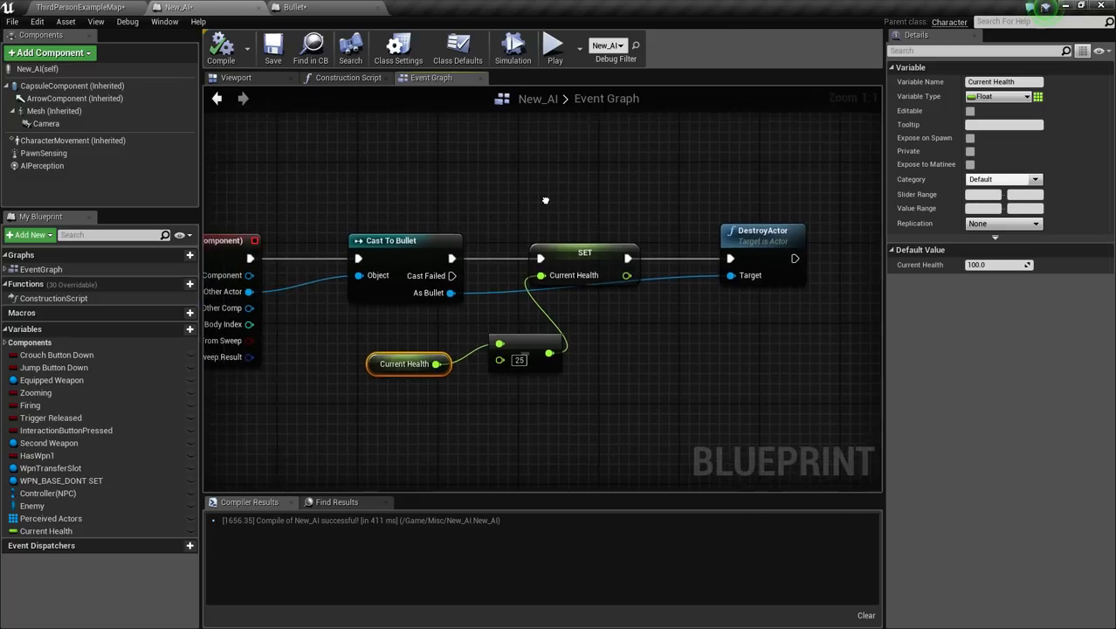
Step: Add a Branch node after the Sequence in New_AI's event graph
{"action": "scroll", "scroll_direction": "down", "scroll_amount": 3}
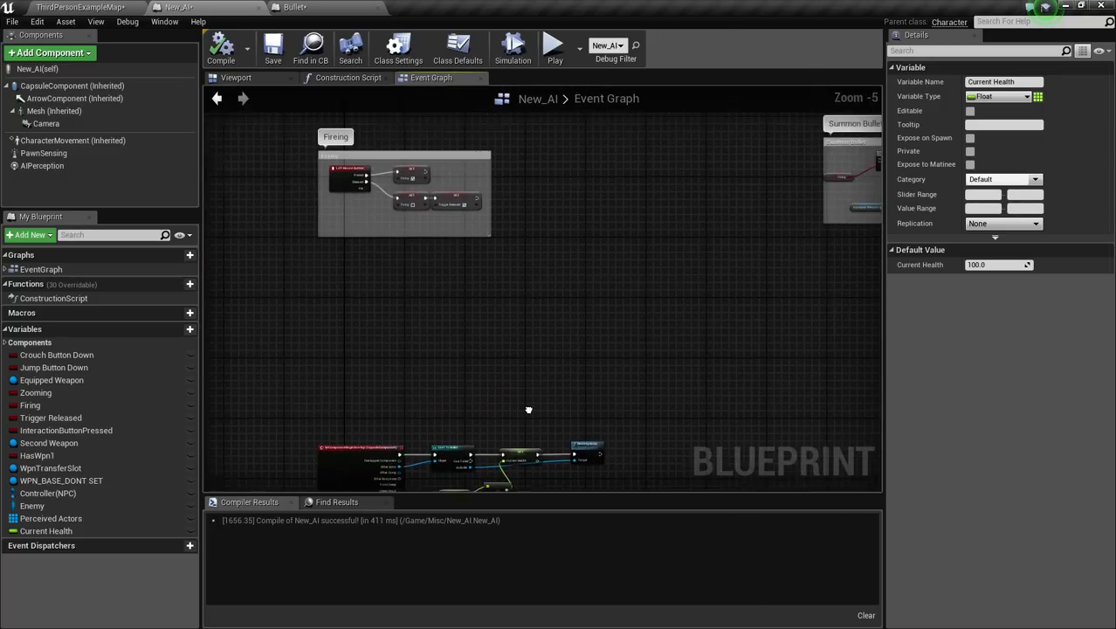
{"action": "scroll", "scroll_direction": "up", "scroll_amount": 3}
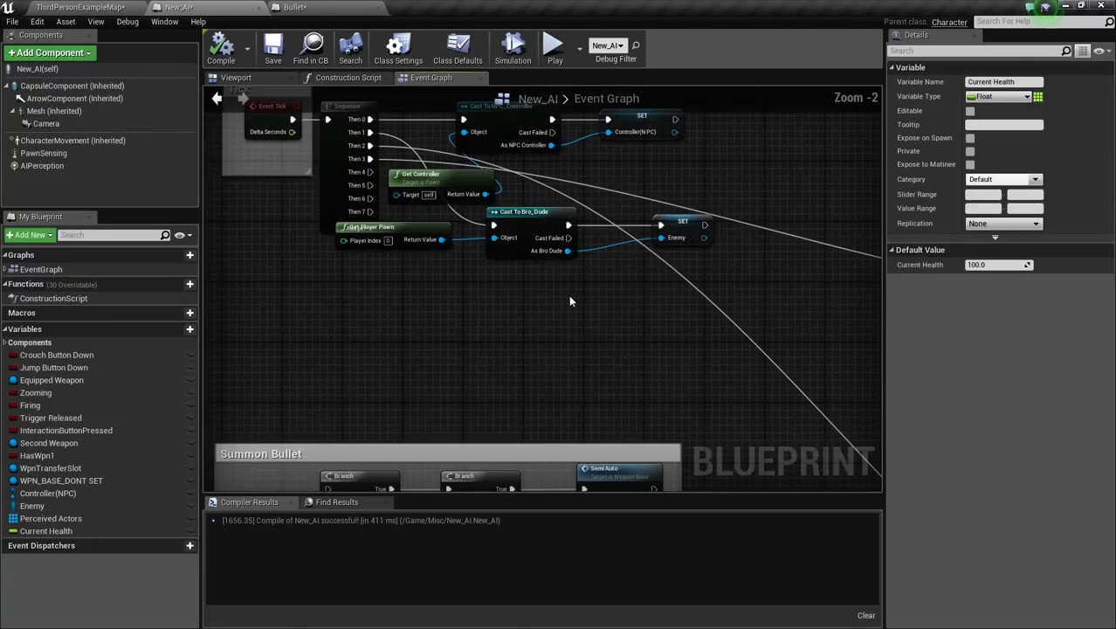
{"action": "scroll", "scroll_direction": "up", "scroll_amount": 3}
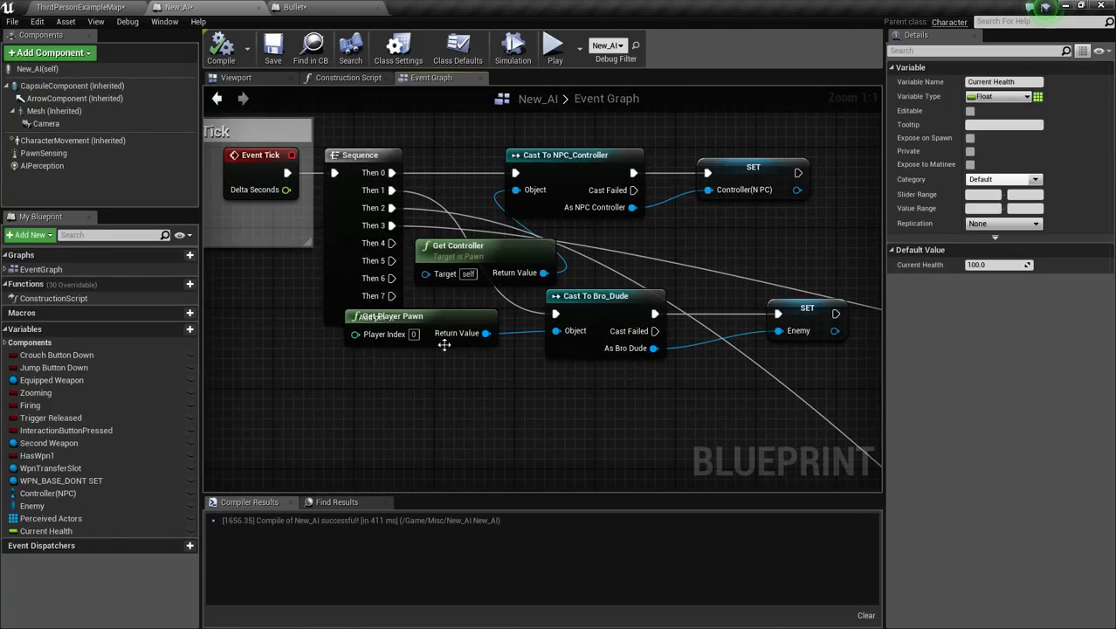
{"action": "scroll", "scroll_direction": "down", "scroll_amount": 3}
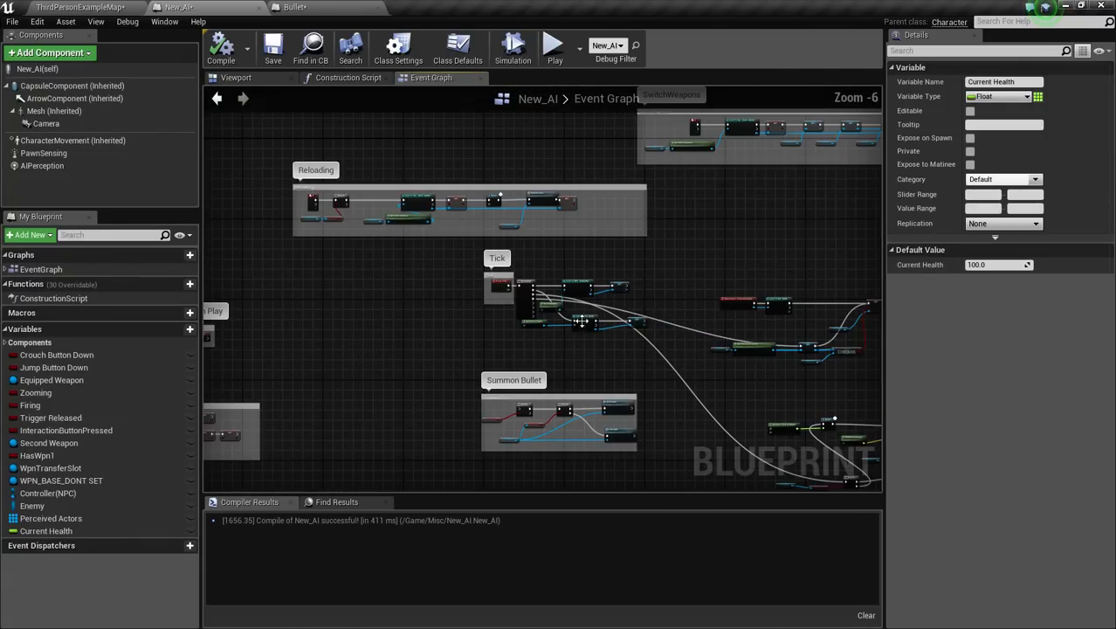
{"action": "scroll", "scroll_direction": "up", "scroll_amount": 3}
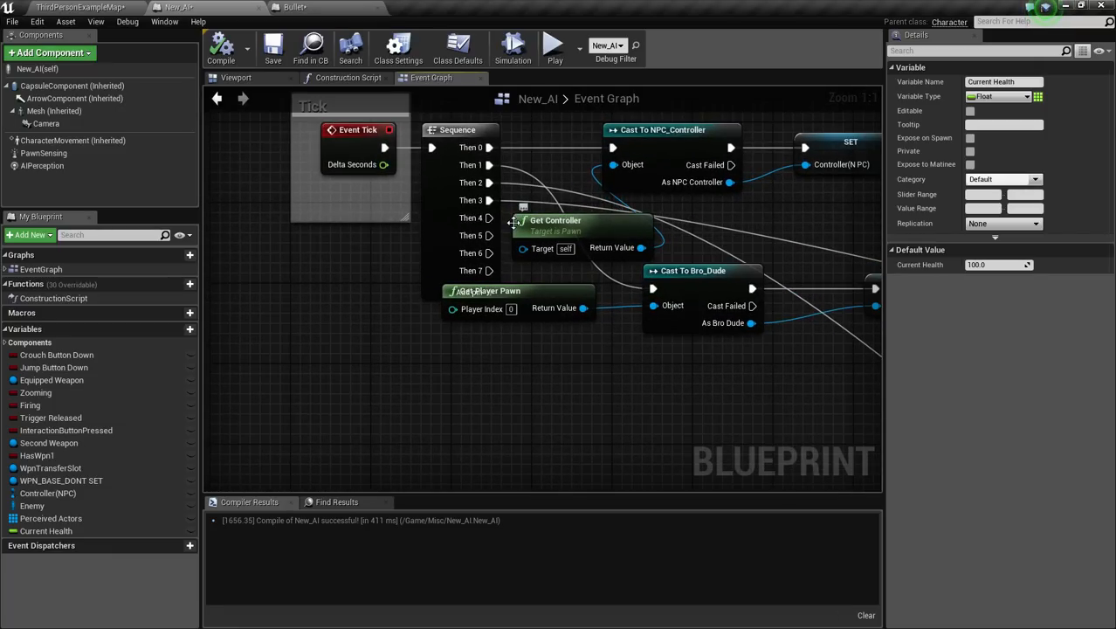
{"action": "scroll", "scroll_direction": "down", "scroll_amount": 3}
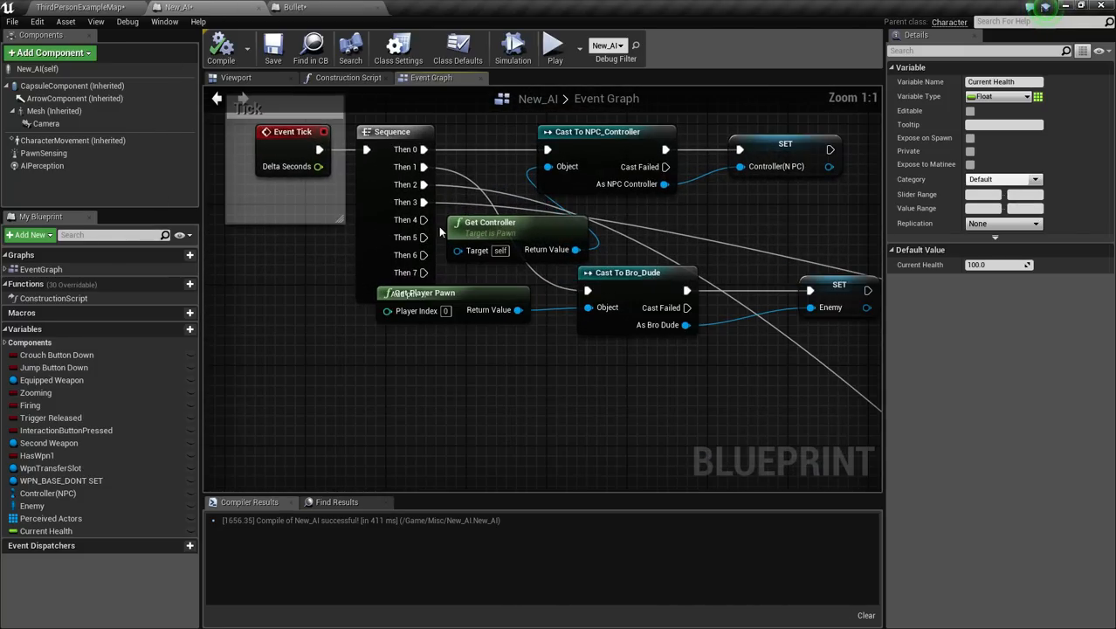
{"action": "right_click", "coordinate": [672, 394]}
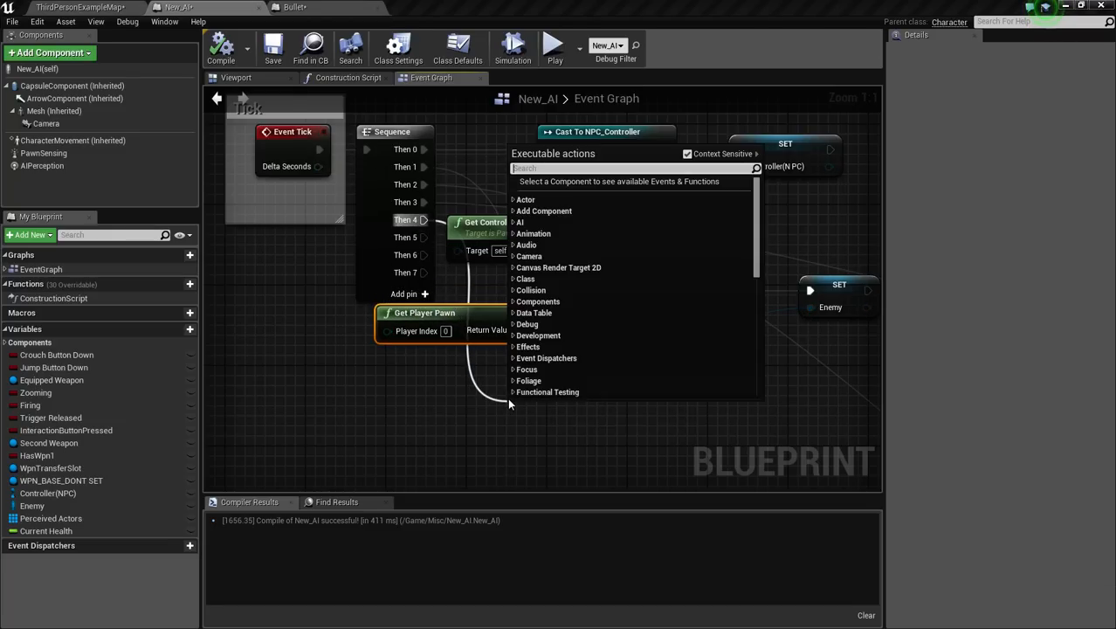
{"action": "type", "text": "bran"}
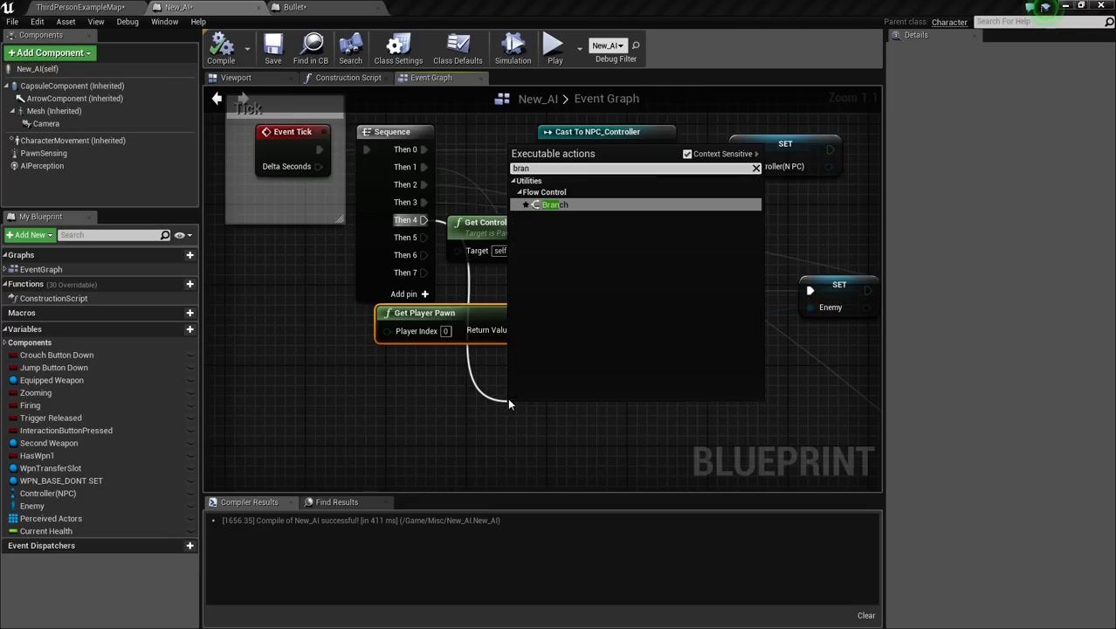
{"action": "left_click", "coordinate": [556, 204]}
{"action": "type", "text": "<="}
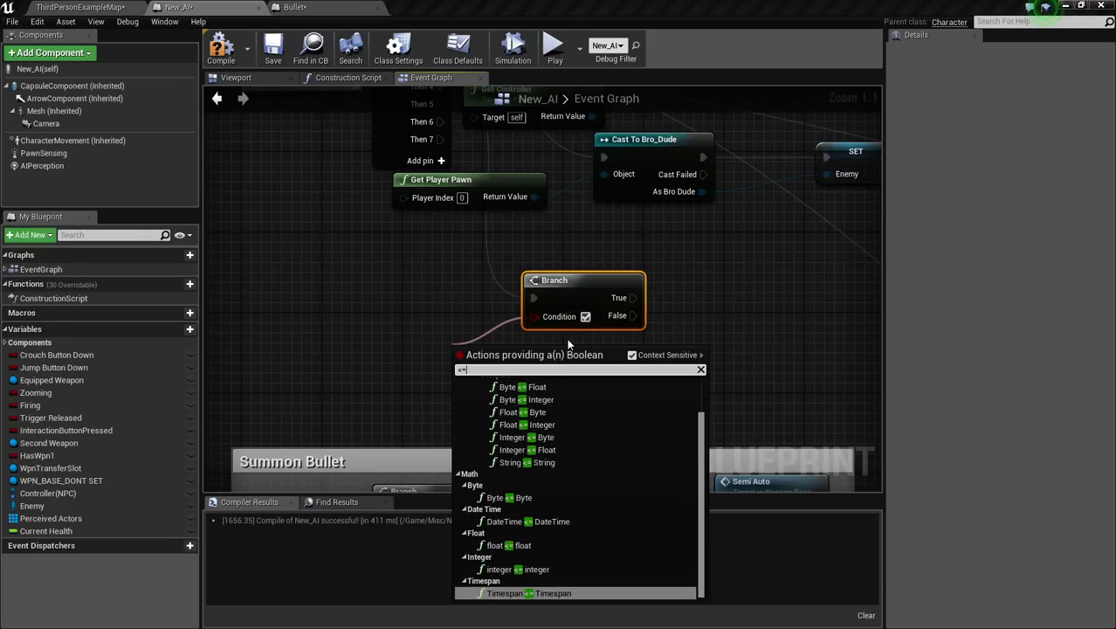
Step: Add a float >= float comparison for the Branch condition fed by Current Health
{"action": "scroll", "scroll_direction": "up", "scroll_amount": 3}
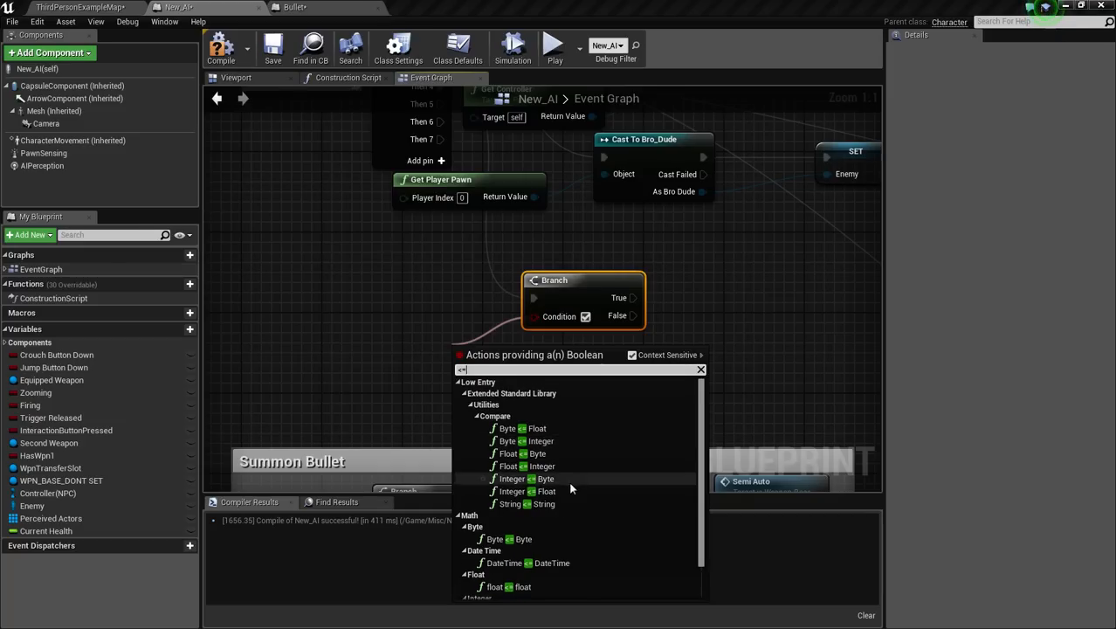
{"action": "scroll", "scroll_direction": "down", "scroll_amount": 3}
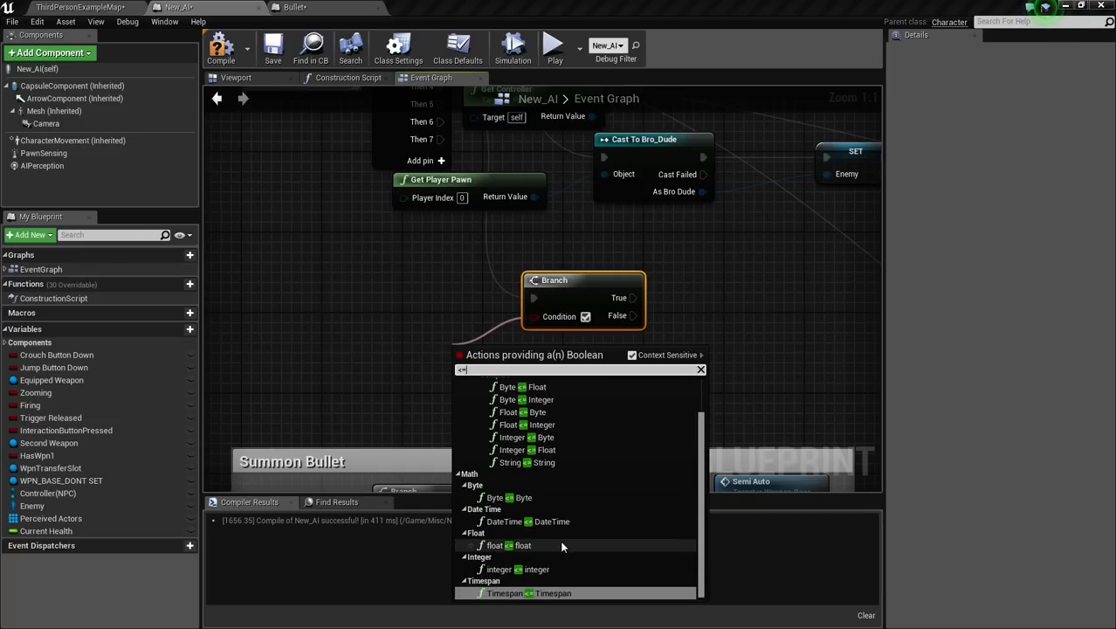
{"action": "left_click", "coordinate": [510, 546]}
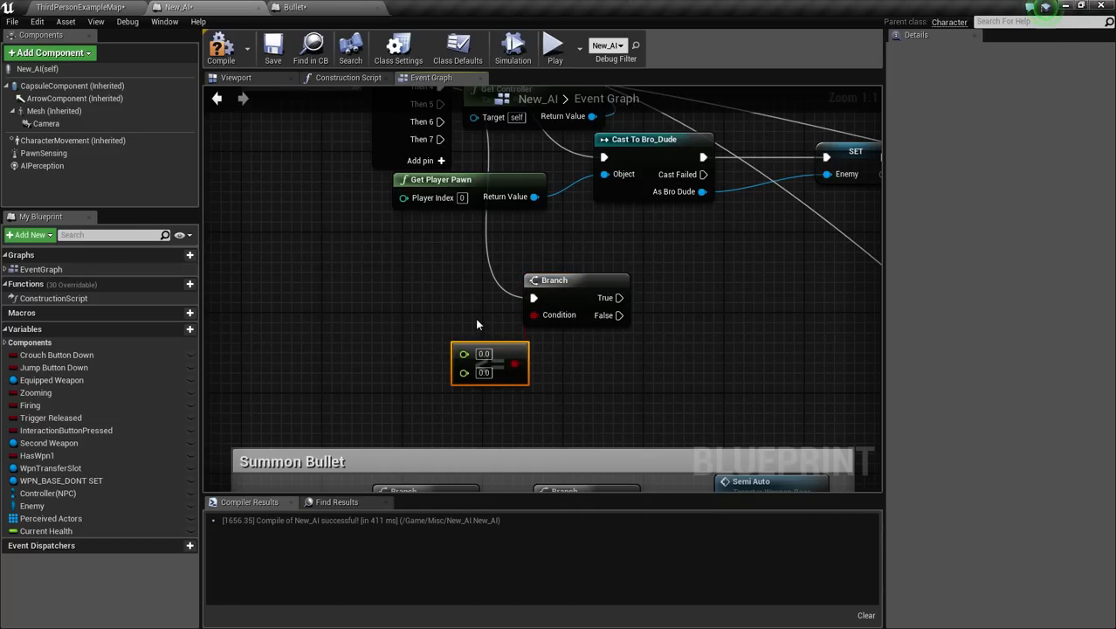
{"action": "left_click_drag", "start_coordinate": [489, 361], "coordinate": [441, 353]}
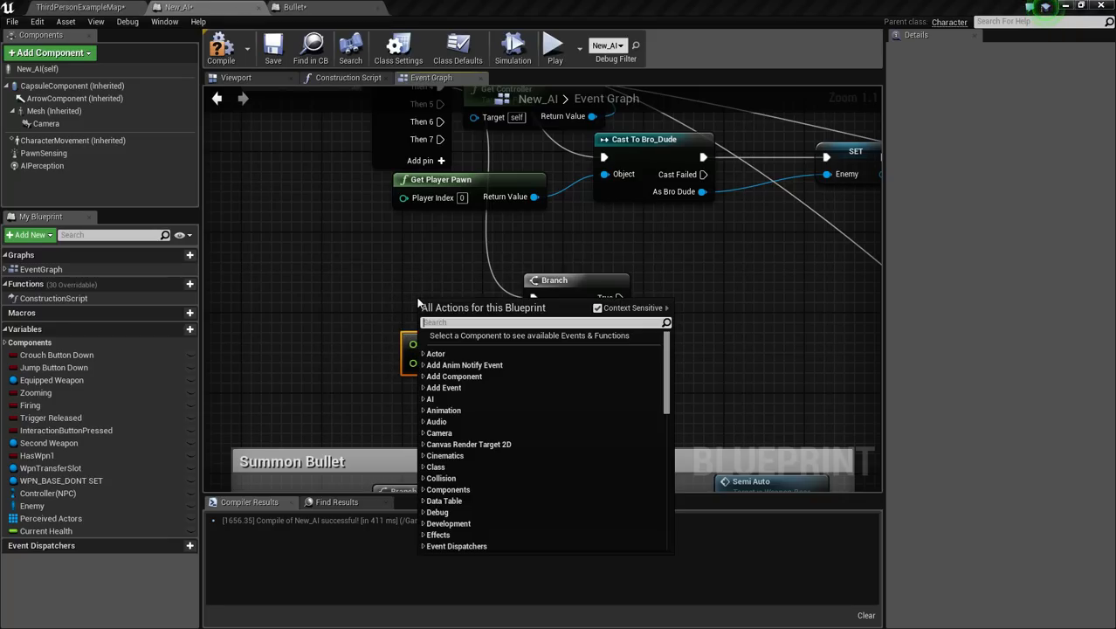
{"action": "type", "text": ">="}
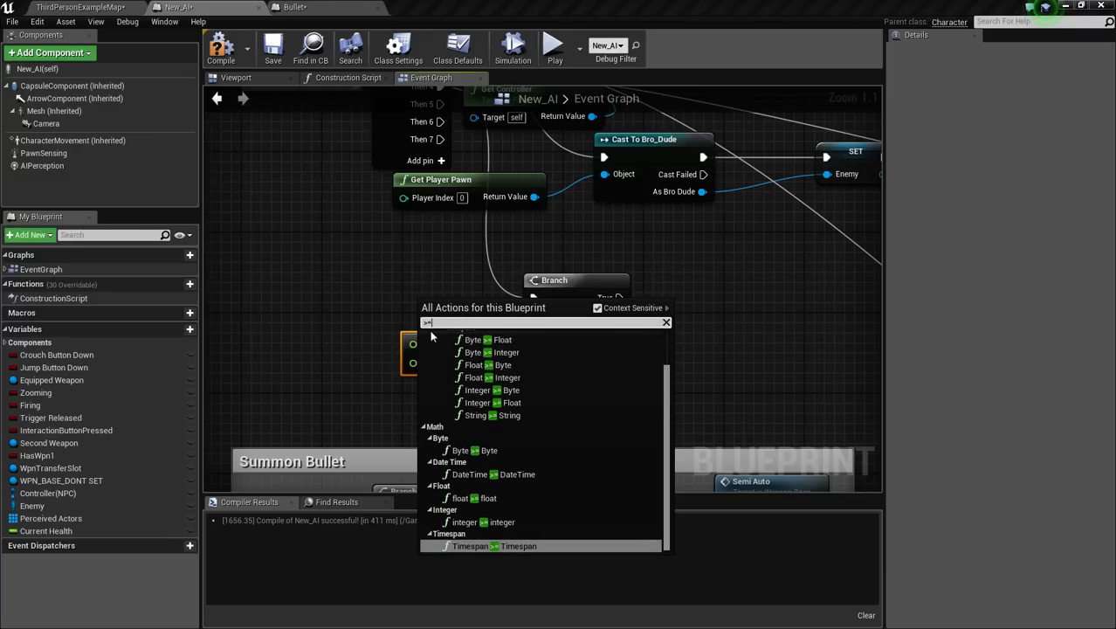
{"action": "mouse_move", "coordinate": [479, 340]}
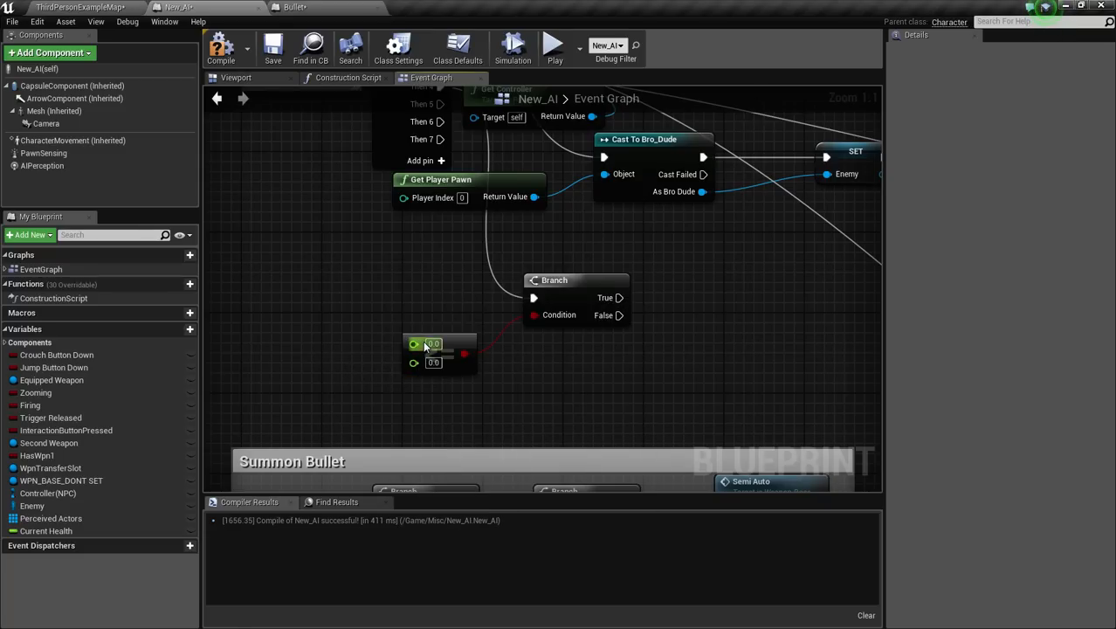
{"action": "left_click", "coordinate": [45, 531]}
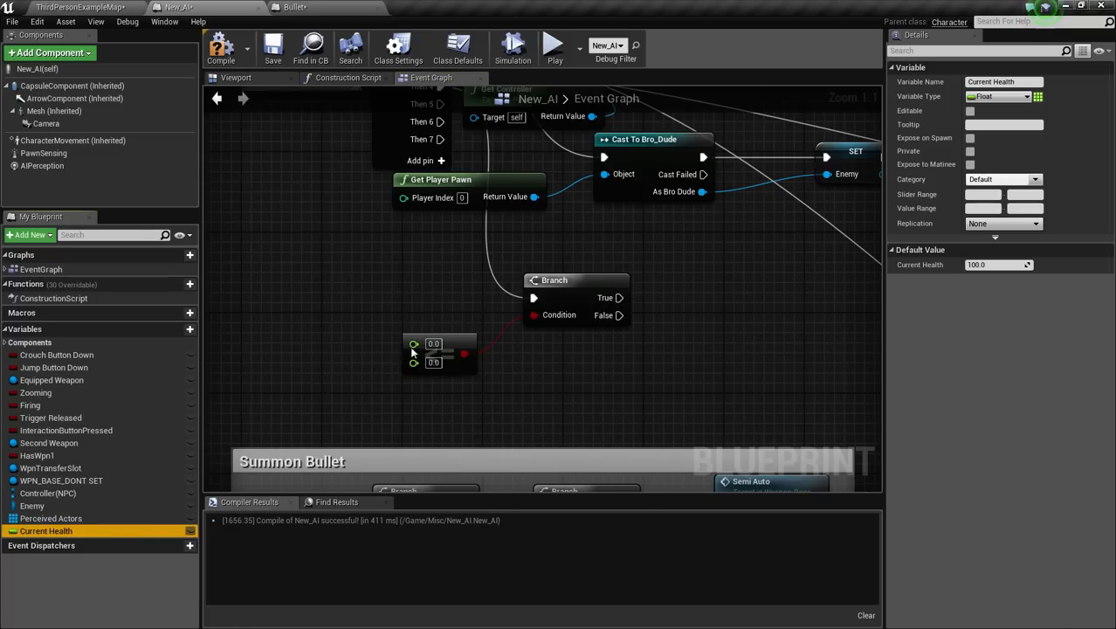
{"action": "left_click_drag", "start_coordinate": [45, 532], "coordinate": [318, 332]}
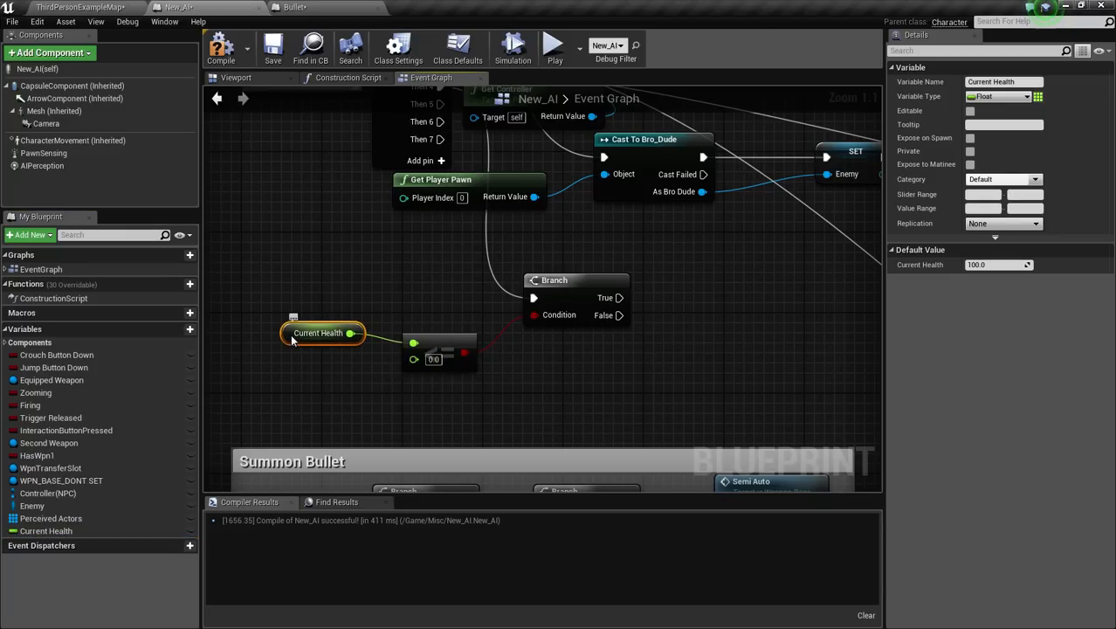
{"action": "left_click_drag", "start_coordinate": [318, 332], "coordinate": [307, 343]}
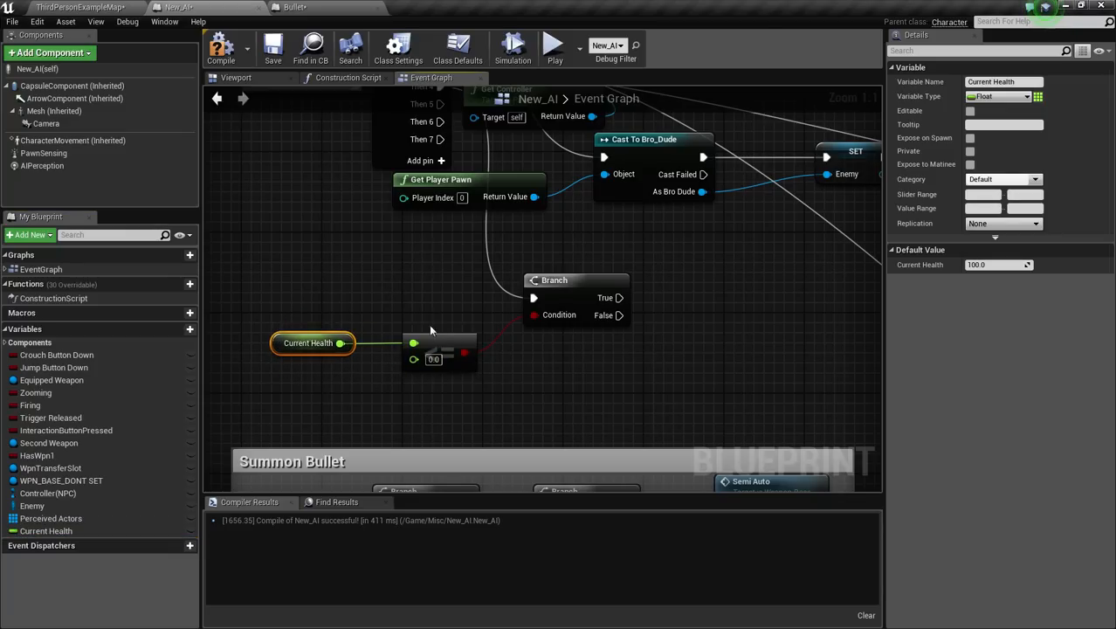
{"action": "mouse_move", "coordinate": [466, 386]}
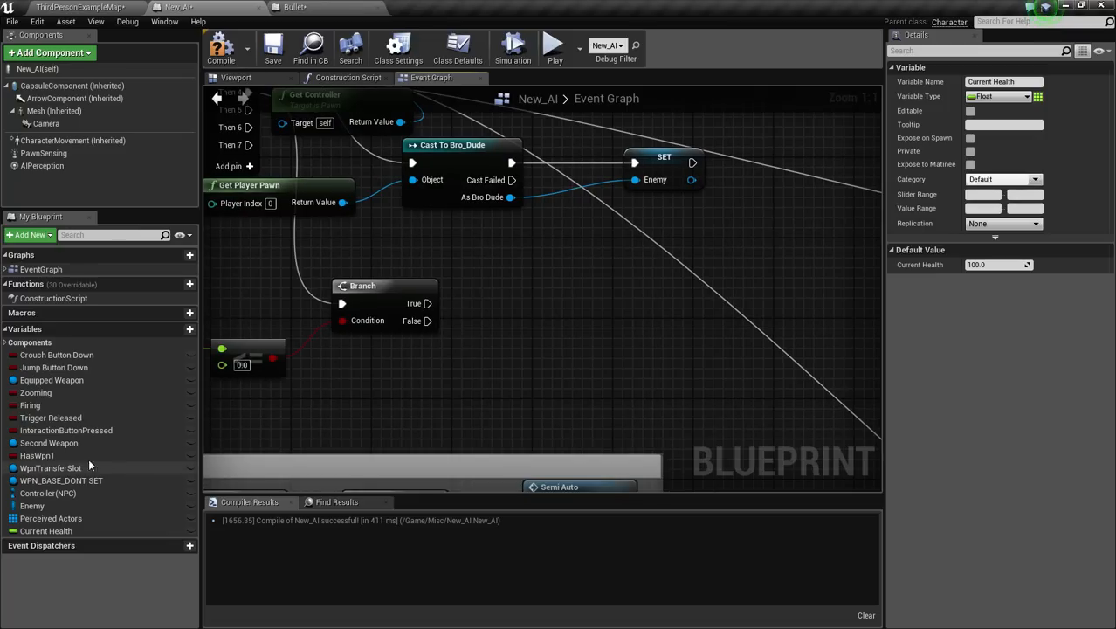
Step: Create a new variable named Is Dead with type Boolean
{"action": "left_click", "coordinate": [189, 328]}
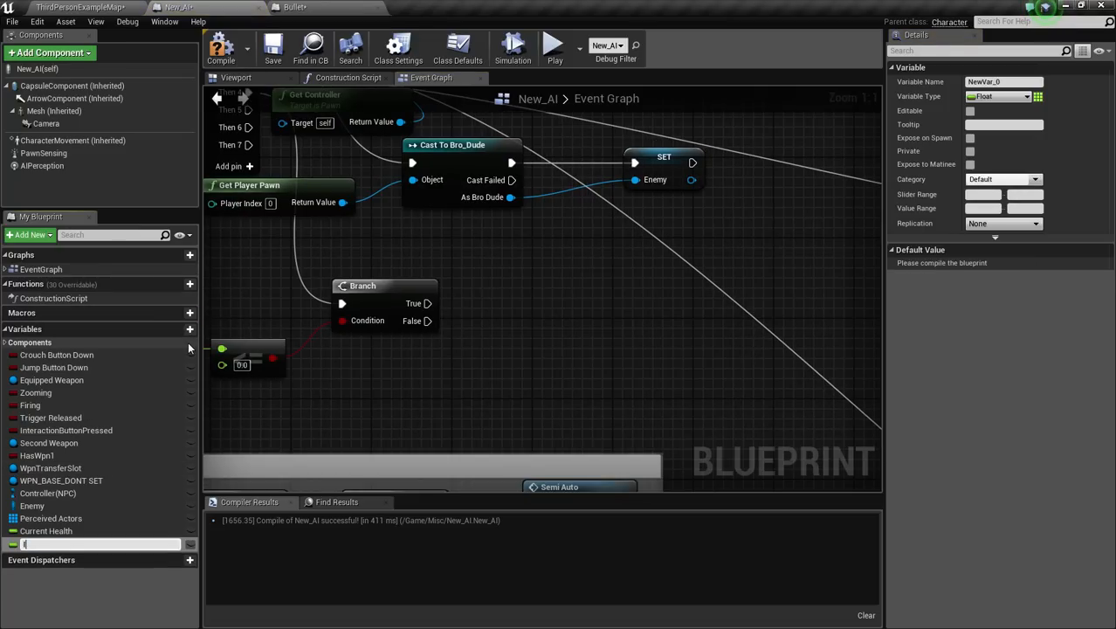
{"action": "type", "text": "Is Dead"}
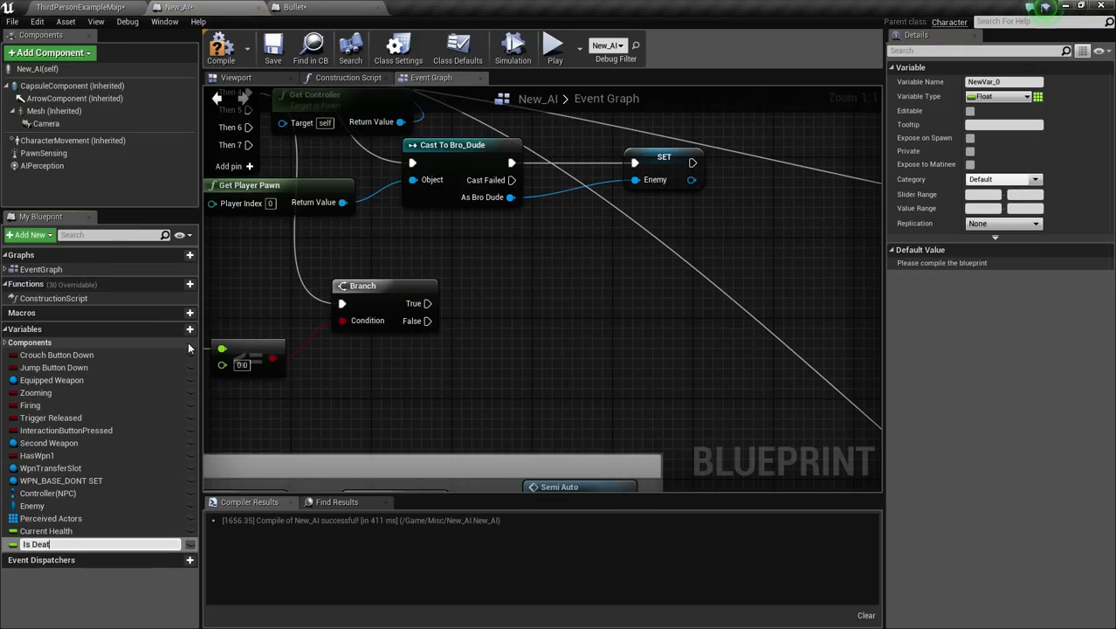
{"action": "type", "text": "d"}
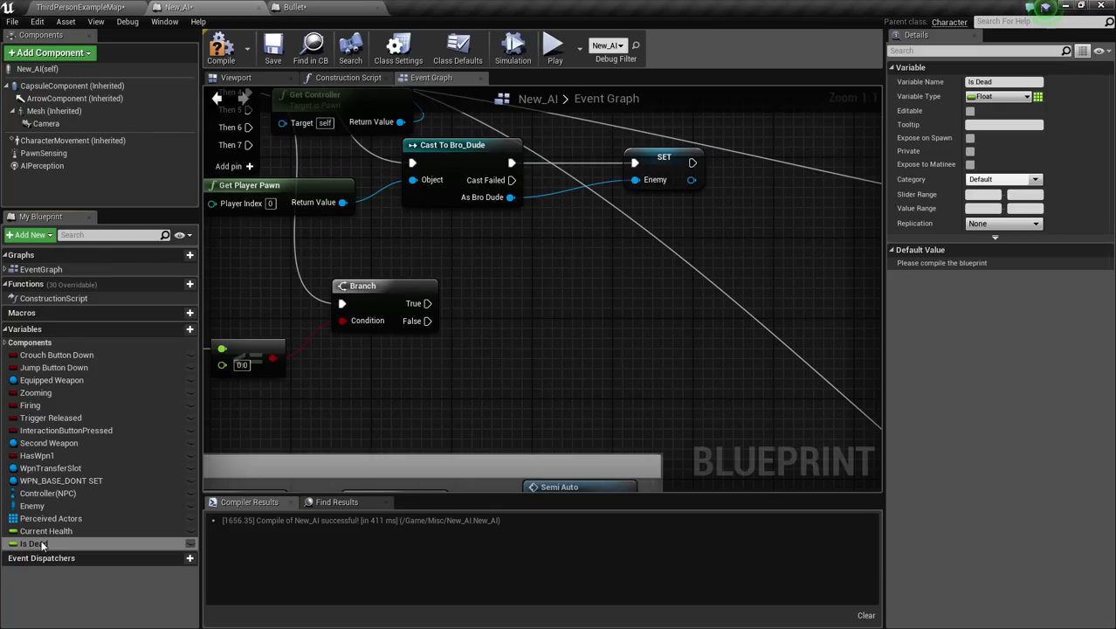
{"action": "left_click", "coordinate": [1000, 96]}
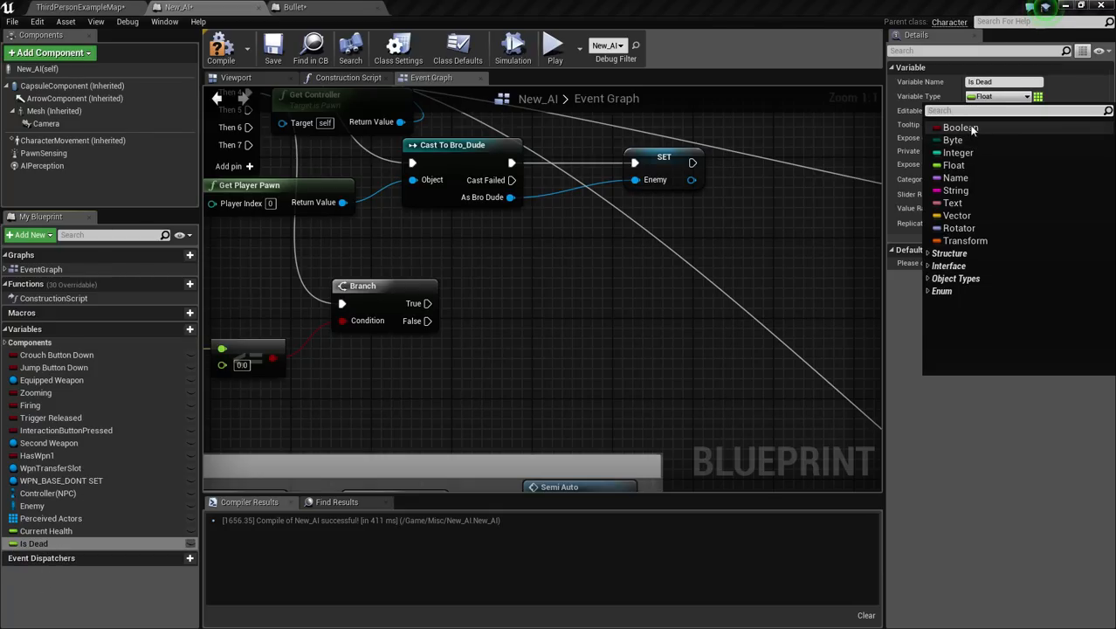
{"action": "left_click", "coordinate": [957, 127]}
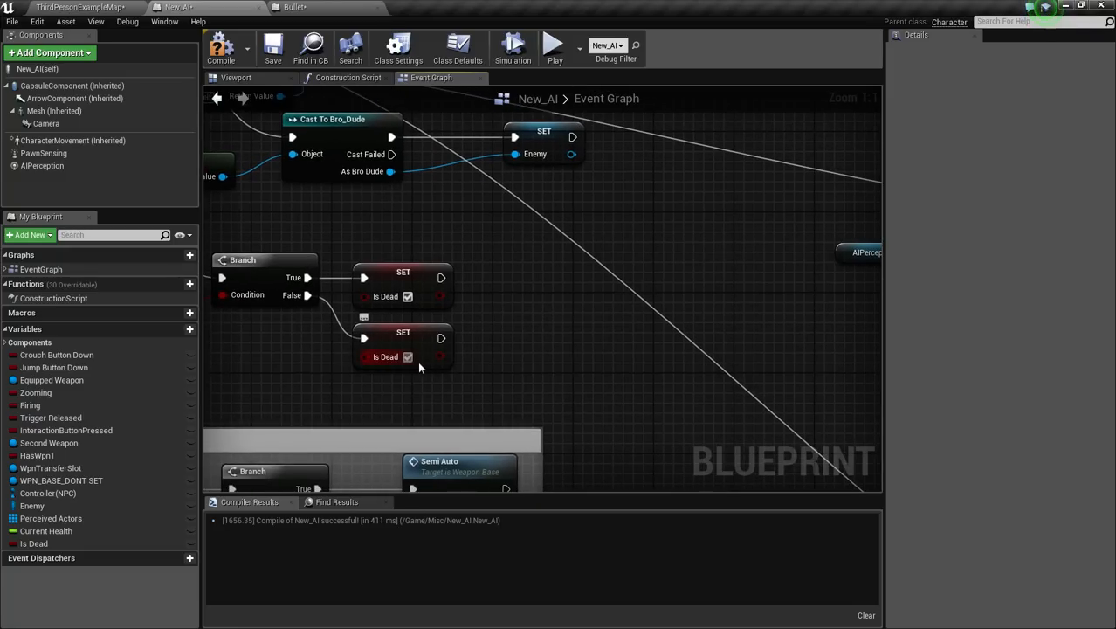
Step: Leave Is Dead unchecked on the False setter and add DestroyActor after the True setter
{"action": "left_click", "coordinate": [407, 356]}
{"action": "type", "text": "des"}
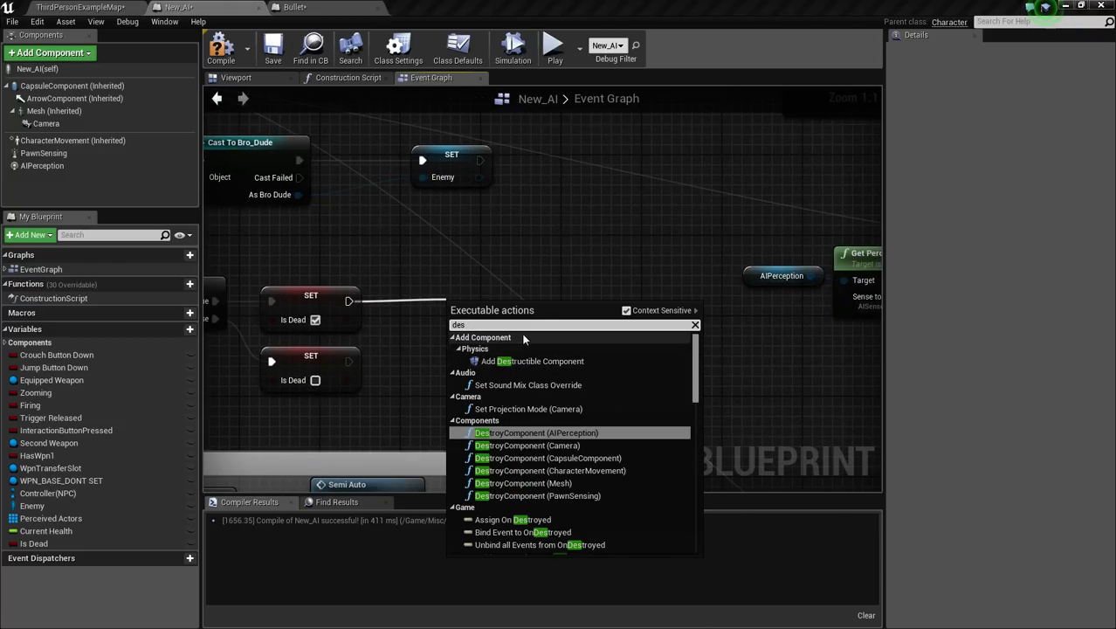
{"action": "mouse_move", "coordinate": [563, 318]}
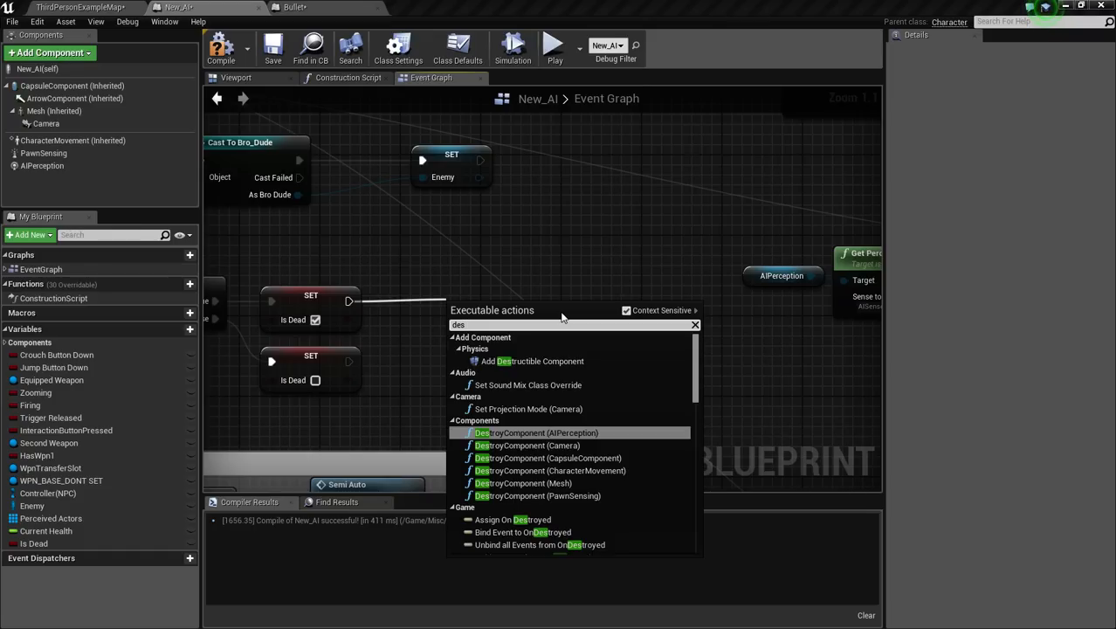
{"action": "mouse_move", "coordinate": [346, 192]}
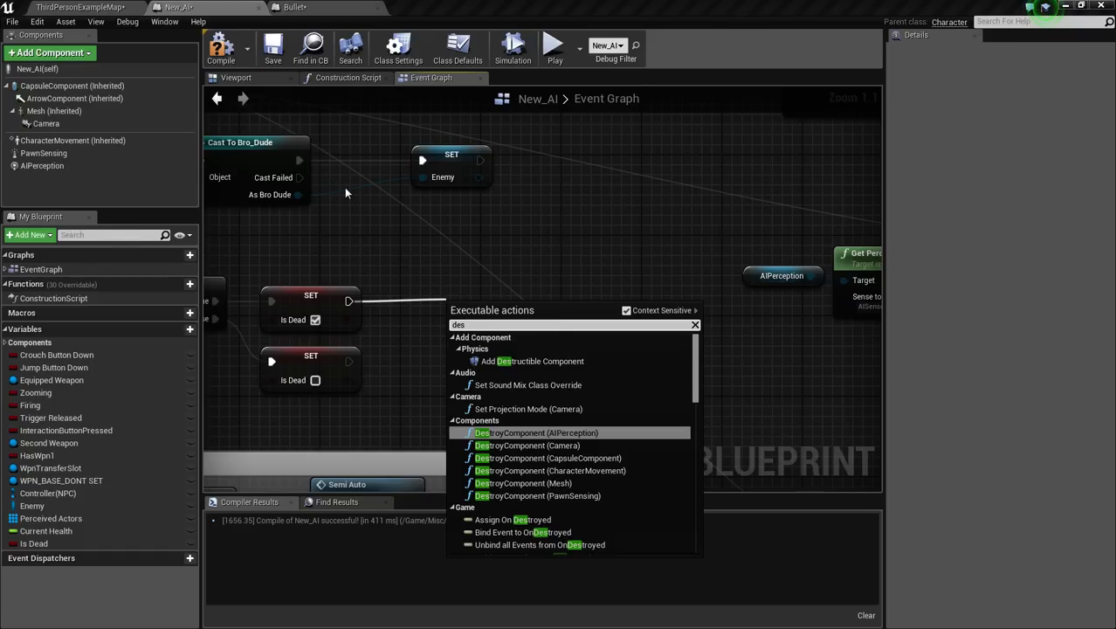
{"action": "mouse_move", "coordinate": [430, 259]}
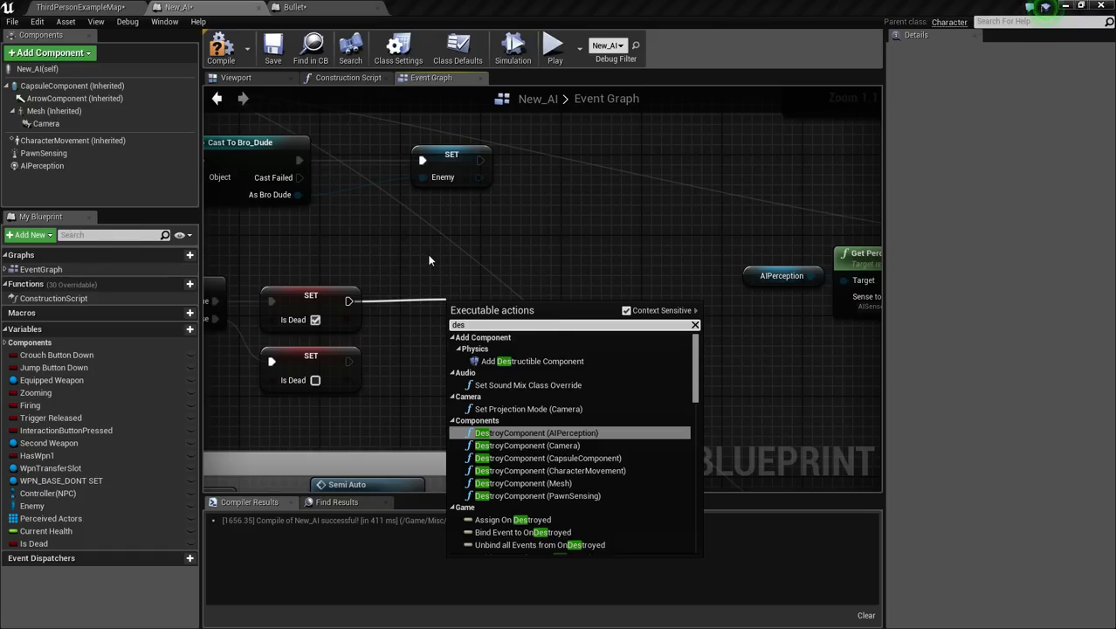
{"action": "mouse_move", "coordinate": [533, 276]}
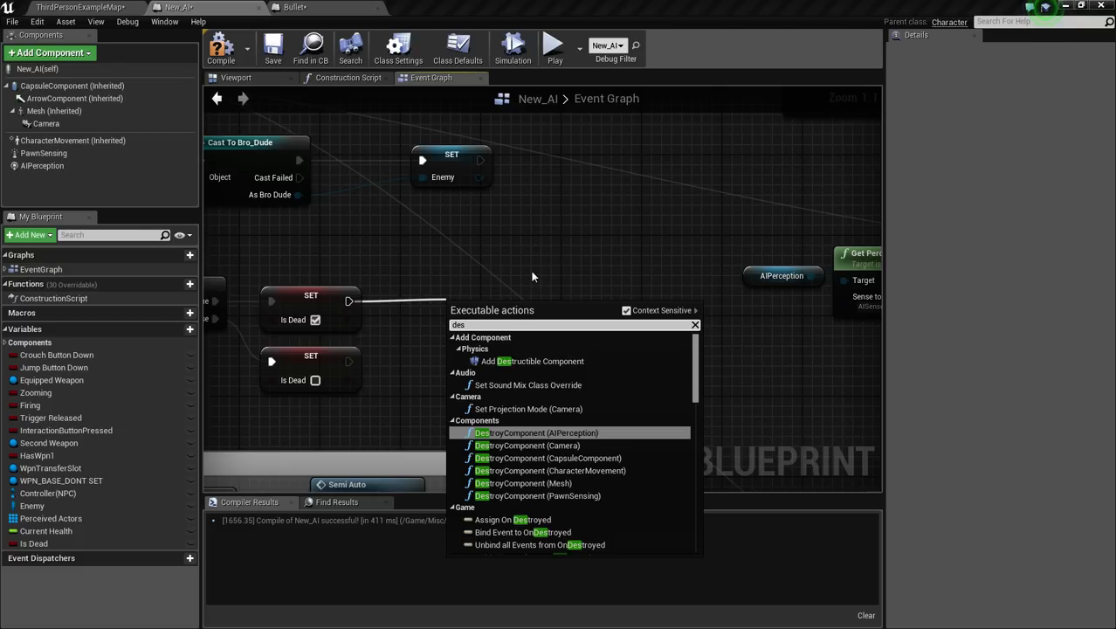
{"action": "mouse_move", "coordinate": [538, 265]}
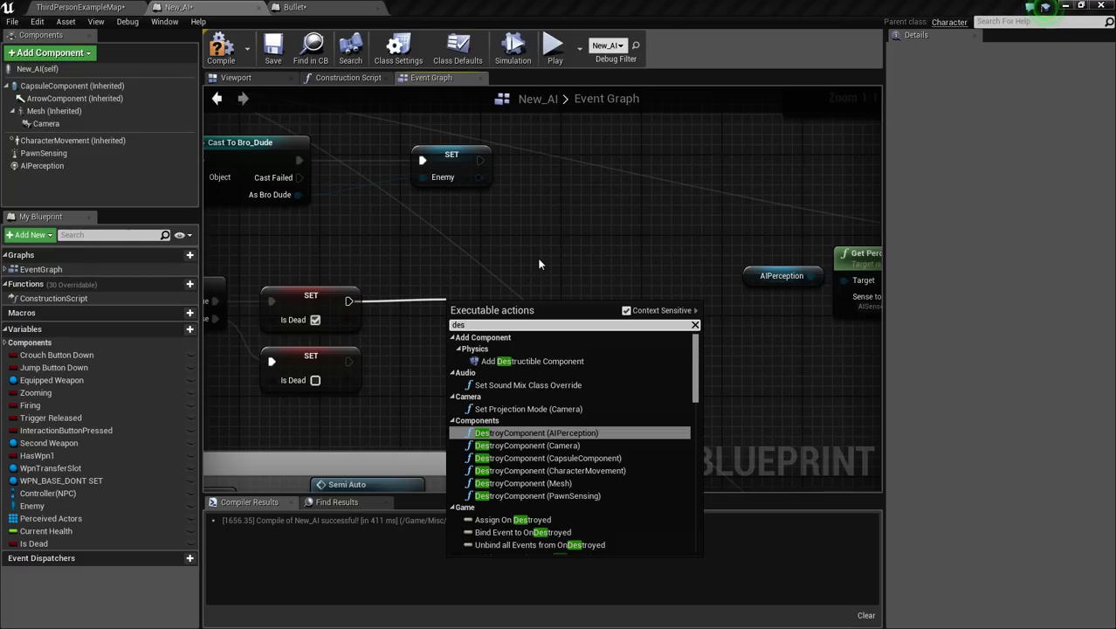
{"action": "mouse_move", "coordinate": [608, 314]}
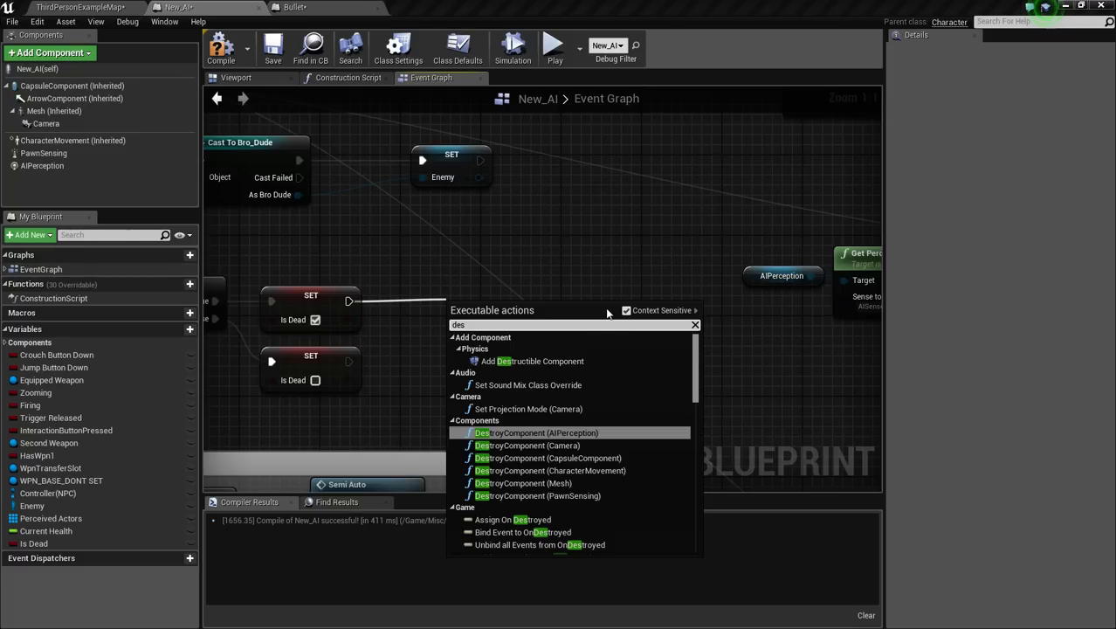
{"action": "mouse_move", "coordinate": [594, 386]}
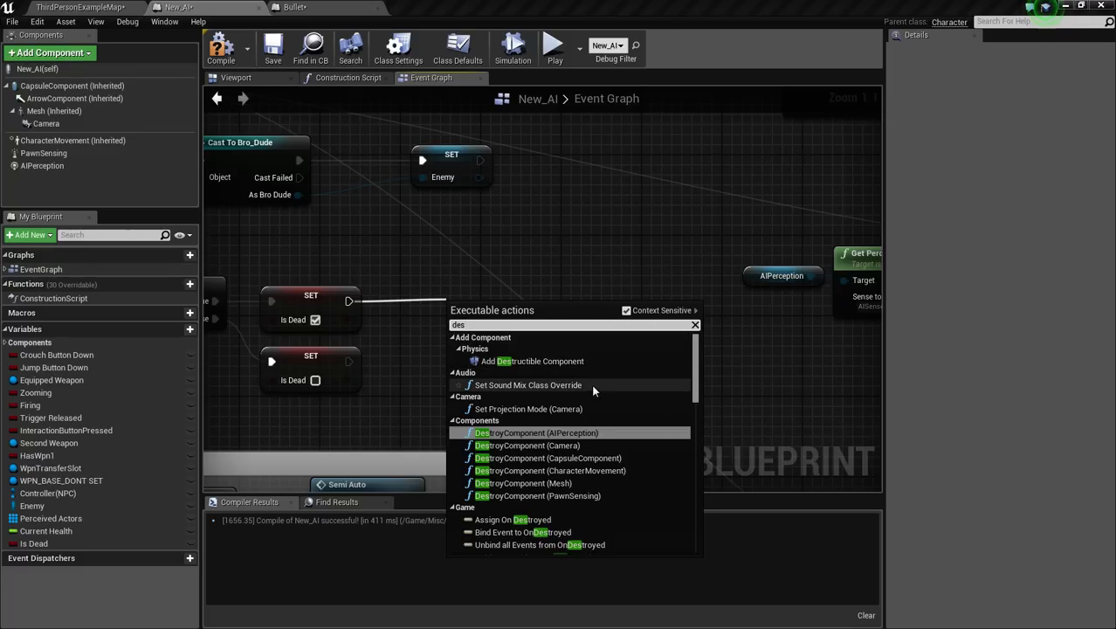
{"action": "mouse_move", "coordinate": [550, 395]}
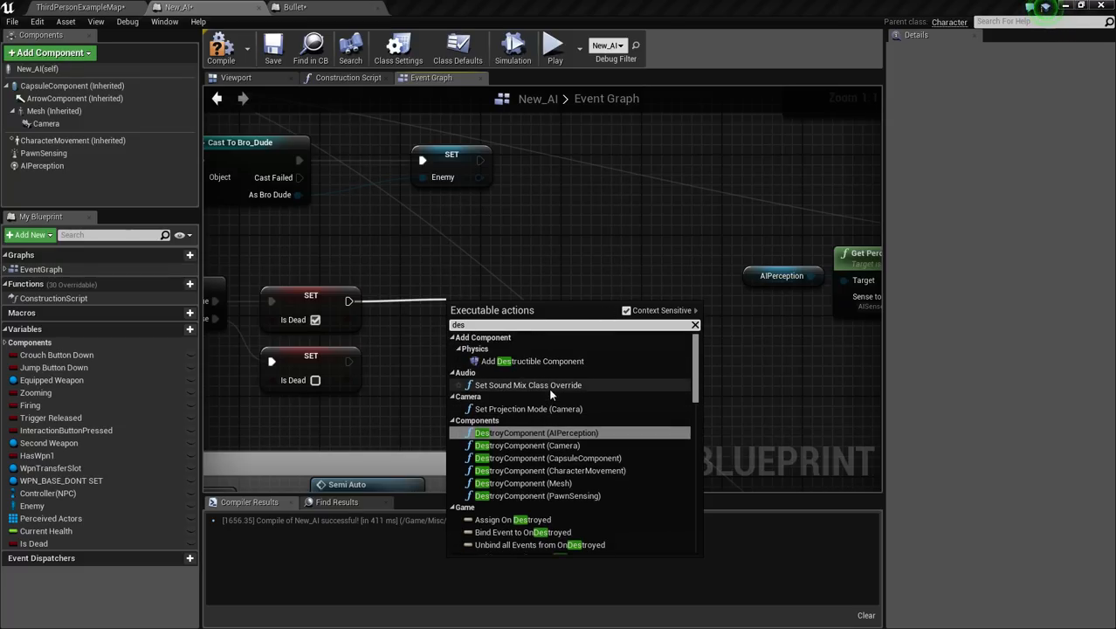
{"action": "scroll", "scroll_direction": "down", "scroll_amount": 3}
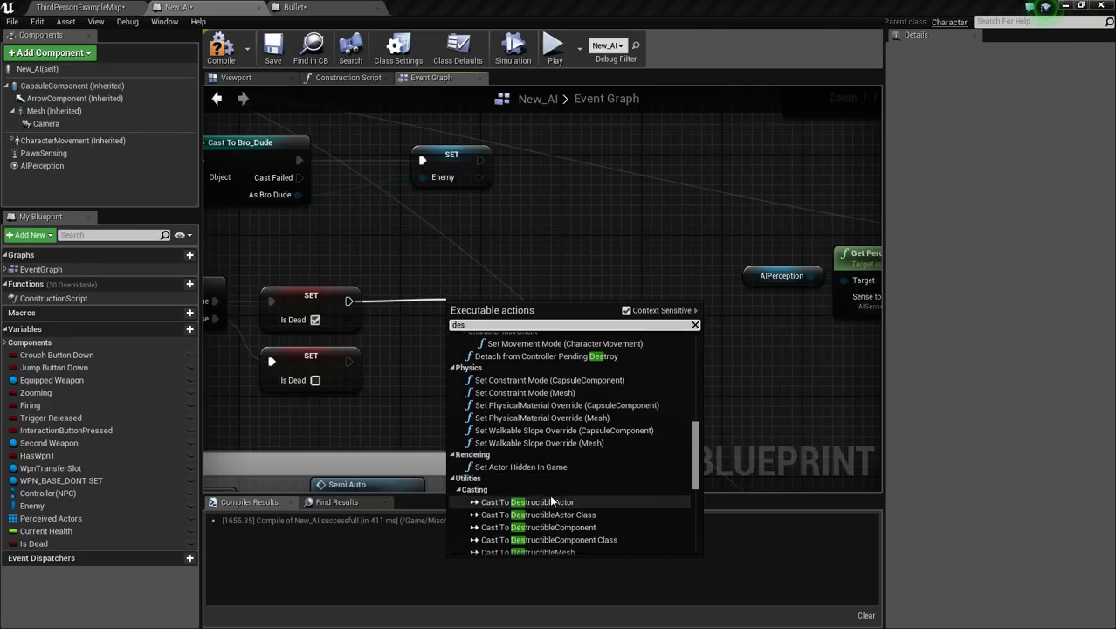
{"action": "scroll", "scroll_direction": "down", "scroll_amount": 3}
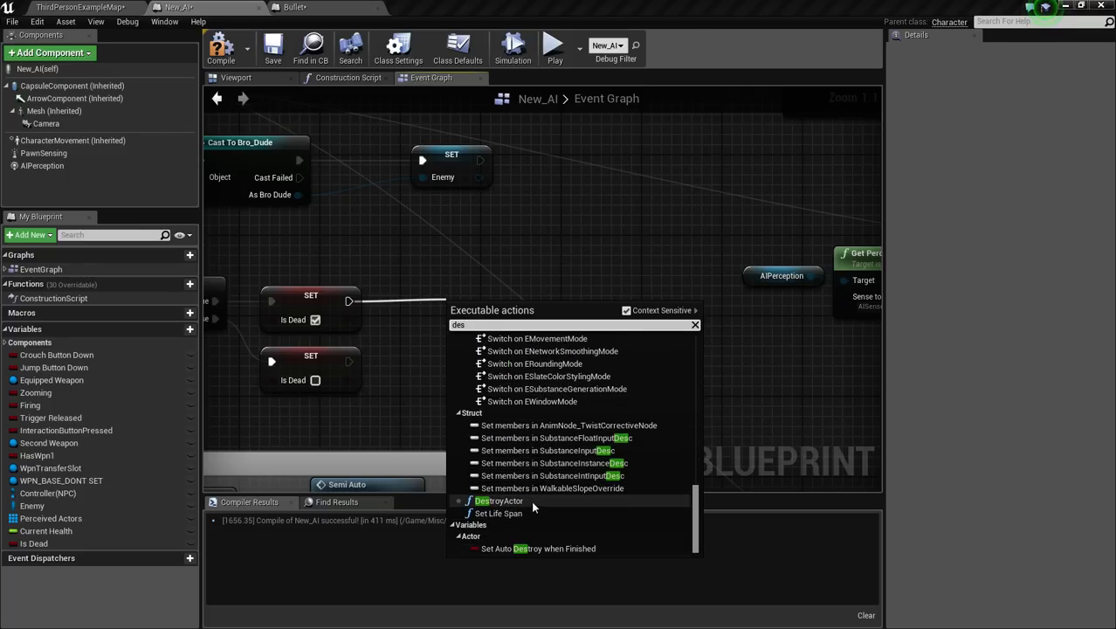
{"action": "left_click", "coordinate": [500, 500]}
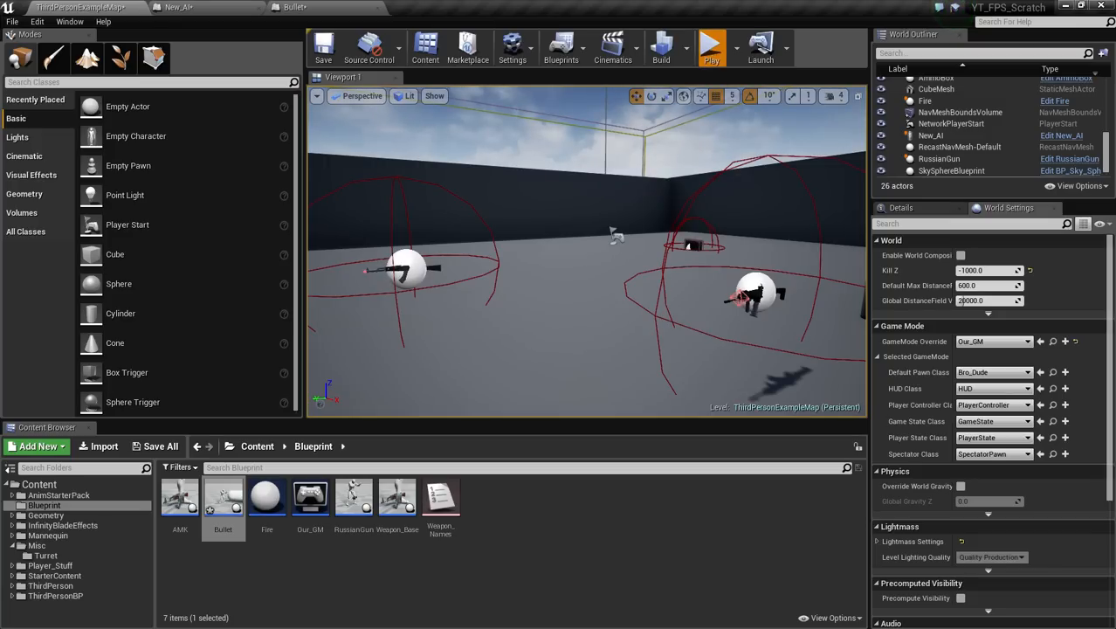
Step: Open the Bullet blueprint's event graph
{"action": "left_click", "coordinate": [711, 42]}
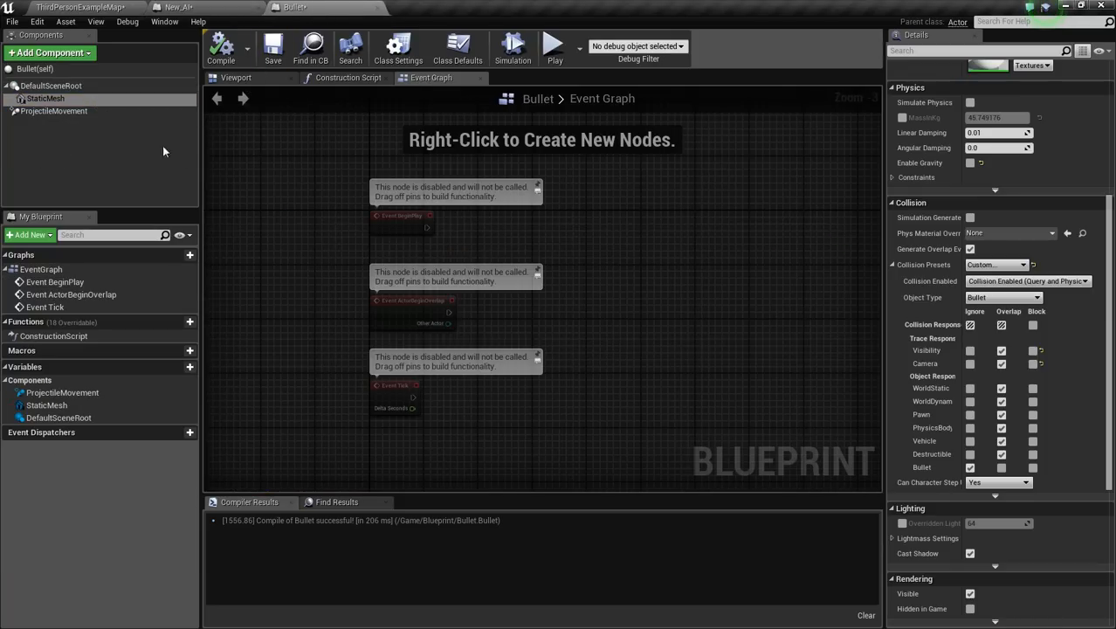
Step: Add a Capsule Collision component to the Bullet and select it in the viewport
{"action": "left_click", "coordinate": [46, 98]}
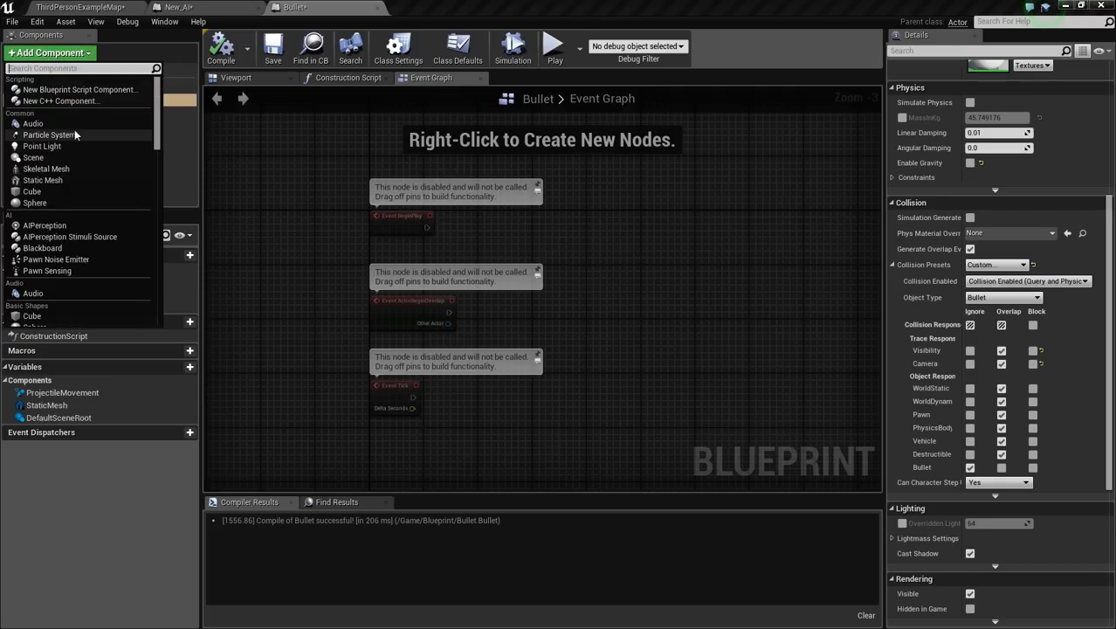
{"action": "scroll", "scroll_direction": "down", "scroll_amount": 3}
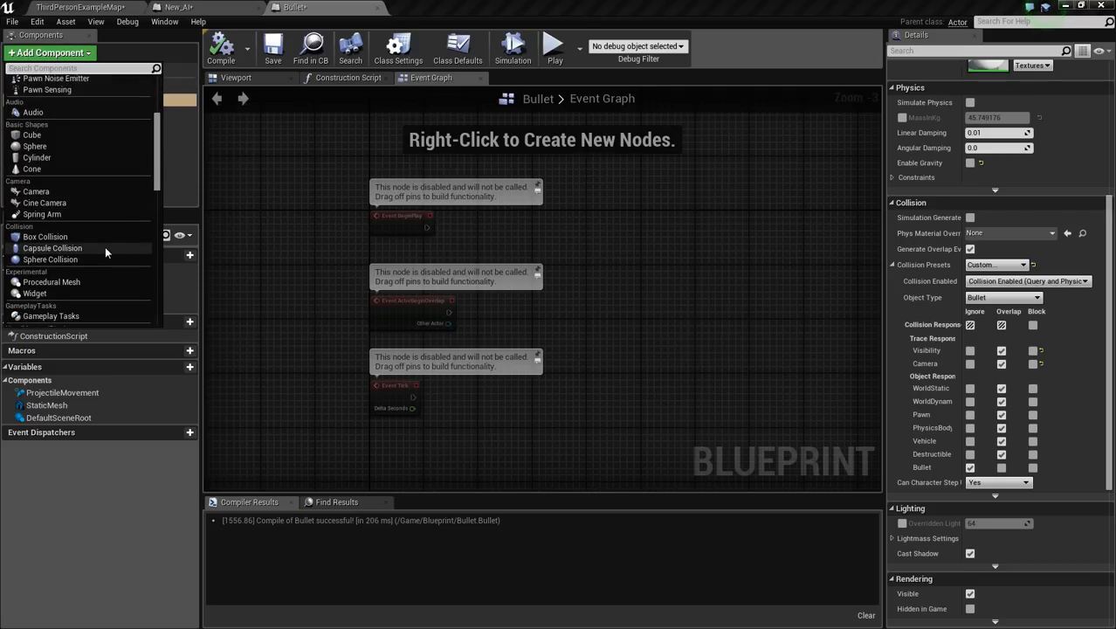
{"action": "left_click", "coordinate": [52, 248]}
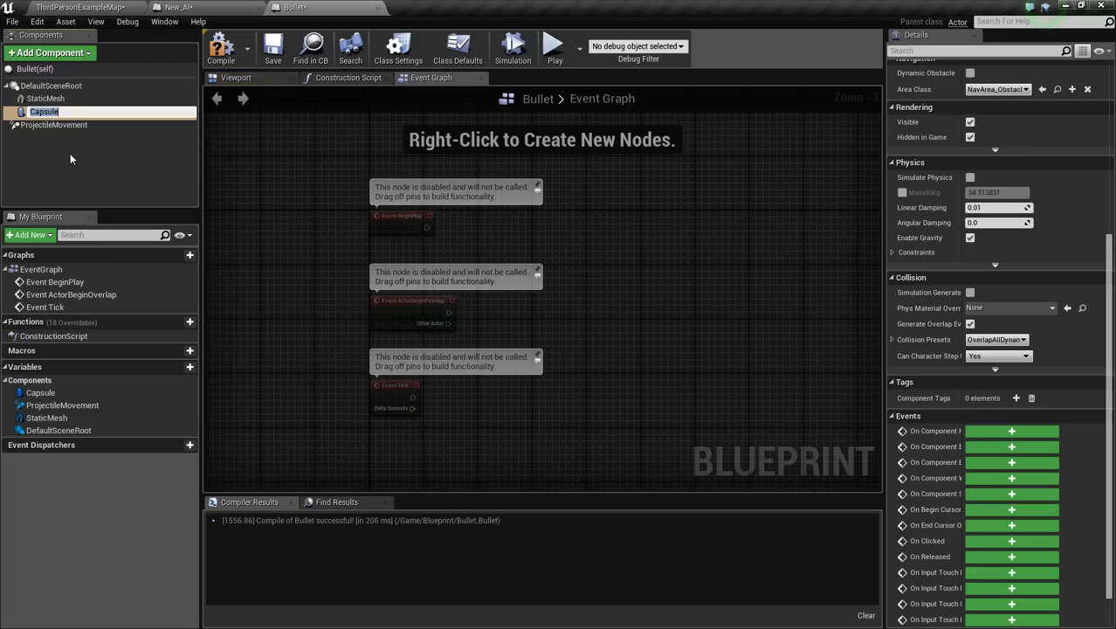
{"action": "left_click", "coordinate": [53, 112]}
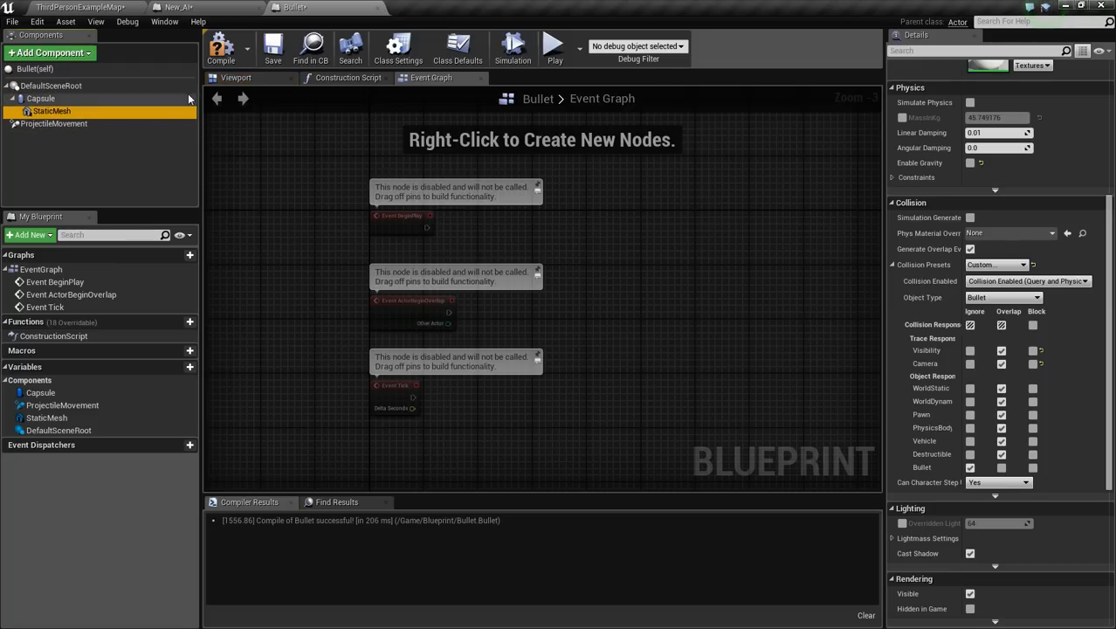
{"action": "left_click", "coordinate": [235, 77]}
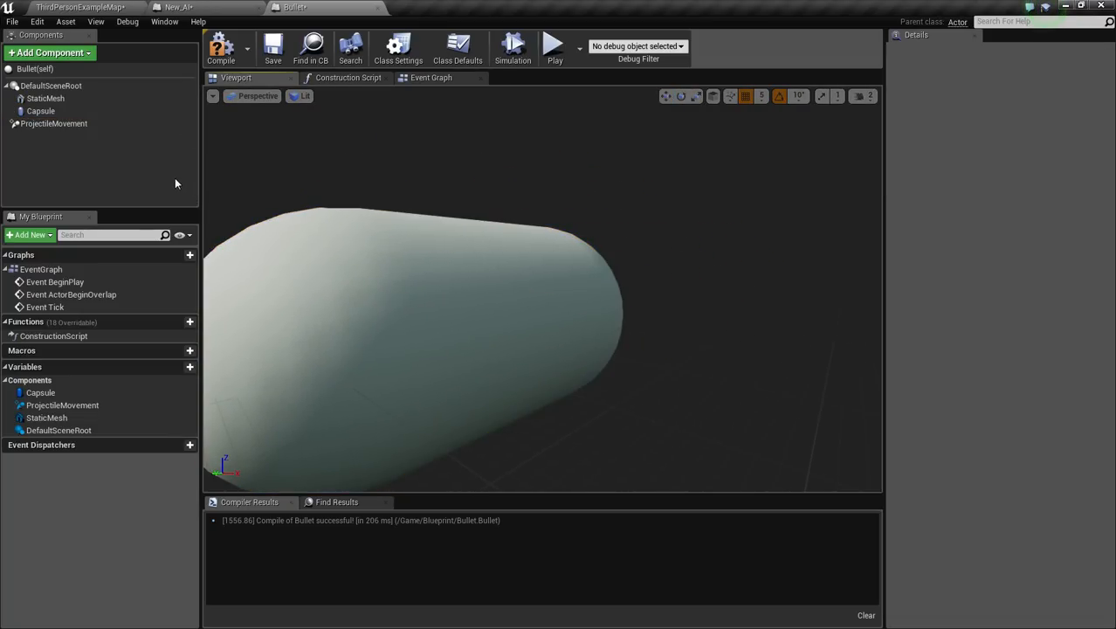
{"action": "left_click", "coordinate": [46, 98]}
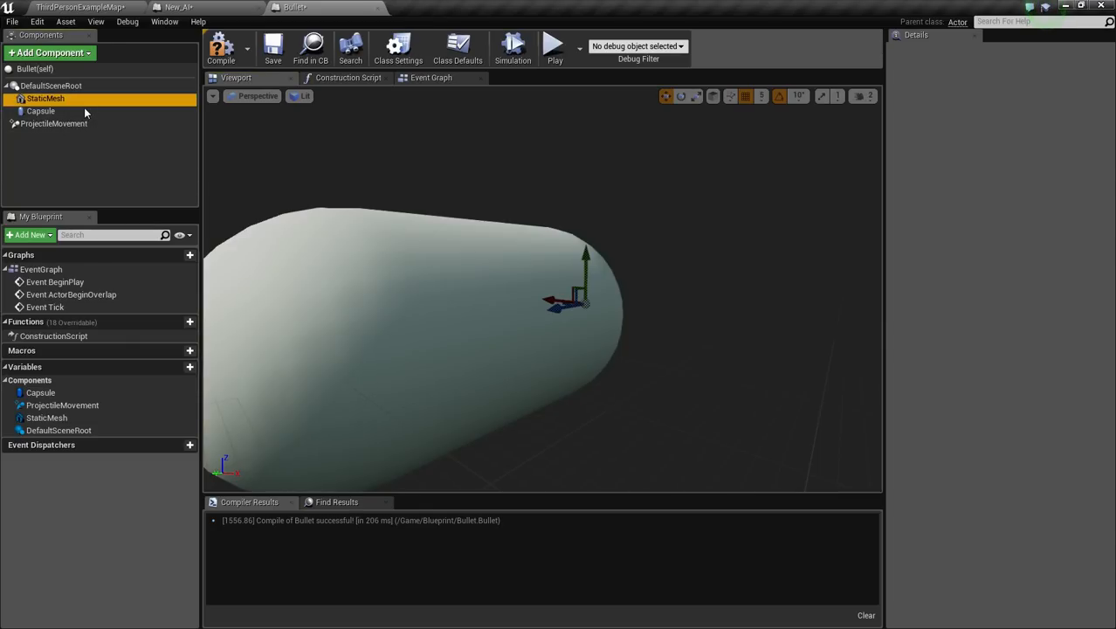
{"action": "left_click", "coordinate": [40, 98]}
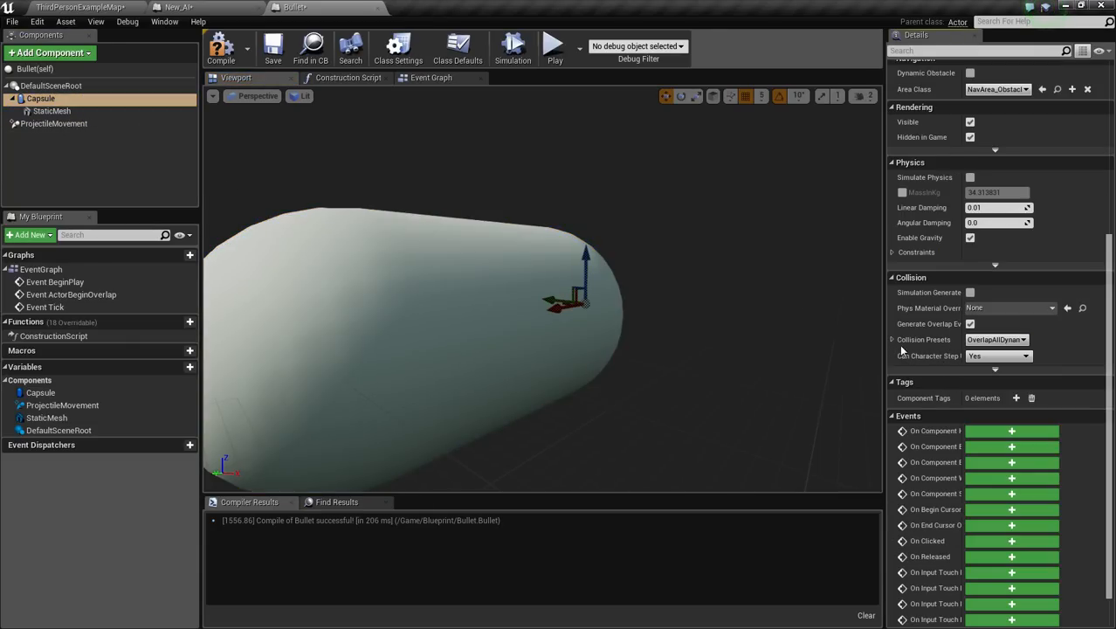
Step: Set the capsule's Collision Presets to Custom with overlap responses and compile Bullet
{"action": "left_click", "coordinate": [996, 339]}
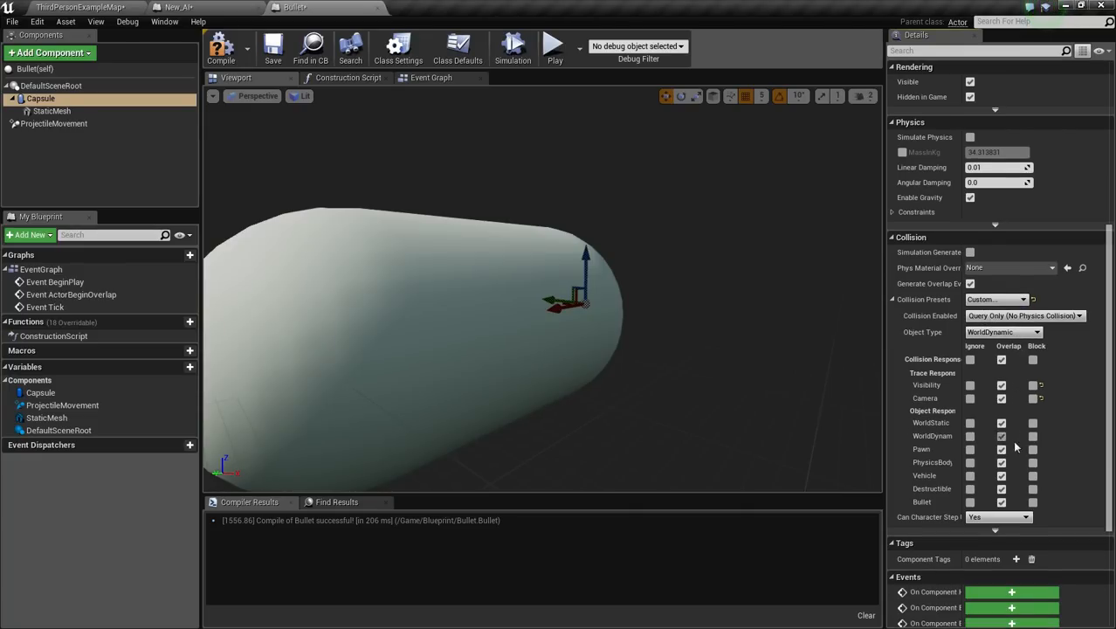
{"action": "left_click", "coordinate": [969, 360]}
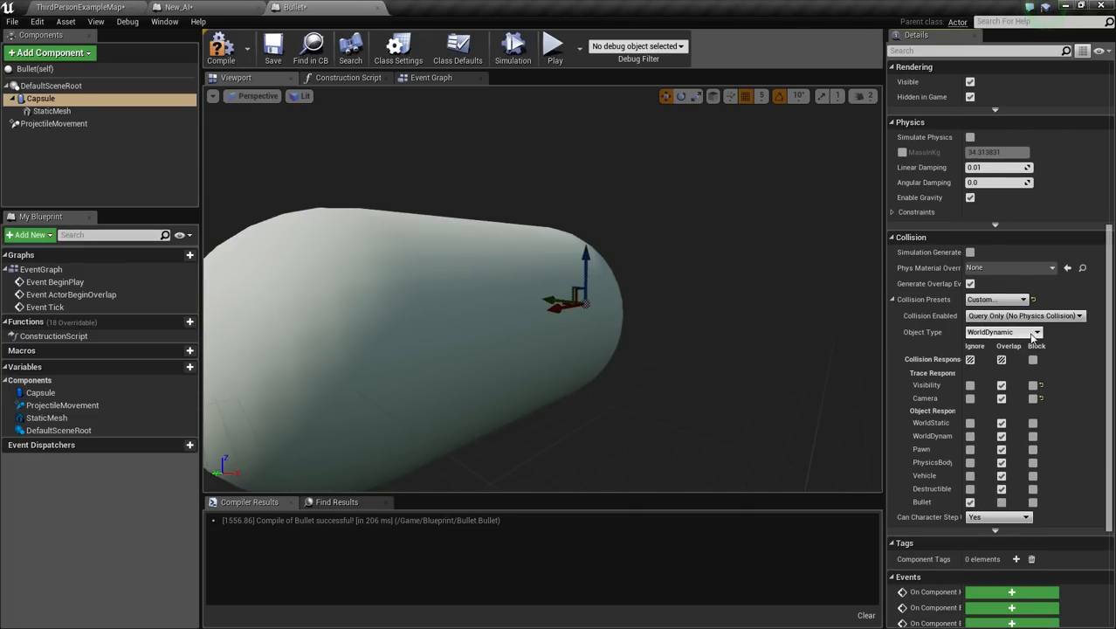
{"action": "left_click", "coordinate": [976, 332]}
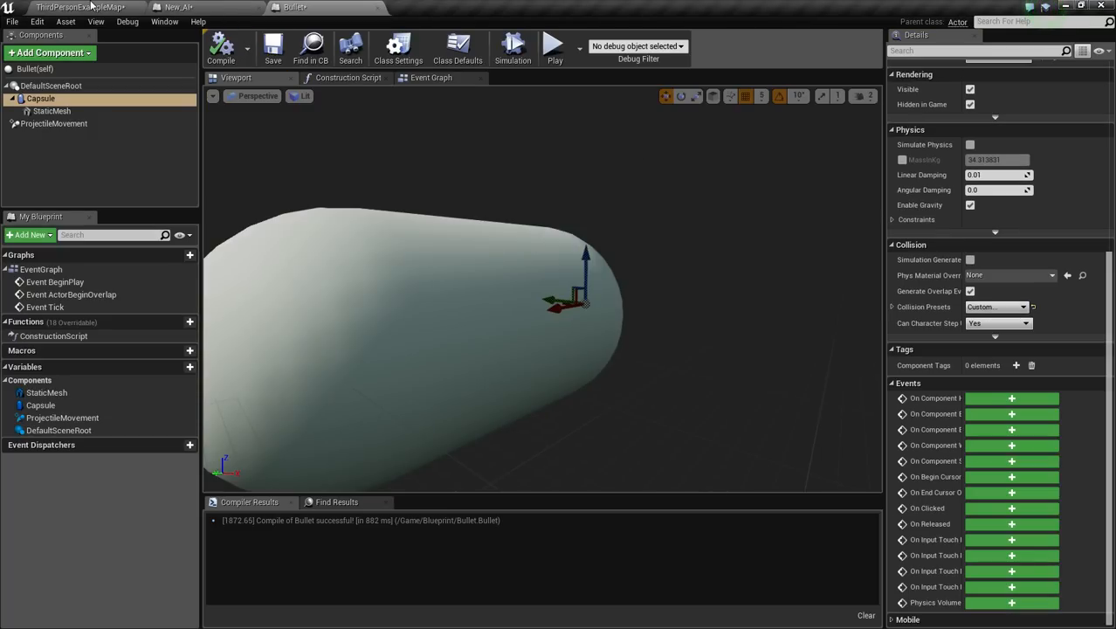
{"action": "left_click", "coordinate": [79, 7]}
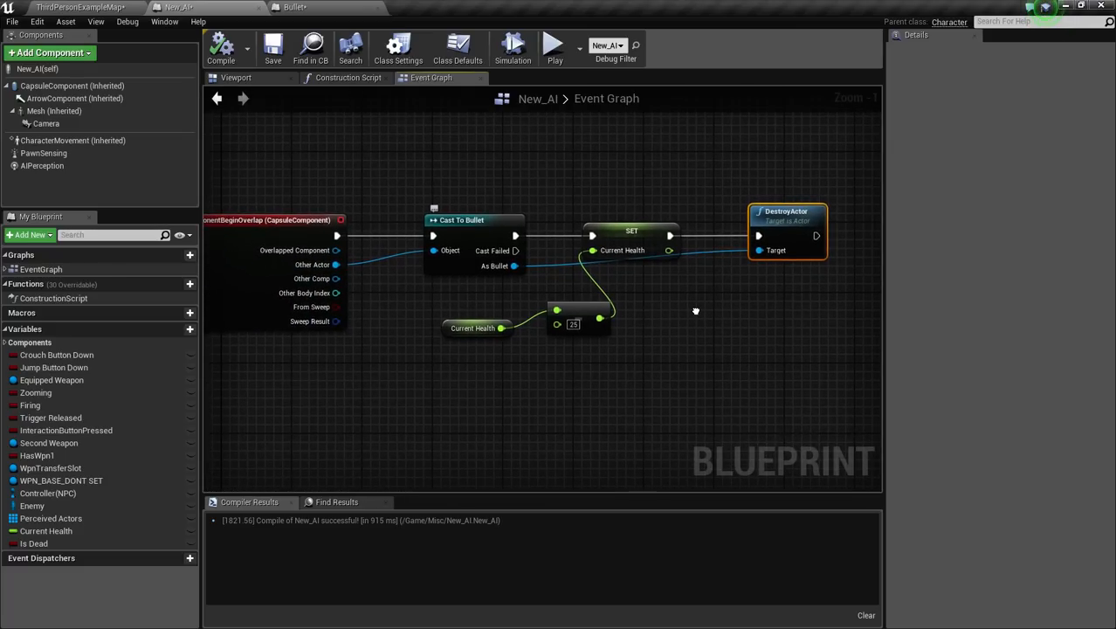
Step: Insert a Print String node after Cast To Bullet, then return to the level editor
{"action": "left_click_drag", "start_coordinate": [461, 143], "coordinate": [769, 433]}
{"action": "type", "text": "pri"}
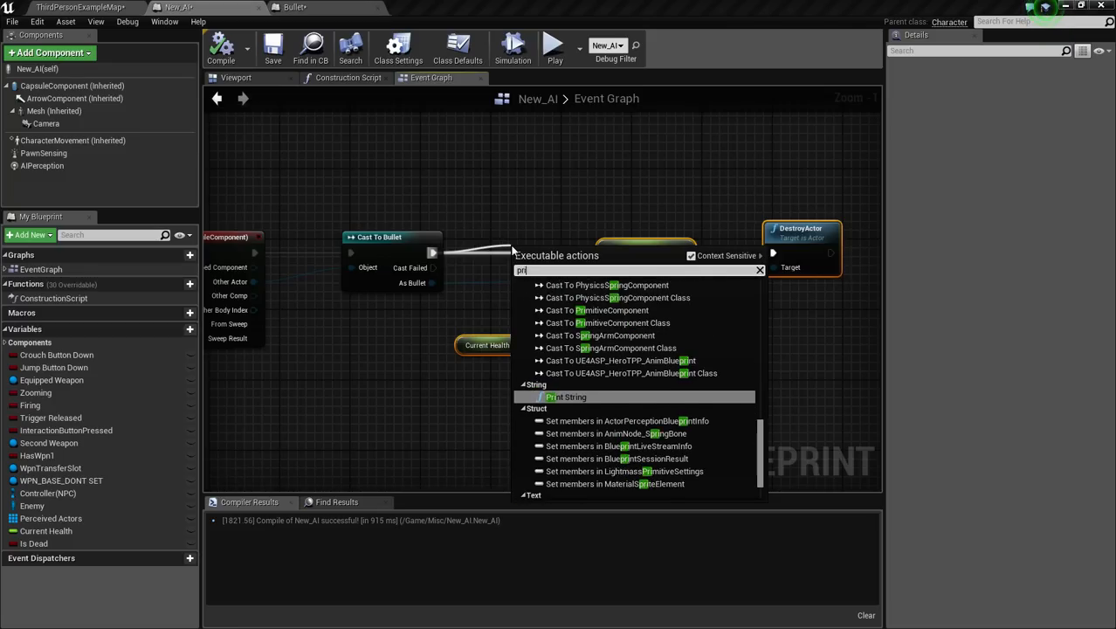
{"action": "left_click", "coordinate": [567, 396]}
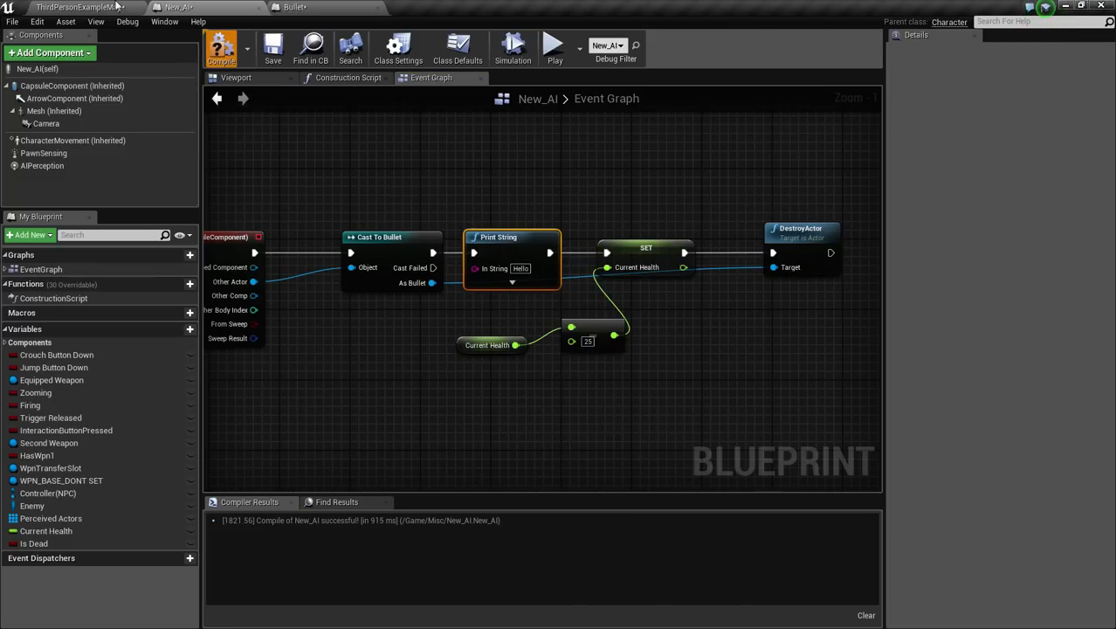
{"action": "left_click", "coordinate": [78, 7]}
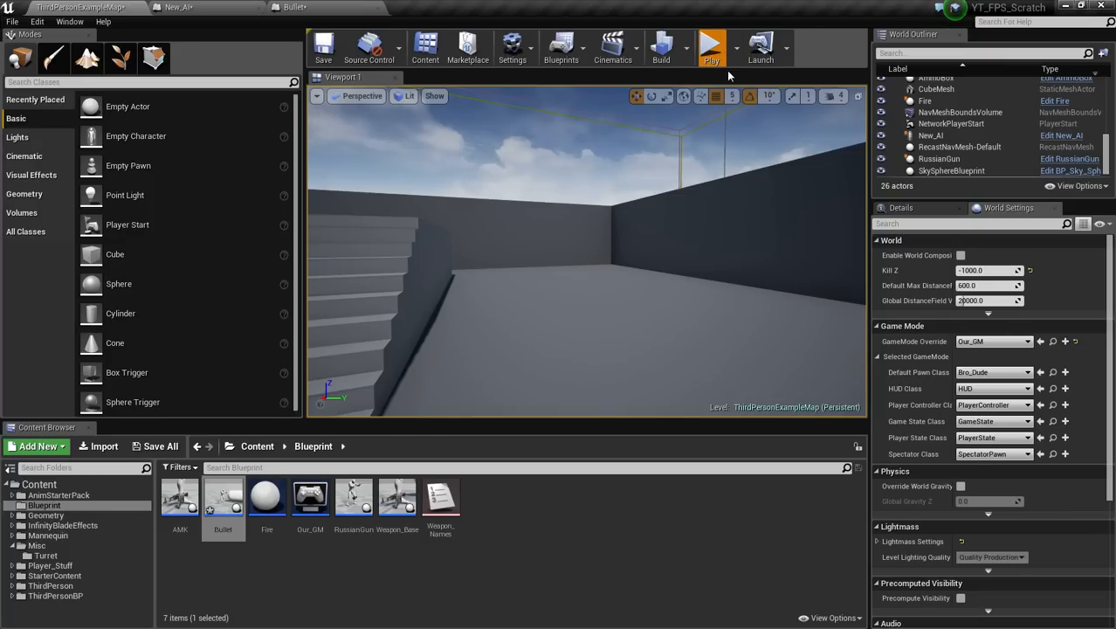
{"action": "left_click", "coordinate": [711, 45]}
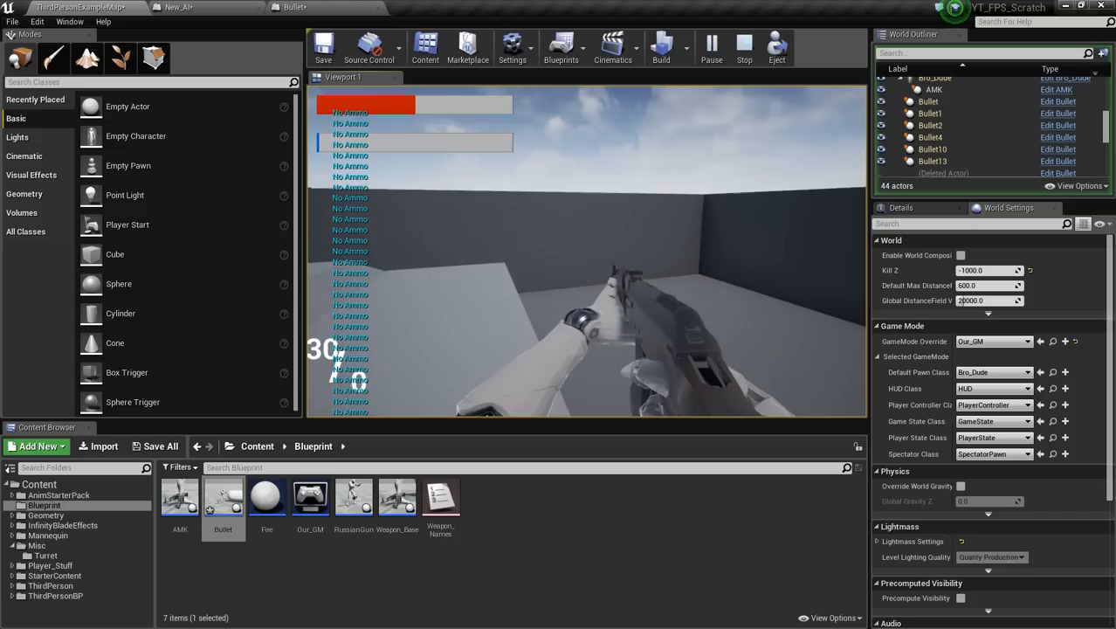
{"action": "left_click", "coordinate": [744, 47]}
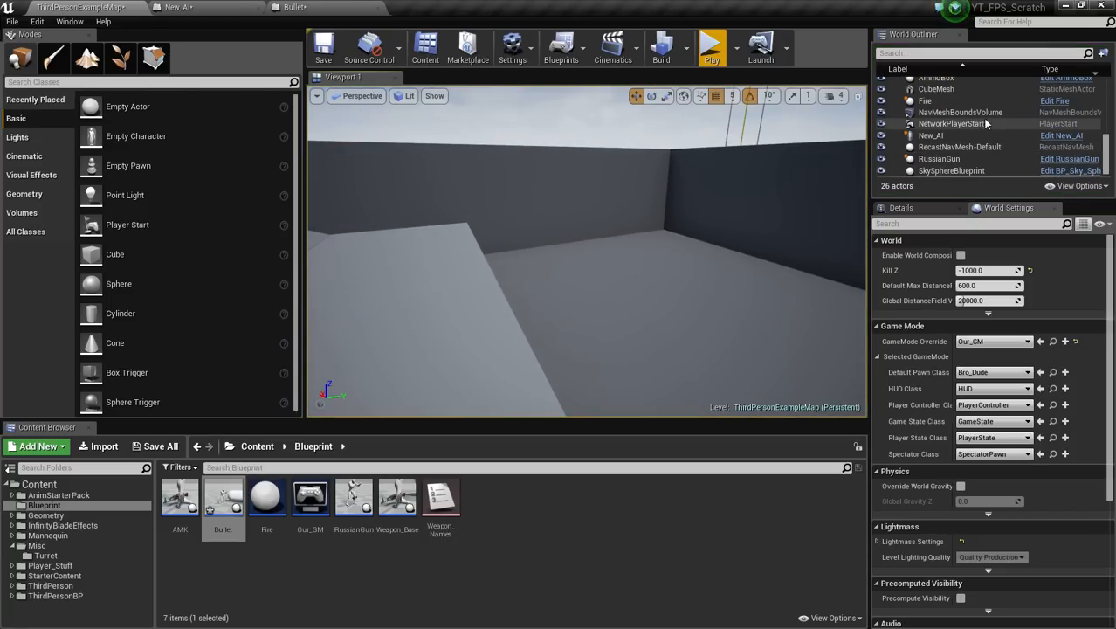
{"action": "left_click", "coordinate": [961, 112]}
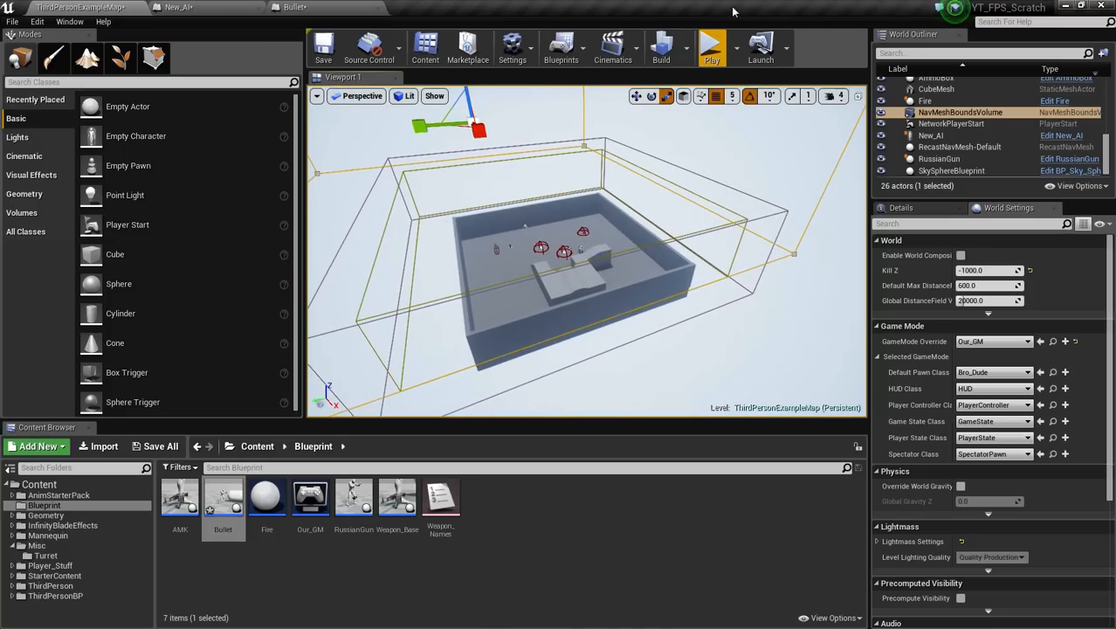
Step: Launch a play session of the level facing the AI
{"action": "left_click", "coordinate": [713, 46]}
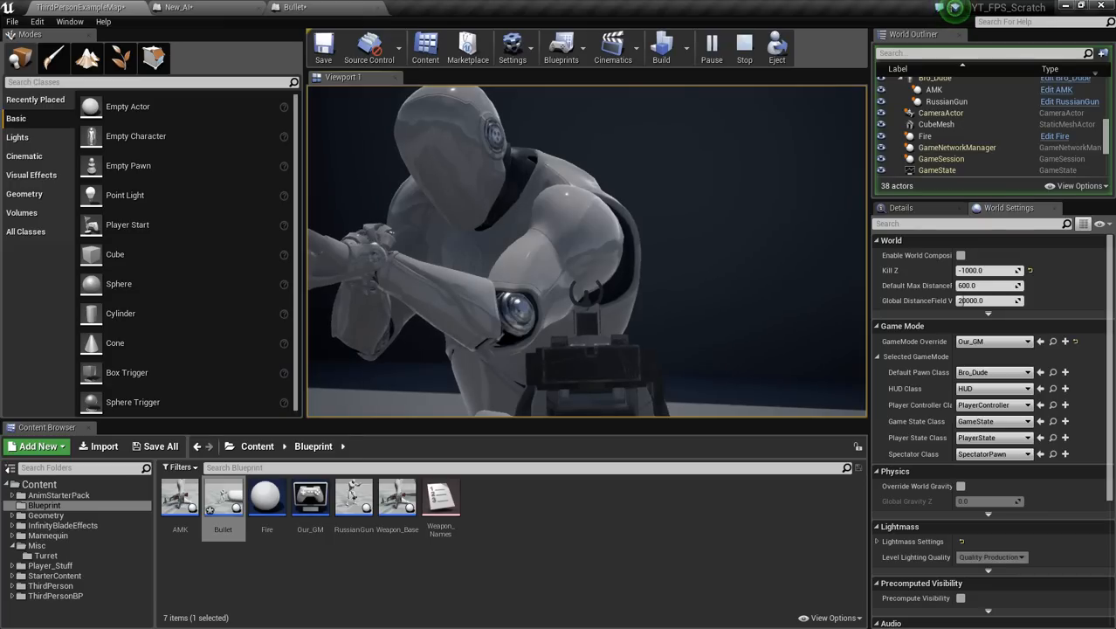
Step: Fire the weapon at the AI during play, then stop the session
{"action": "left_click", "coordinate": [711, 45]}
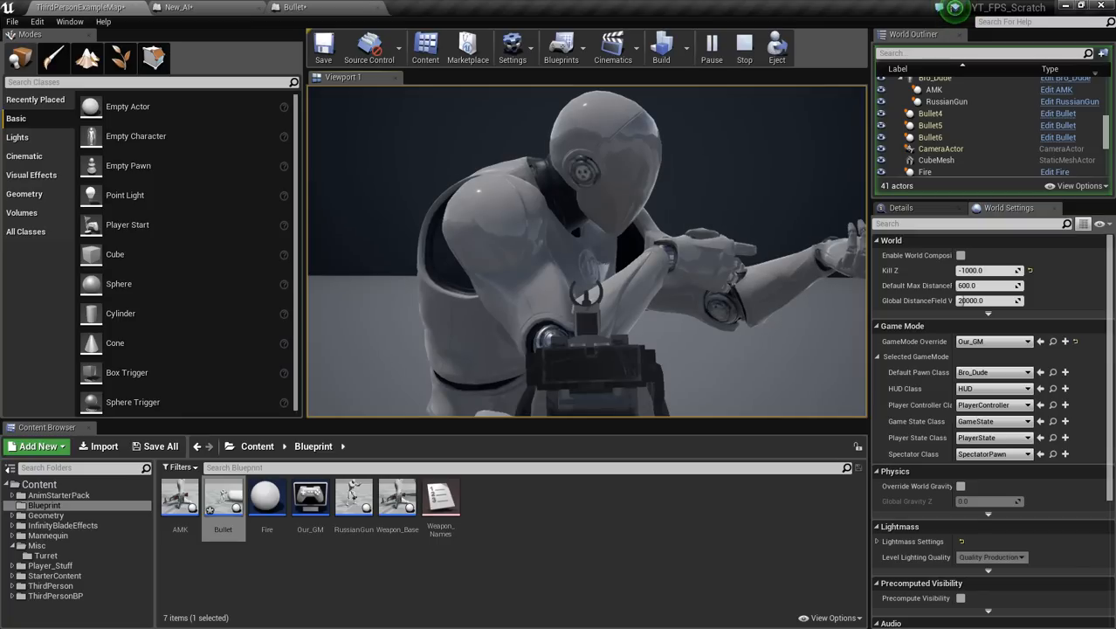
{"action": "left_click", "coordinate": [713, 45]}
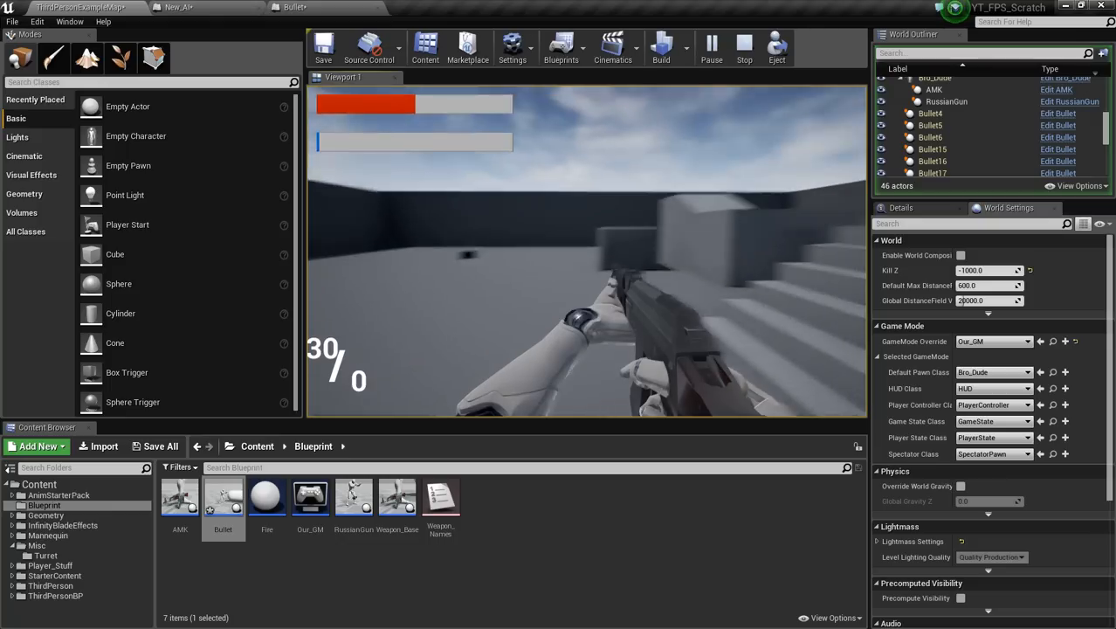
{"action": "left_click", "coordinate": [744, 47]}
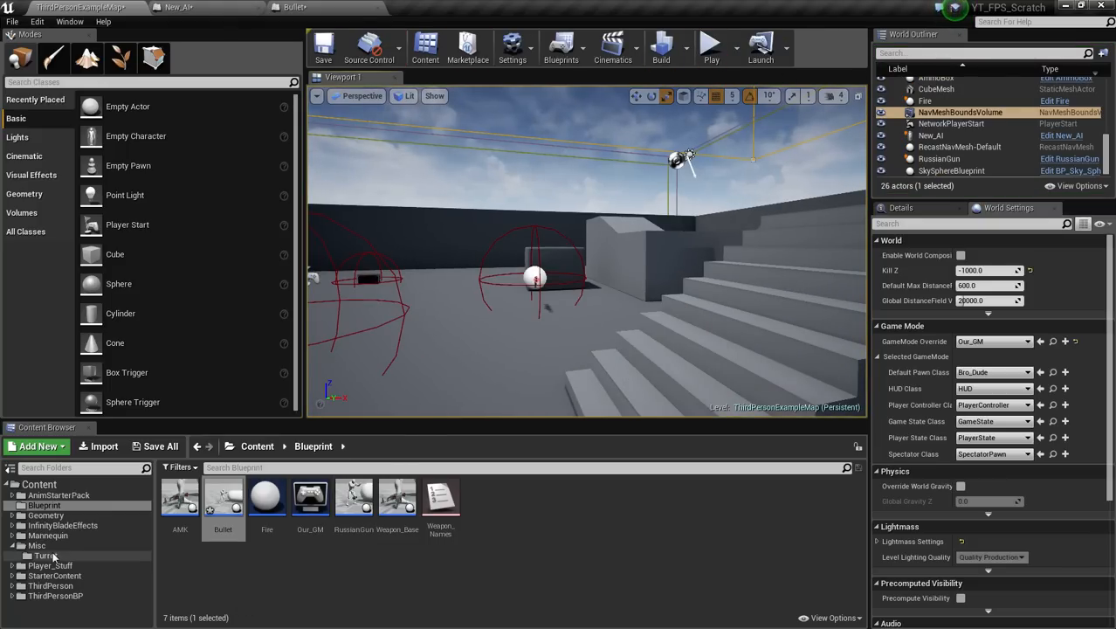
Step: Review Weapon_Base's Min/Max Spread logic in its event graph, then return to the level
{"action": "double_click", "coordinate": [397, 496]}
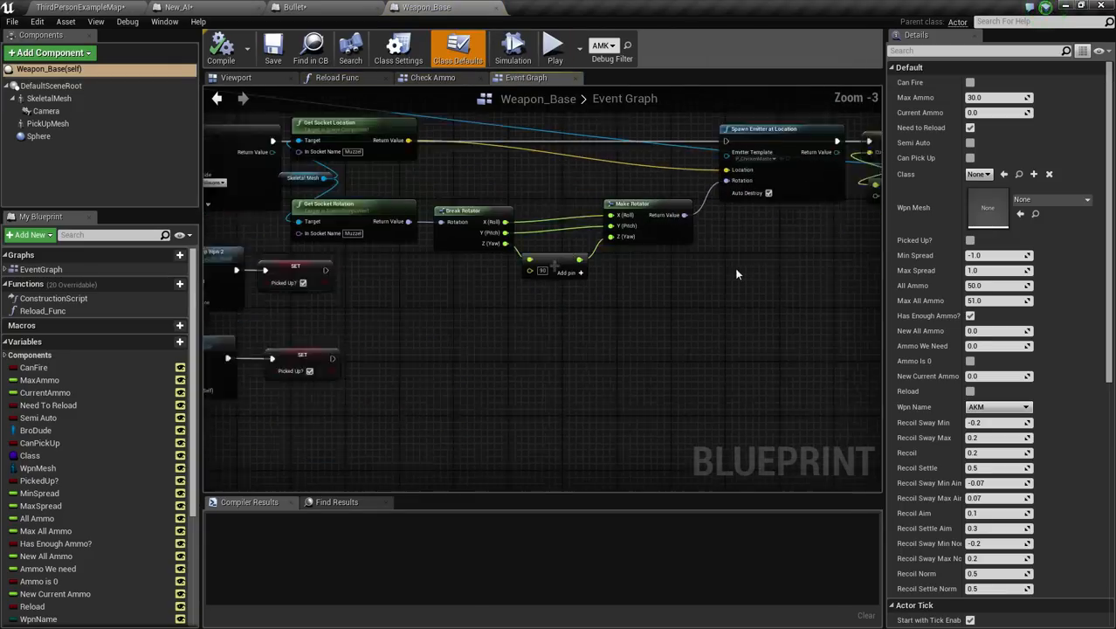
{"action": "scroll", "scroll_direction": "down", "scroll_amount": 3}
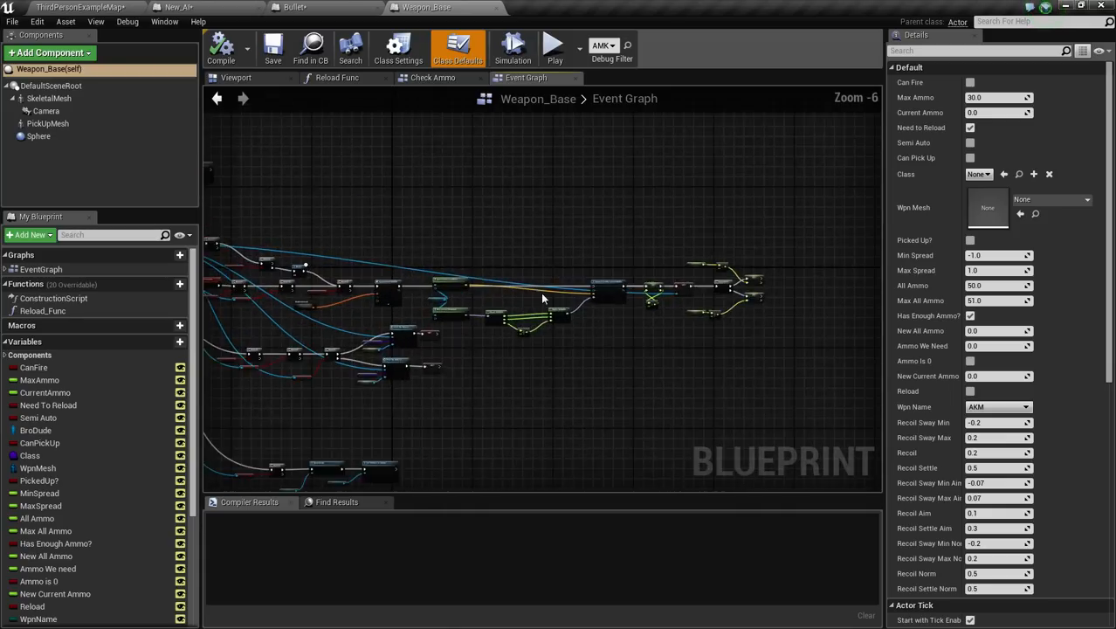
{"action": "scroll", "scroll_direction": "up", "scroll_amount": 3}
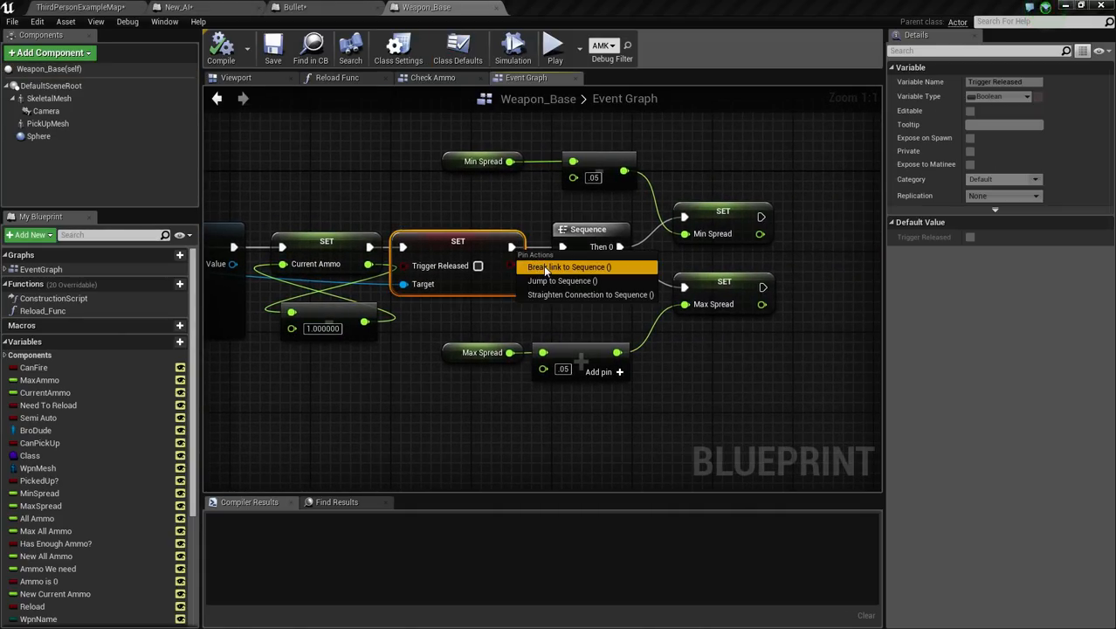
{"action": "scroll", "scroll_direction": "down", "scroll_amount": 3}
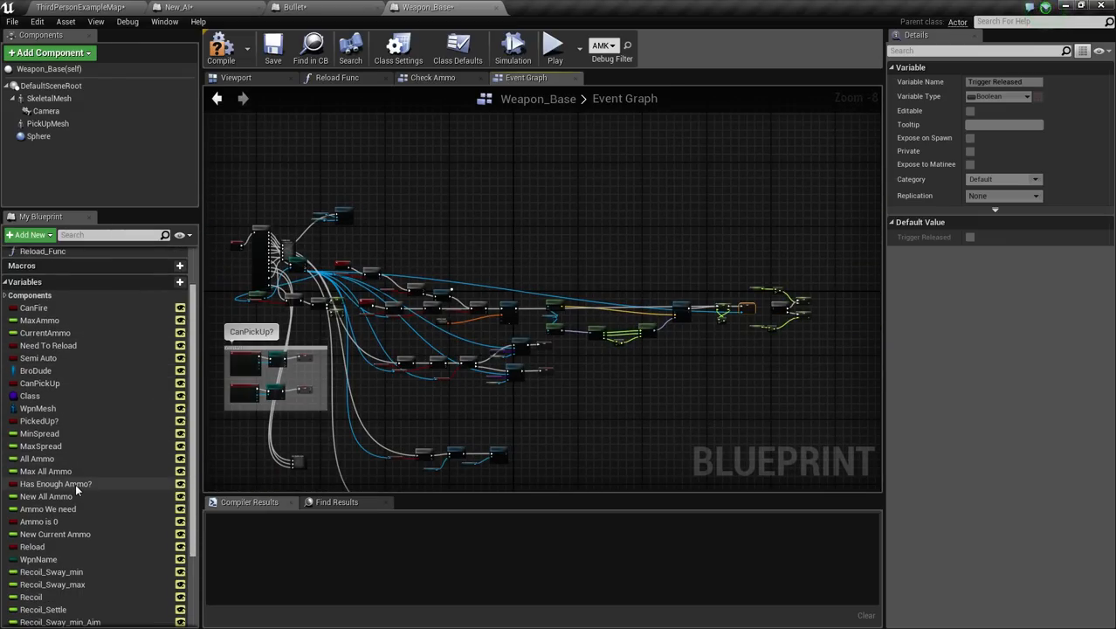
{"action": "scroll", "scroll_direction": "down", "scroll_amount": 3}
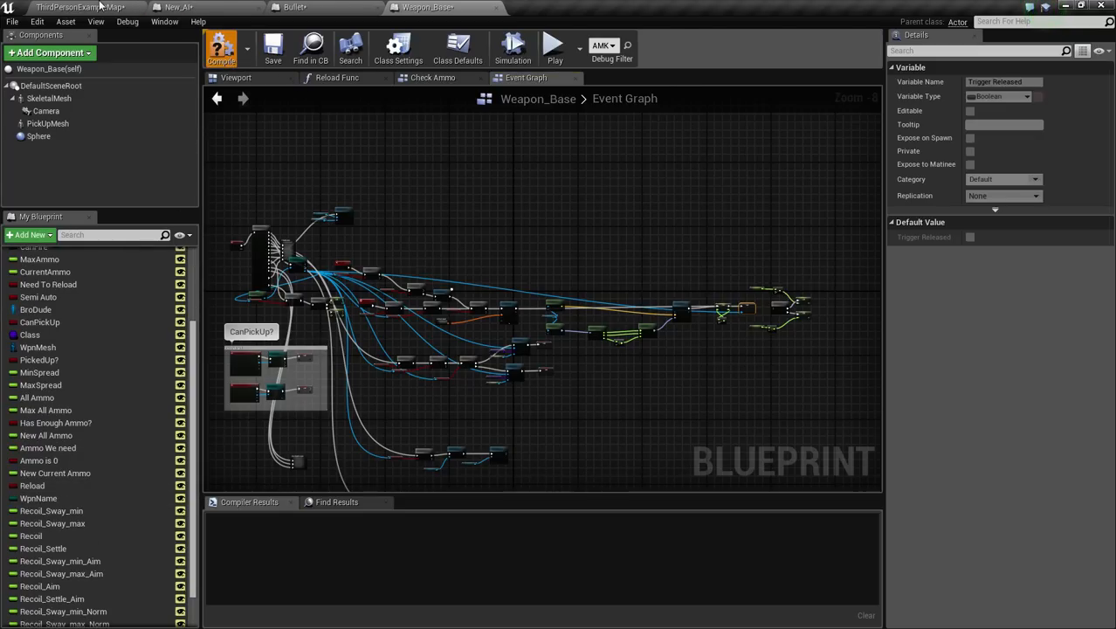
{"action": "left_click", "coordinate": [78, 7]}
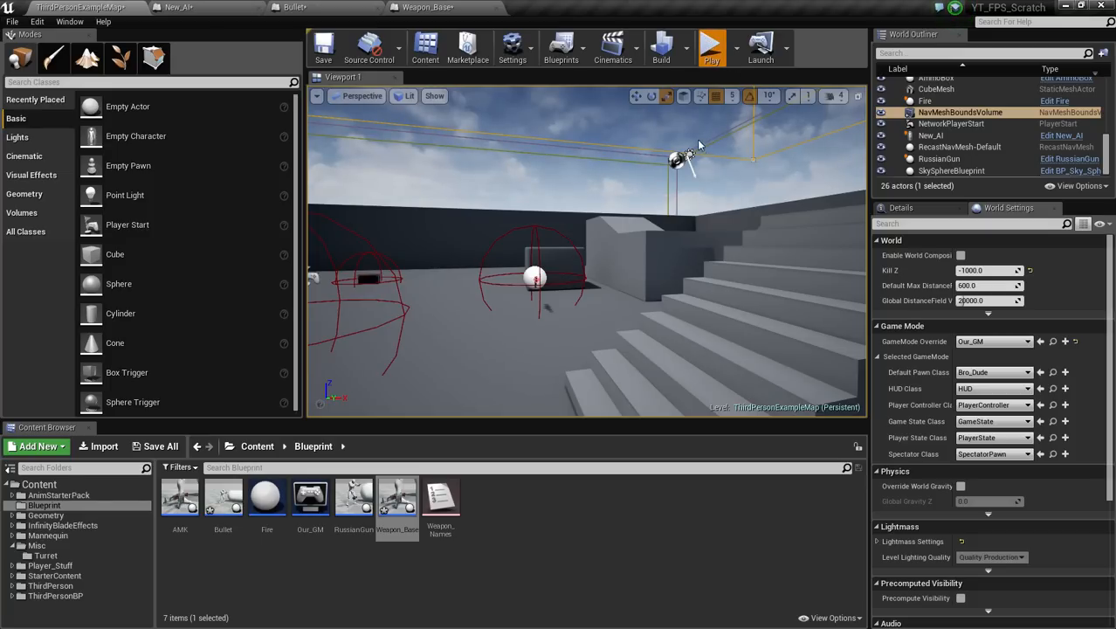
Step: Test-fire the weapon in a play session, then switch to the Weapon_Base blueprint
{"action": "left_click", "coordinate": [712, 45]}
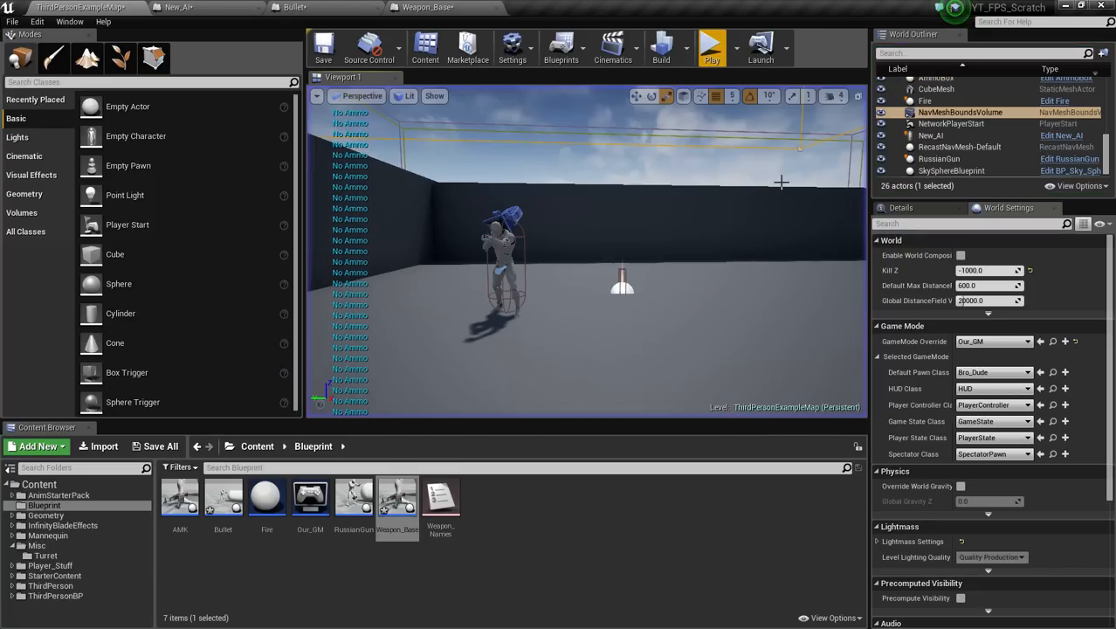
{"action": "left_click", "coordinate": [713, 45]}
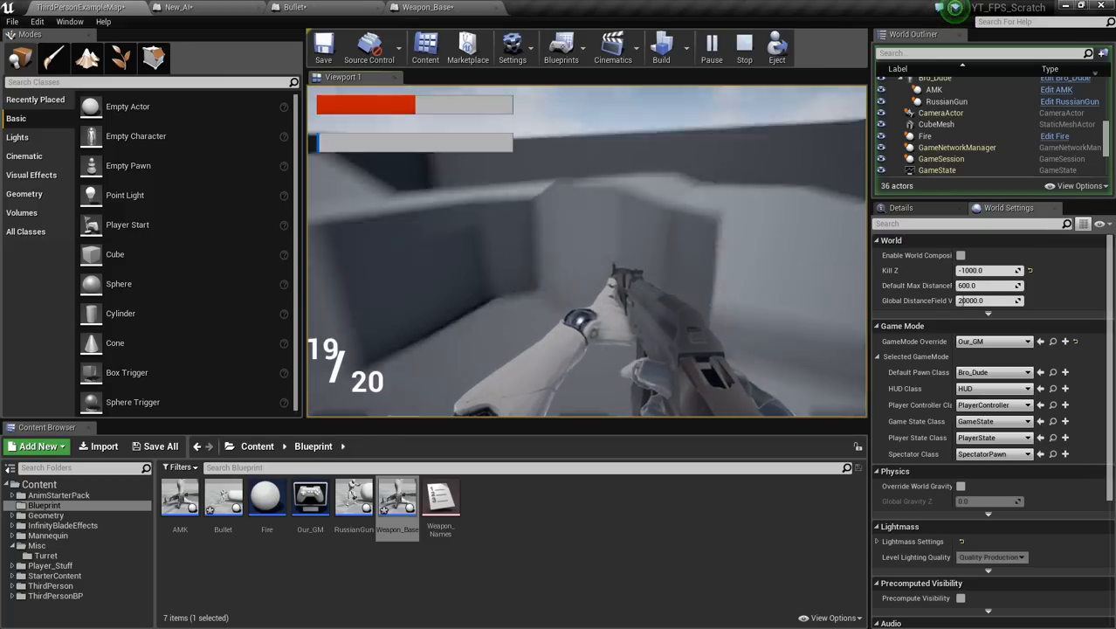
{"action": "left_click", "coordinate": [744, 46]}
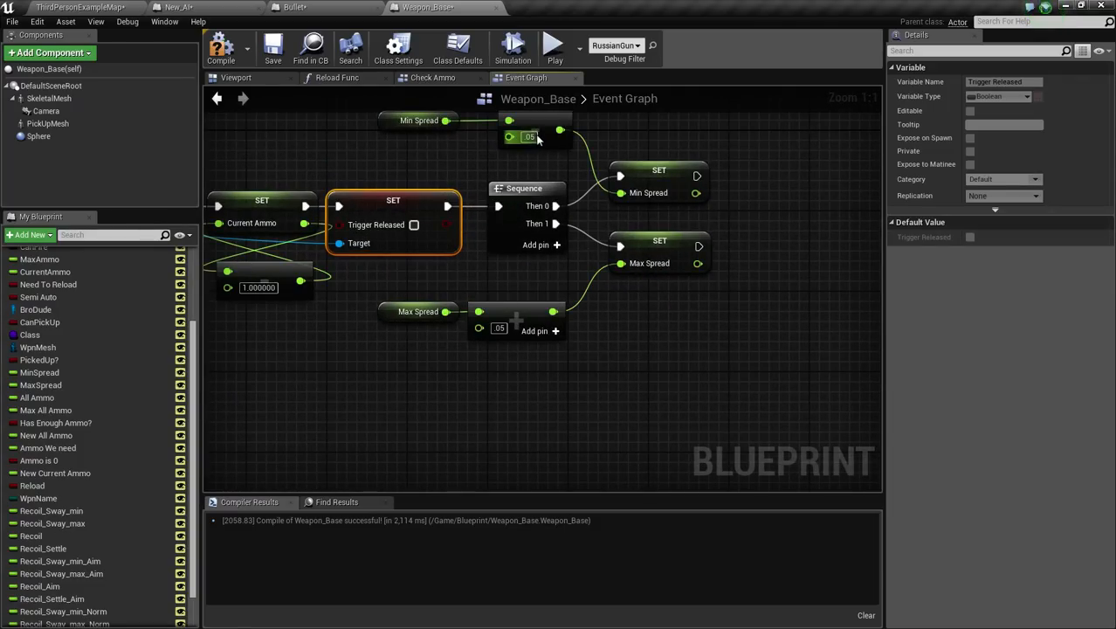
Step: Review the Weapon_Base graph and inspect the MinSpread variable's settings
{"action": "scroll", "scroll_direction": "down", "scroll_amount": 3}
{"action": "type", "text": ".01"}
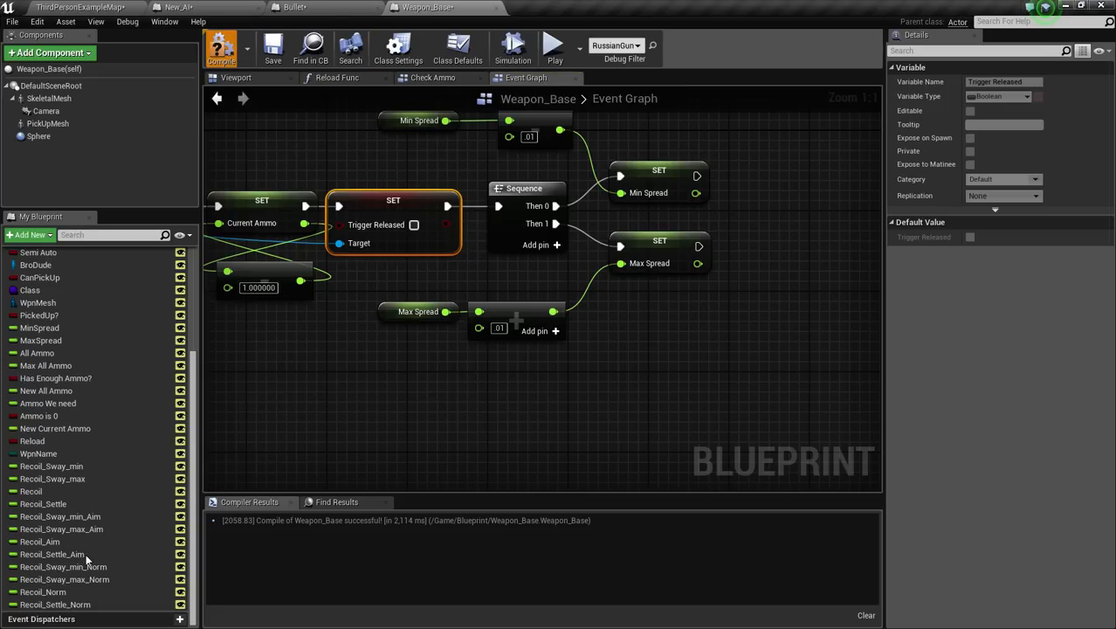
{"action": "left_click", "coordinate": [220, 45]}
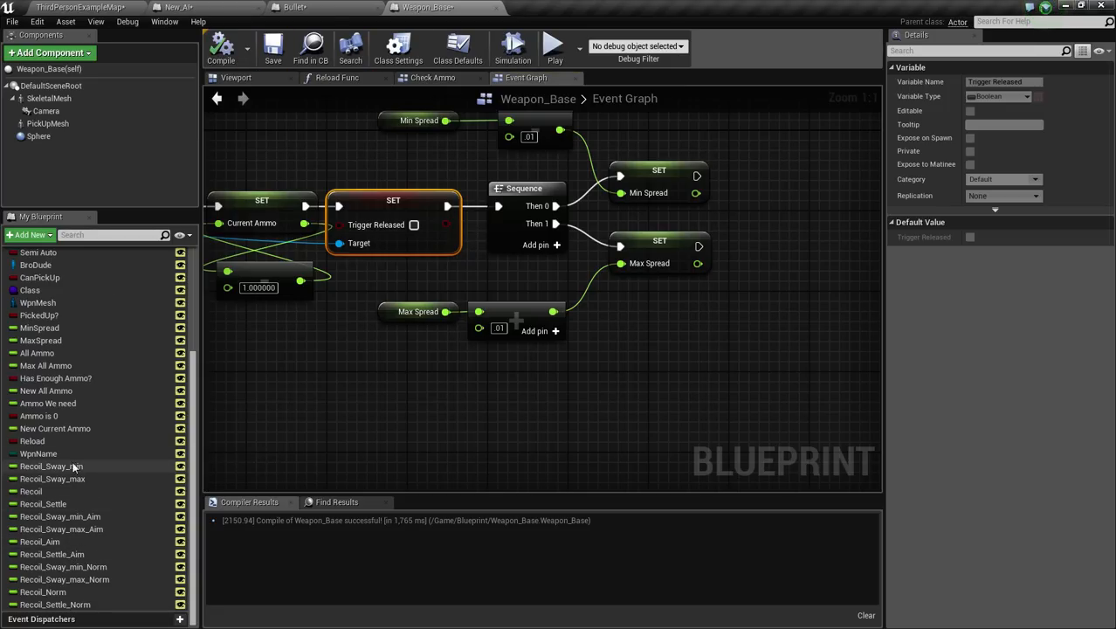
{"action": "scroll", "scroll_direction": "up", "scroll_amount": 3}
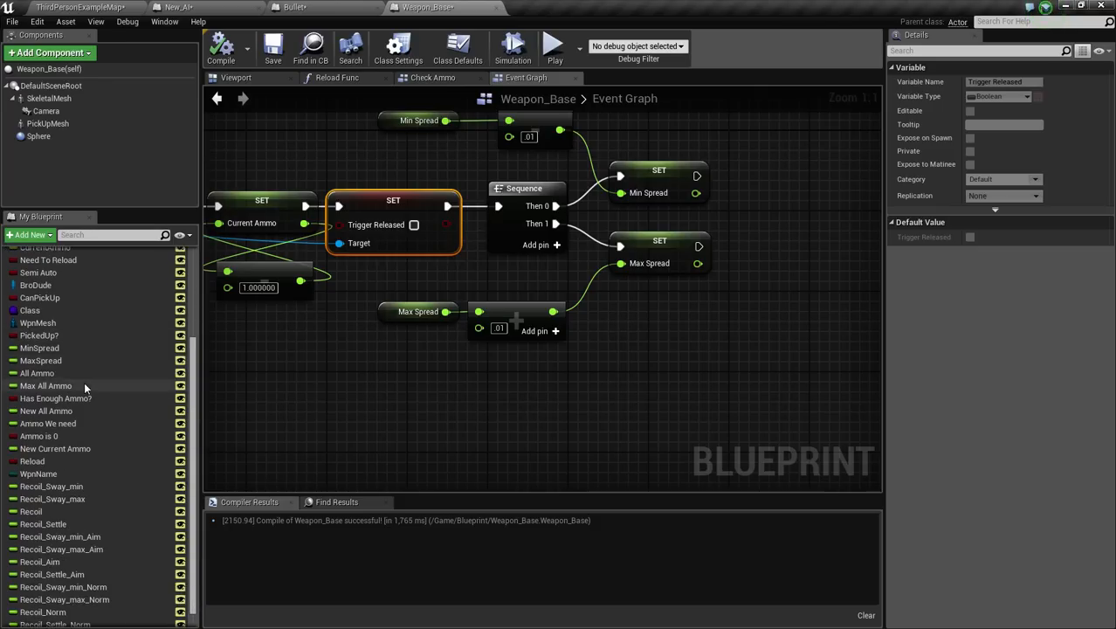
{"action": "scroll", "scroll_direction": "down", "scroll_amount": 3}
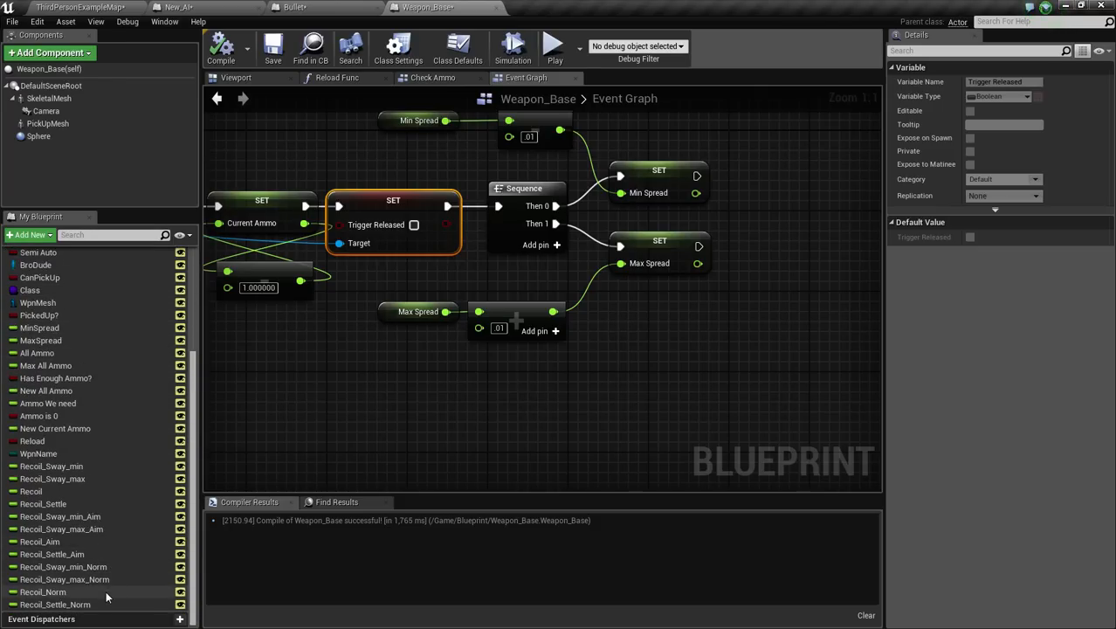
{"action": "mouse_move", "coordinate": [125, 593]}
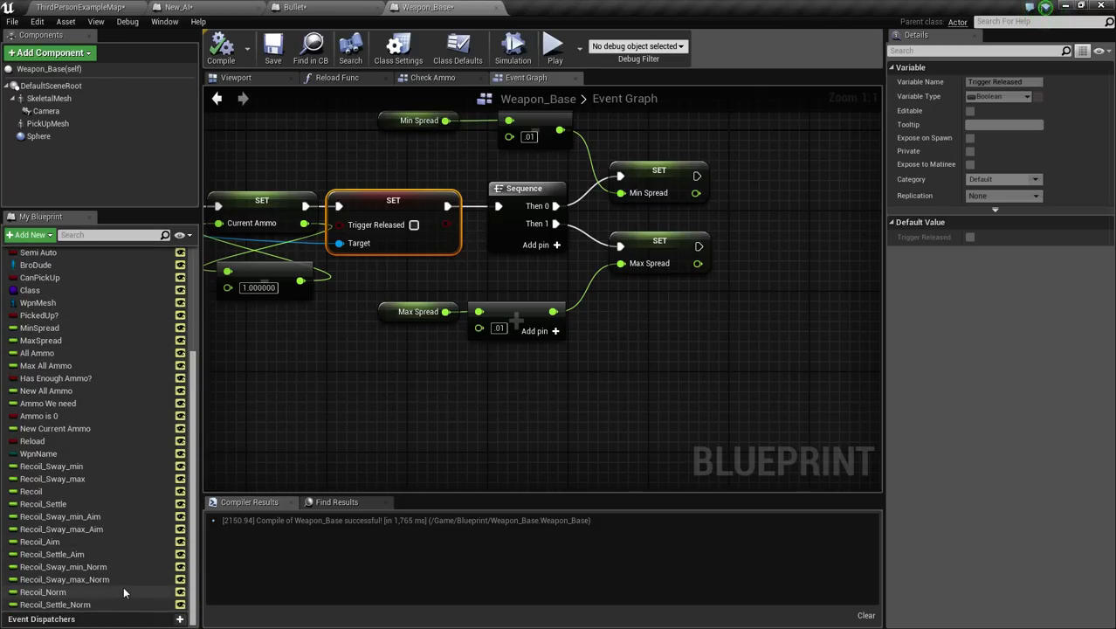
{"action": "mouse_move", "coordinate": [126, 542]}
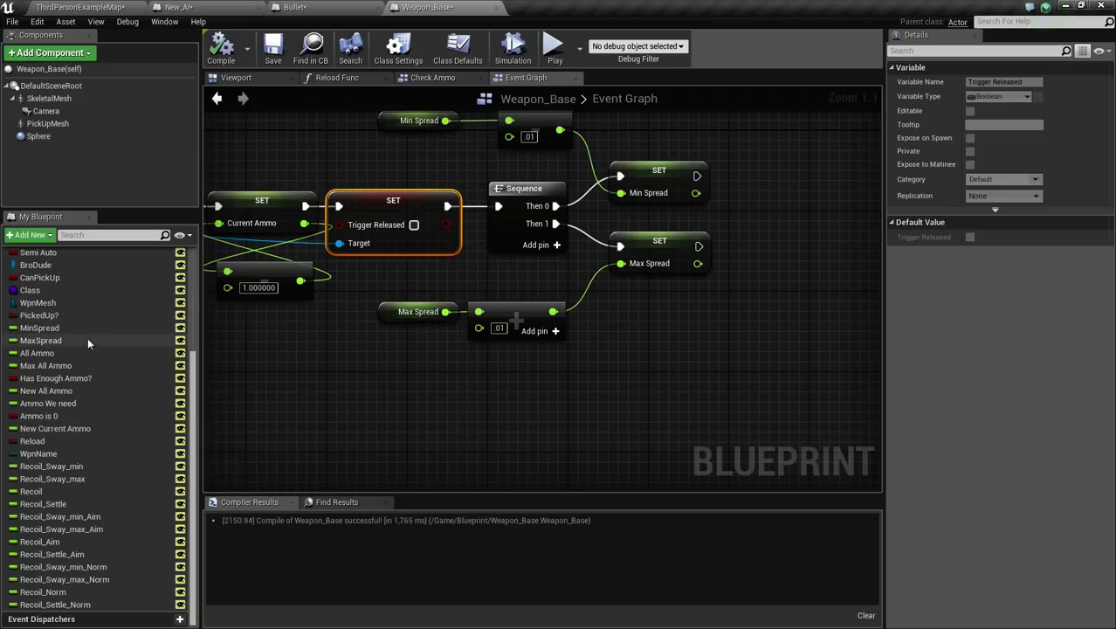
{"action": "left_click", "coordinate": [39, 328]}
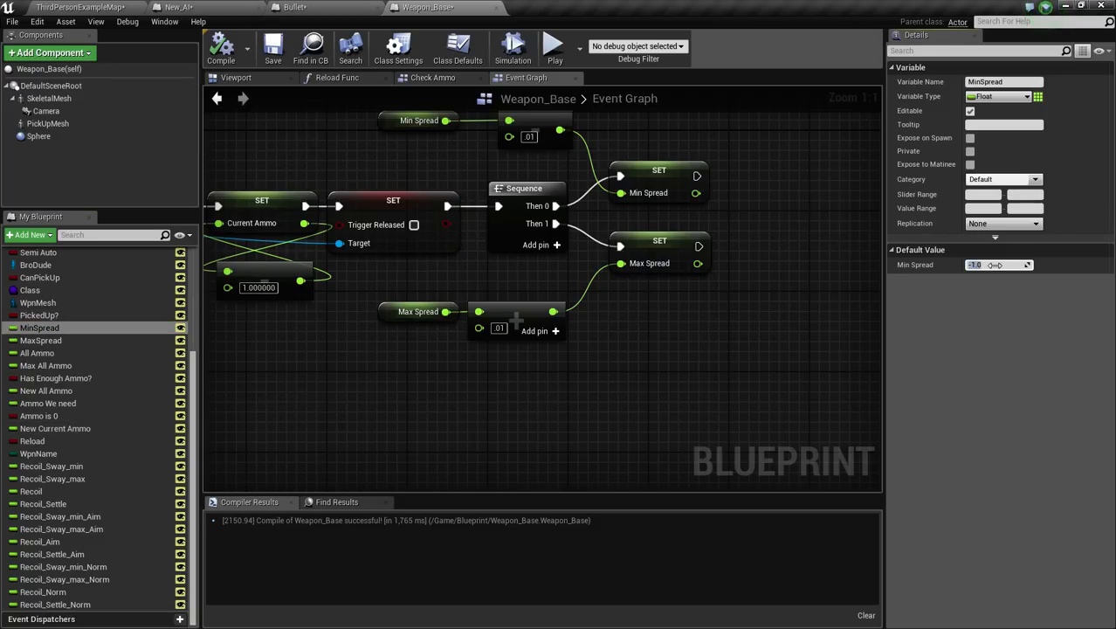
Step: Set MaxSpread's default value to .5 and return to the level editor
{"action": "left_click", "coordinate": [995, 266]}
{"action": "type", "text": "-.5"}
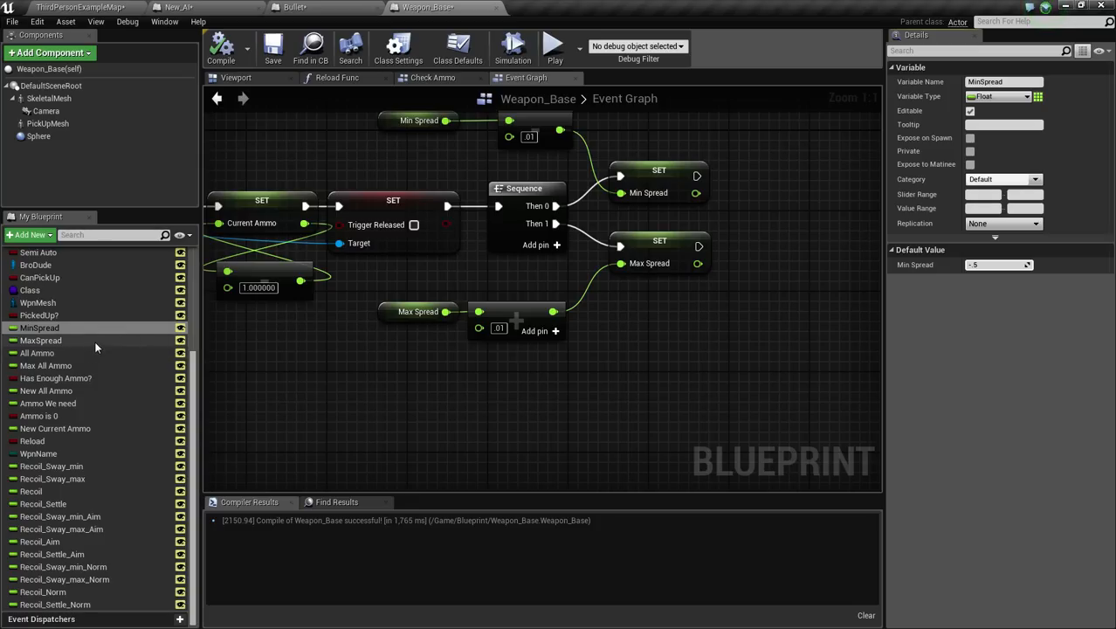
{"action": "left_click", "coordinate": [42, 339]}
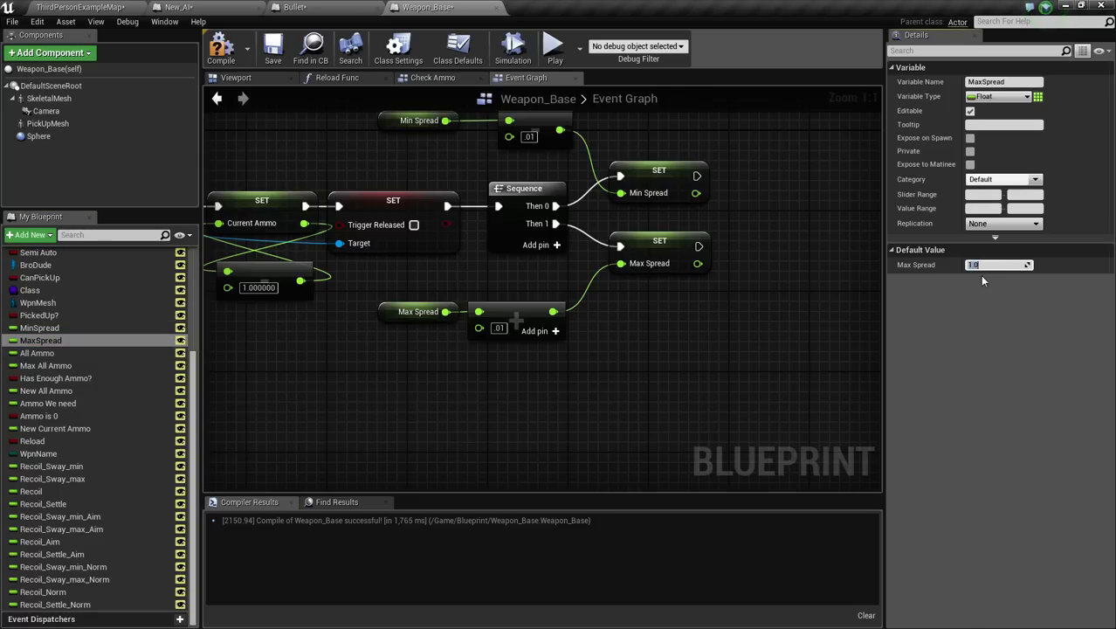
{"action": "type", "text": ".5"}
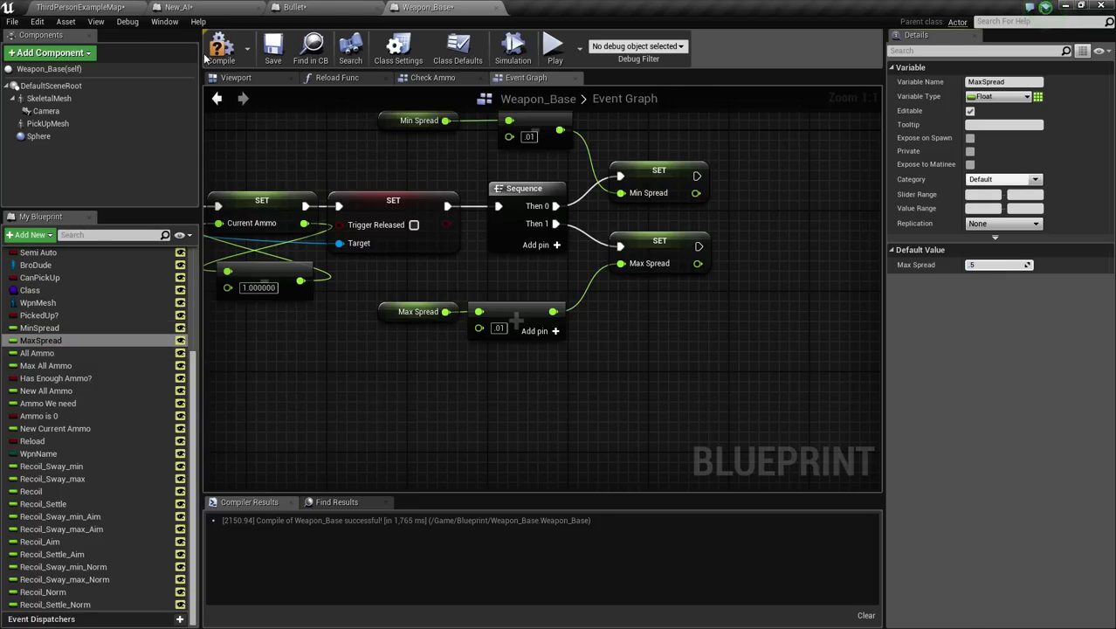
{"action": "left_click", "coordinate": [272, 49]}
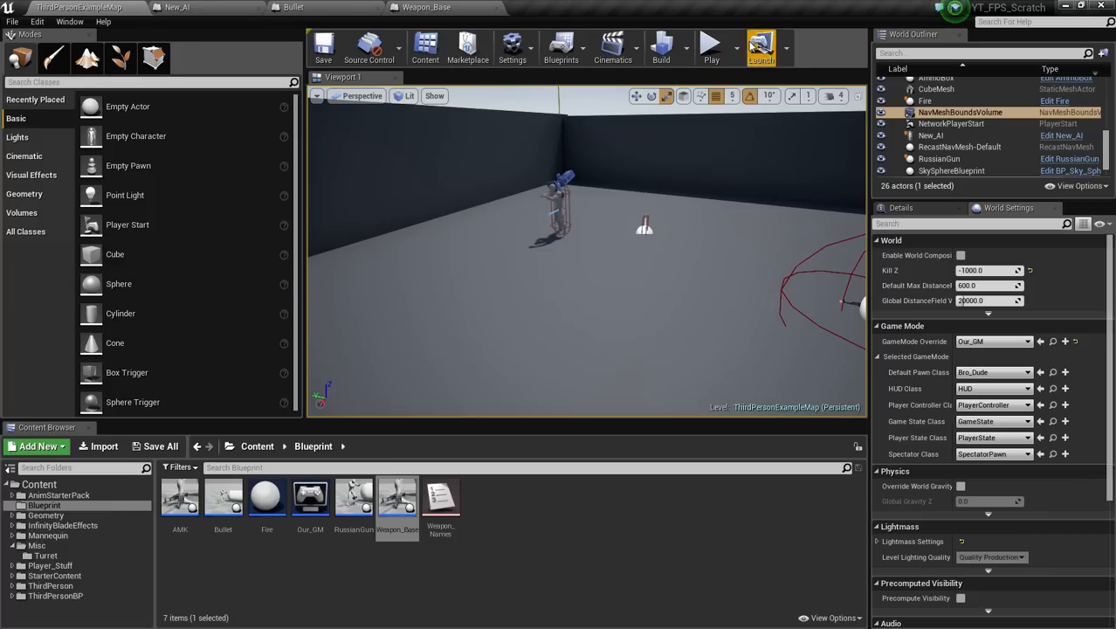
Step: Play the level to shoot the AI, then return to the New_AI blueprint graph
{"action": "left_click", "coordinate": [711, 42]}
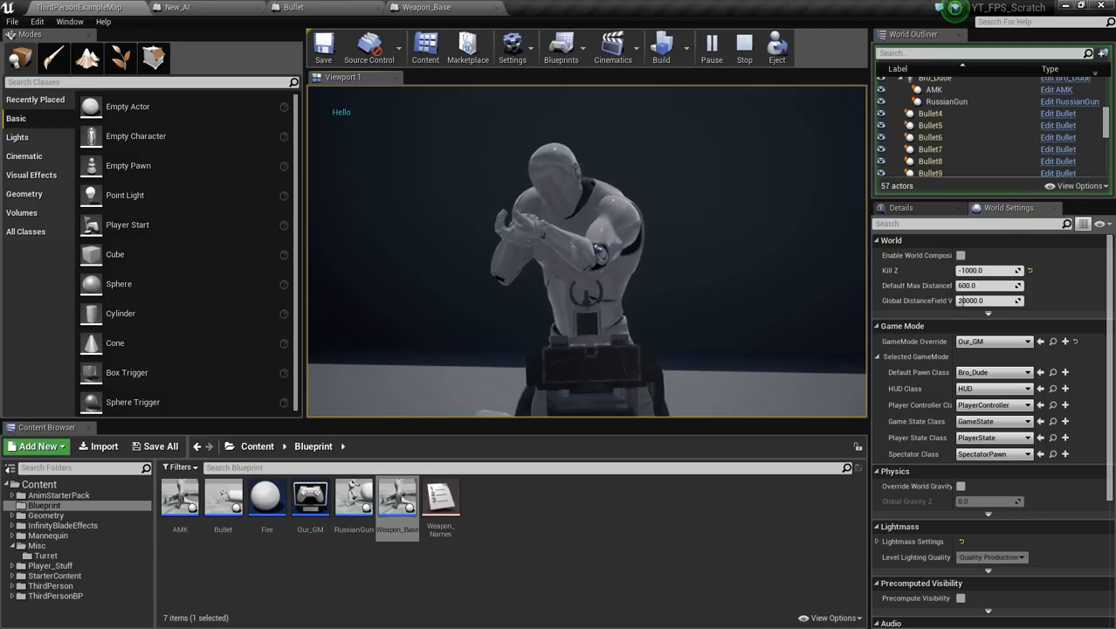
{"action": "left_click", "coordinate": [744, 45]}
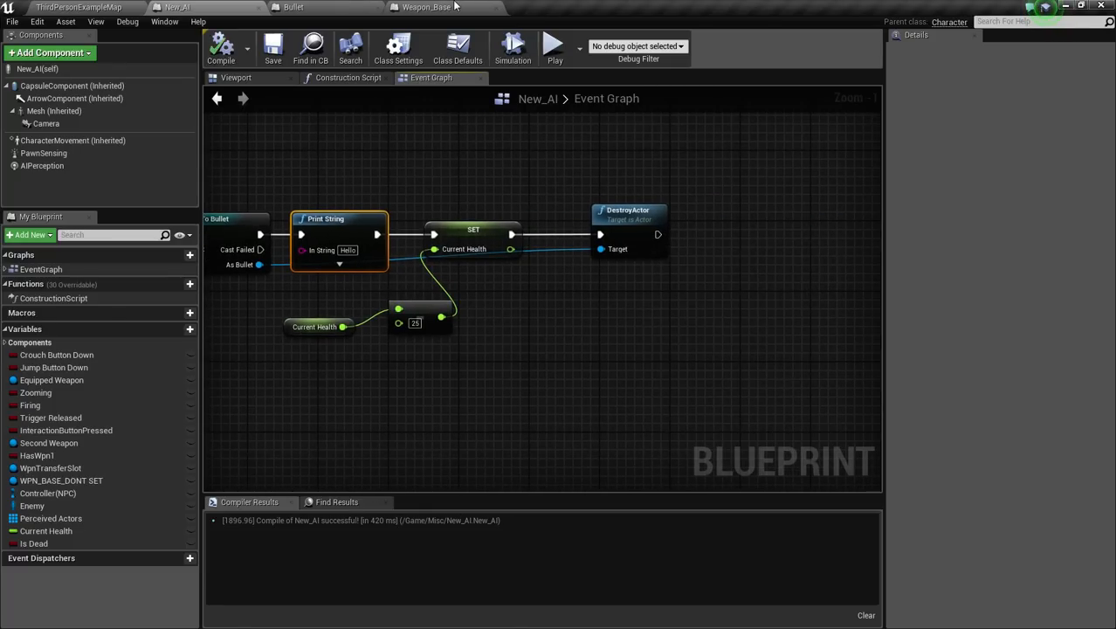
Step: Switch back to the Weapon_Base blueprint's spread graph
{"action": "left_click", "coordinate": [428, 7]}
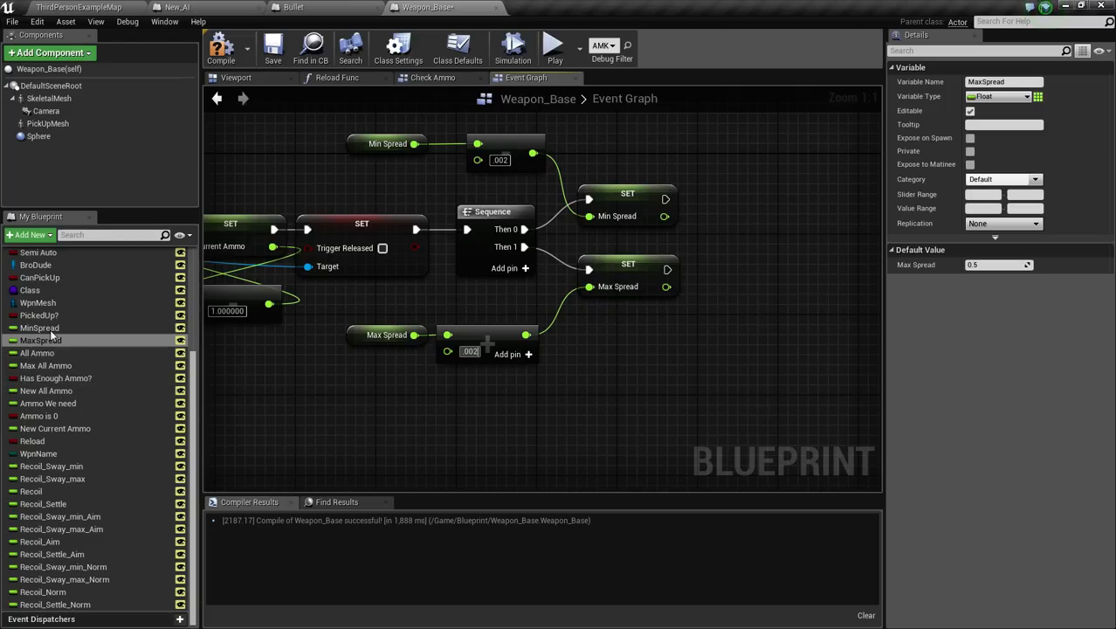
Step: Lower MaxSpread's default value to 0.08 and save all changes including the map
{"action": "left_click", "coordinate": [40, 327]}
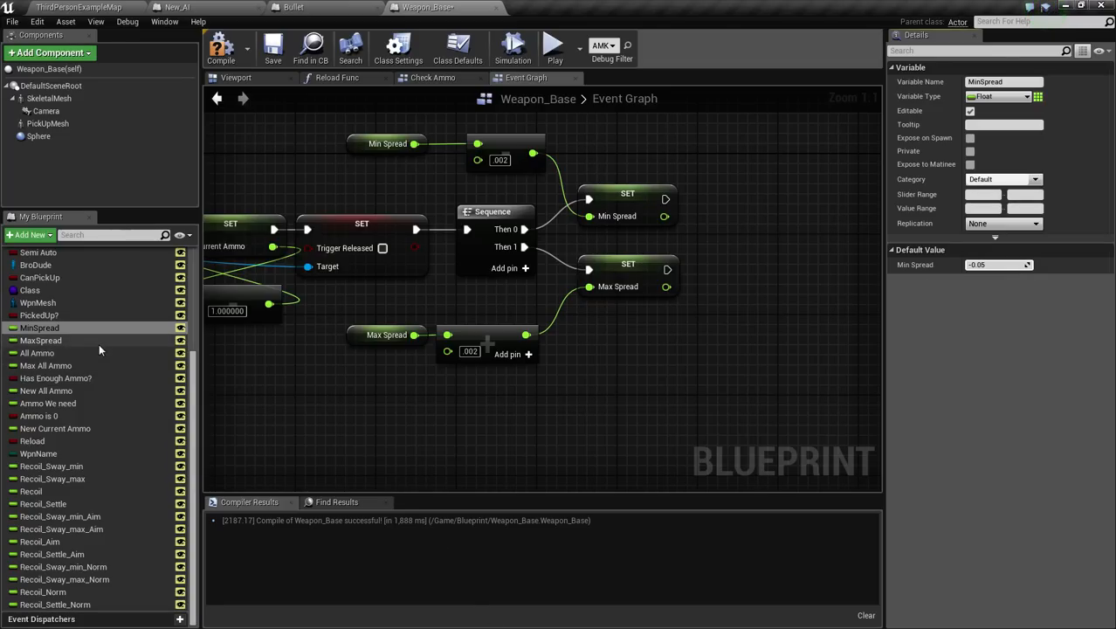
{"action": "left_click", "coordinate": [42, 339]}
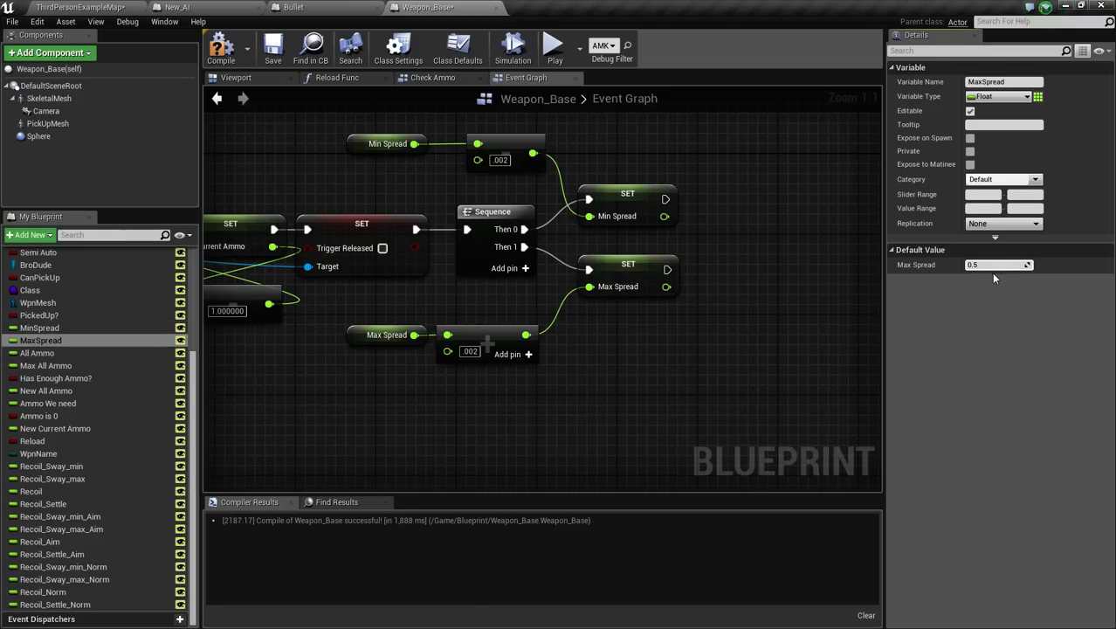
{"action": "left_click", "coordinate": [996, 266]}
{"action": "type", "text": "0.05"}
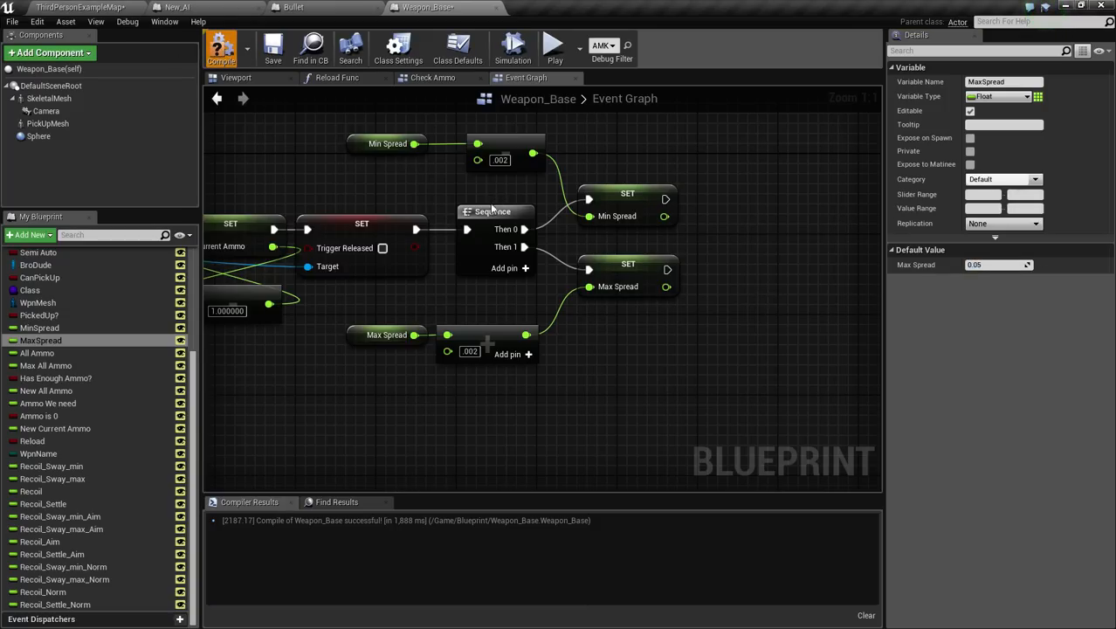
{"action": "left_click", "coordinate": [220, 49]}
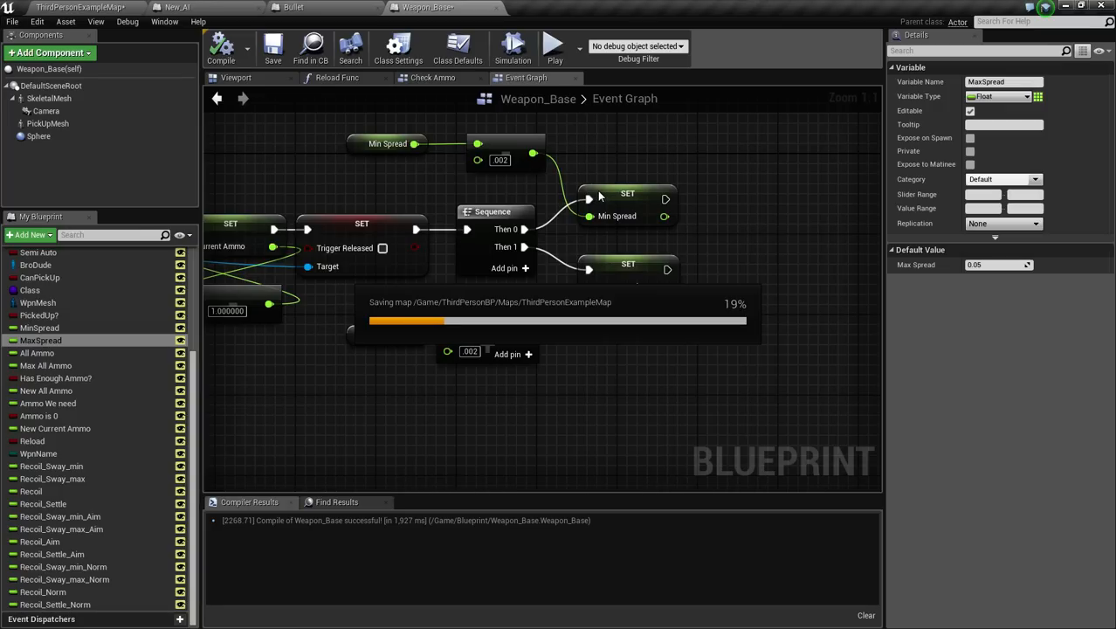
{"action": "mouse_move", "coordinate": [580, 255]}
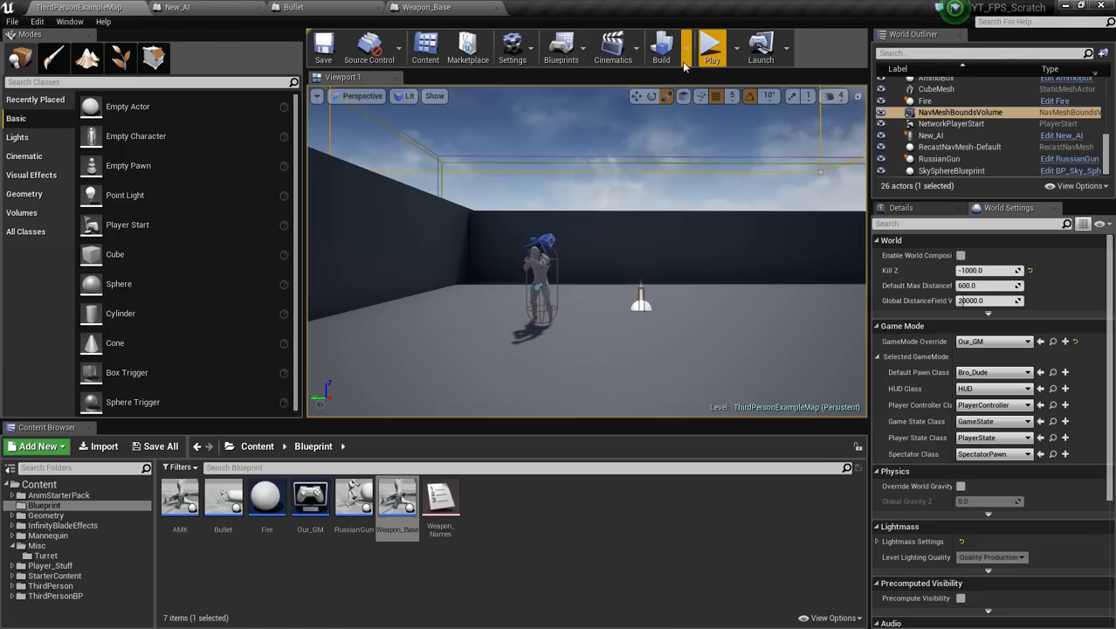
{"action": "left_click", "coordinate": [712, 45]}
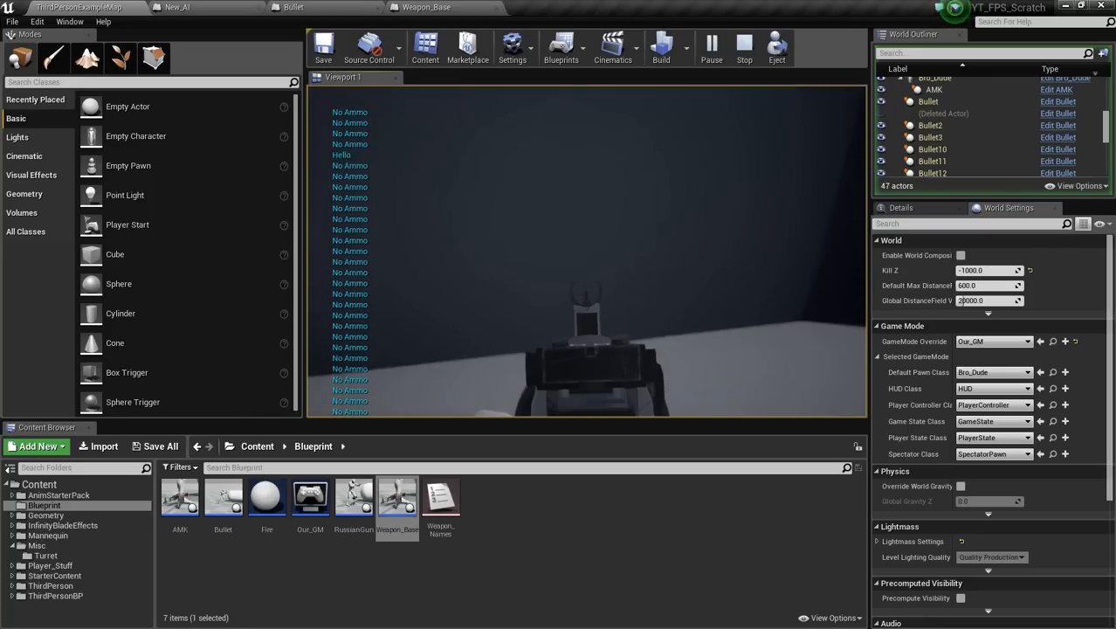
{"action": "left_click", "coordinate": [742, 46]}
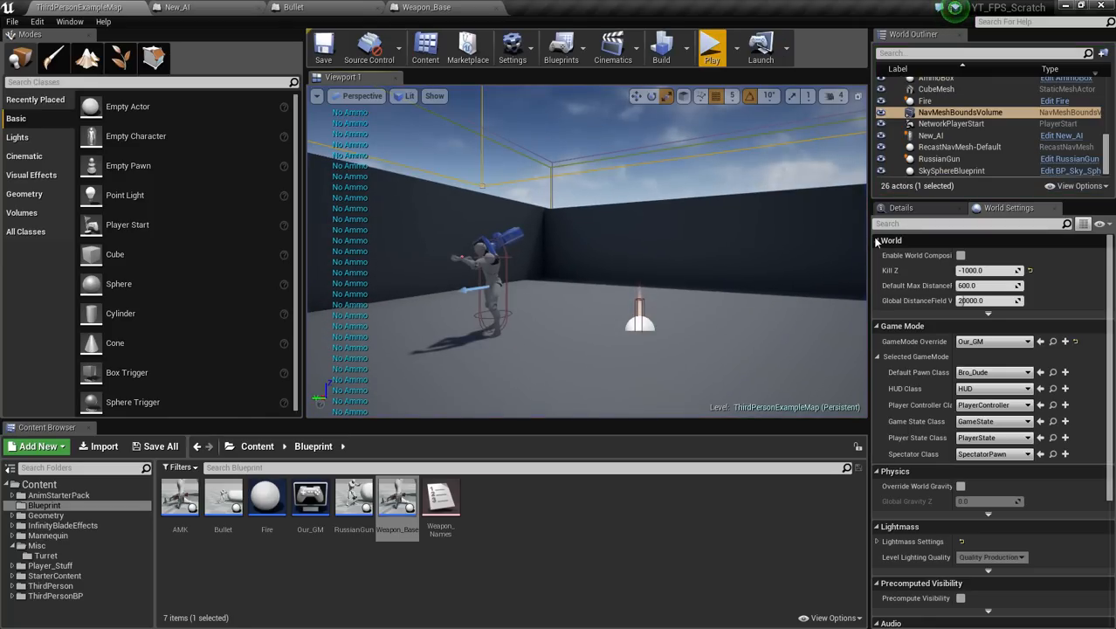
Step: Play the level and fire the rifle at the AI until ammo reads 0 of 20
{"action": "left_click", "coordinate": [713, 45]}
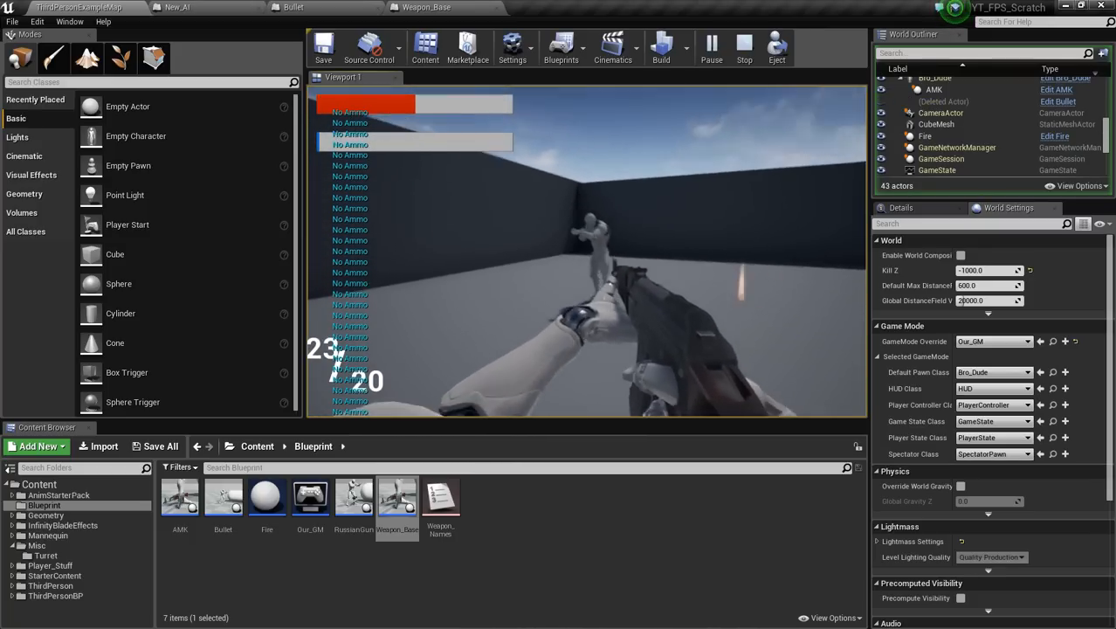
{"action": "left_click", "coordinate": [586, 254]}
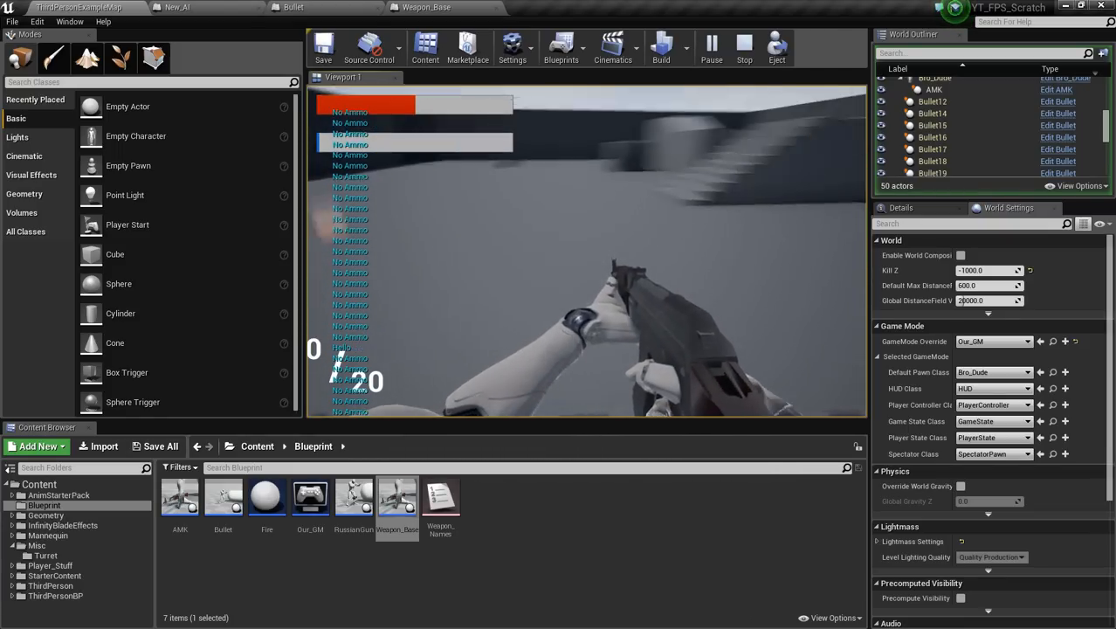
Step: Stop the play session to return to the level editor
{"action": "left_click", "coordinate": [742, 45]}
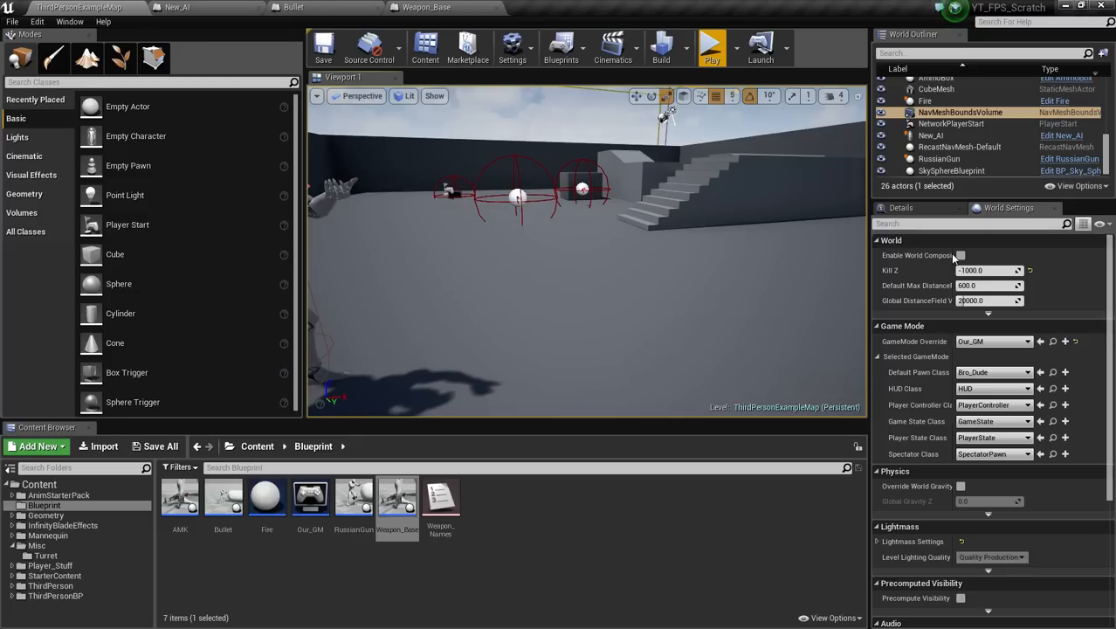
{"action": "mouse_move", "coordinate": [951, 241]}
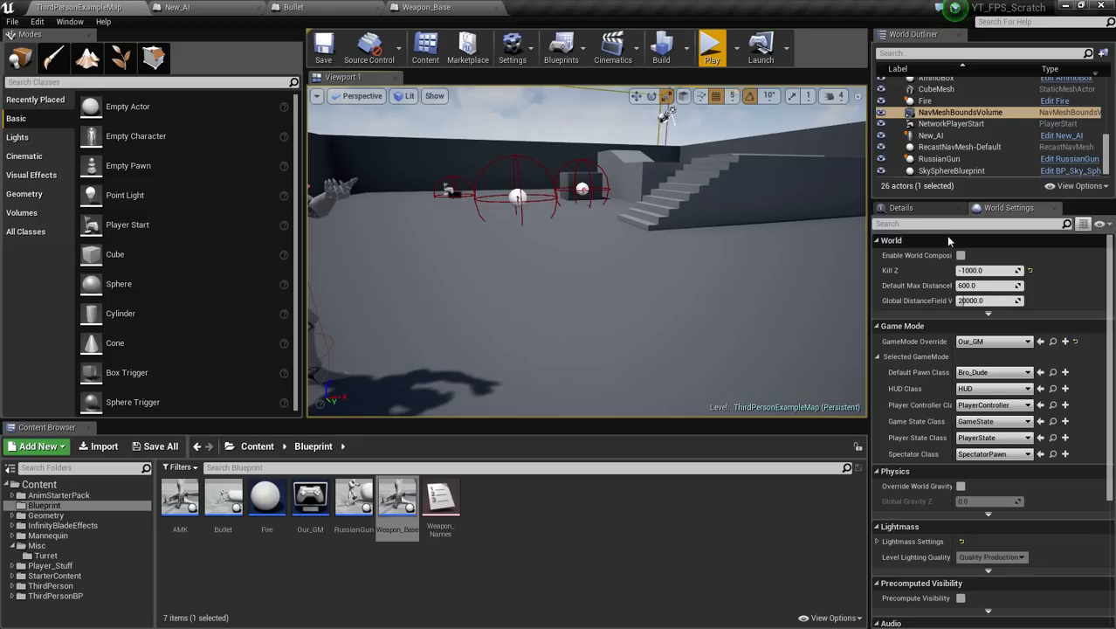